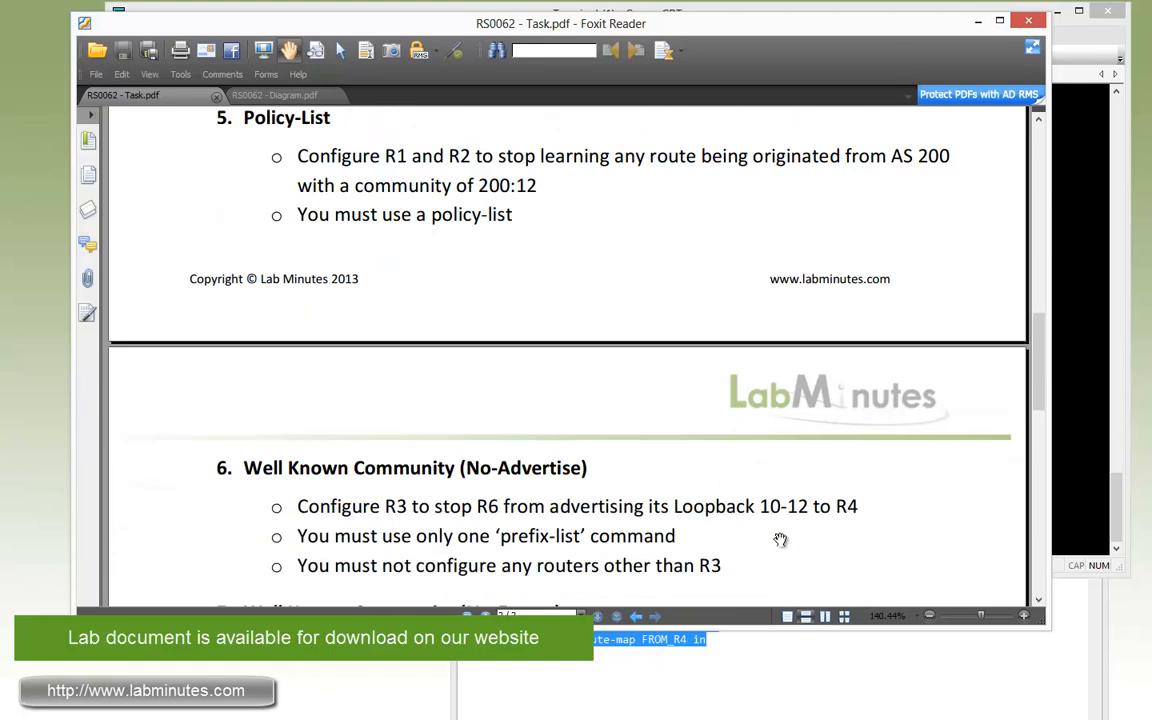
- Scroll the task PDF to show tasks 6 and 7 (No-Advertise and No-Export communities)
scroll(down, 3)
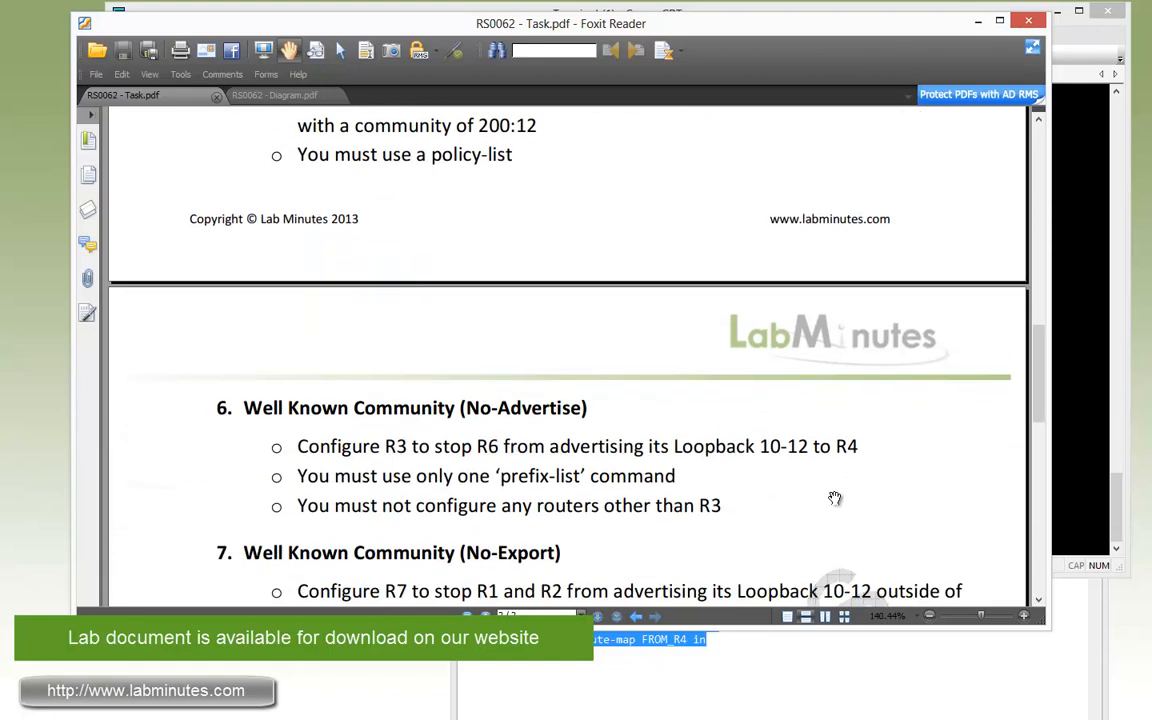
mouse_move(561, 440)
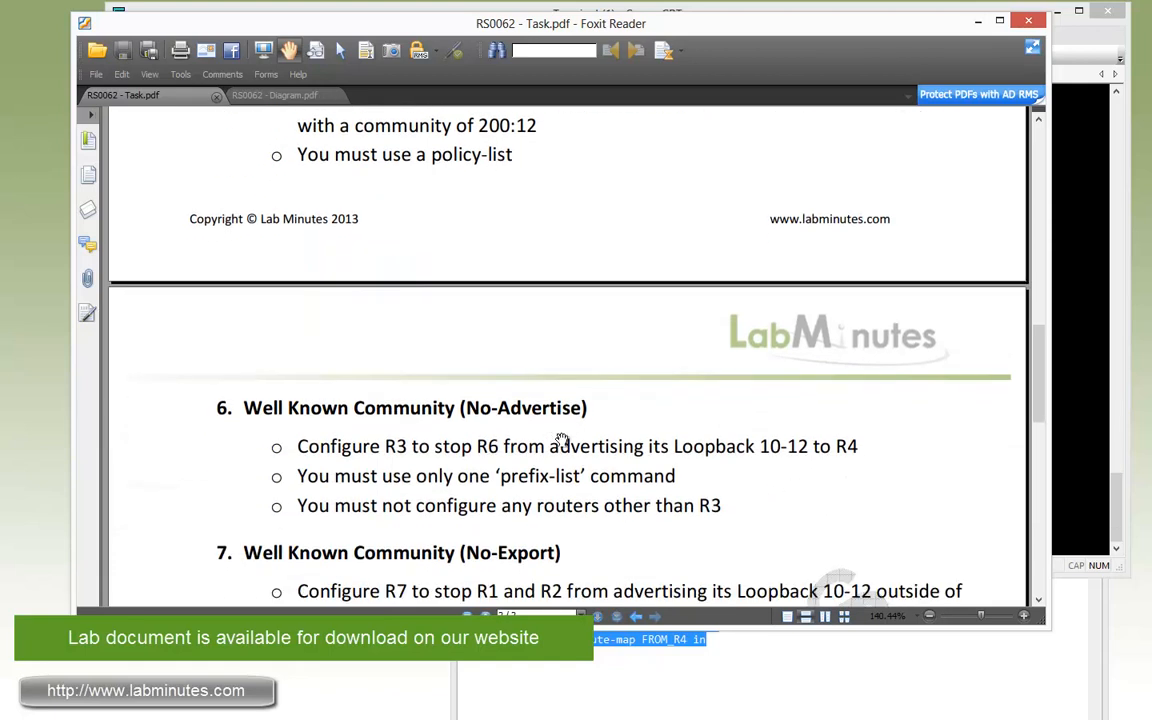
scroll(down, 3)
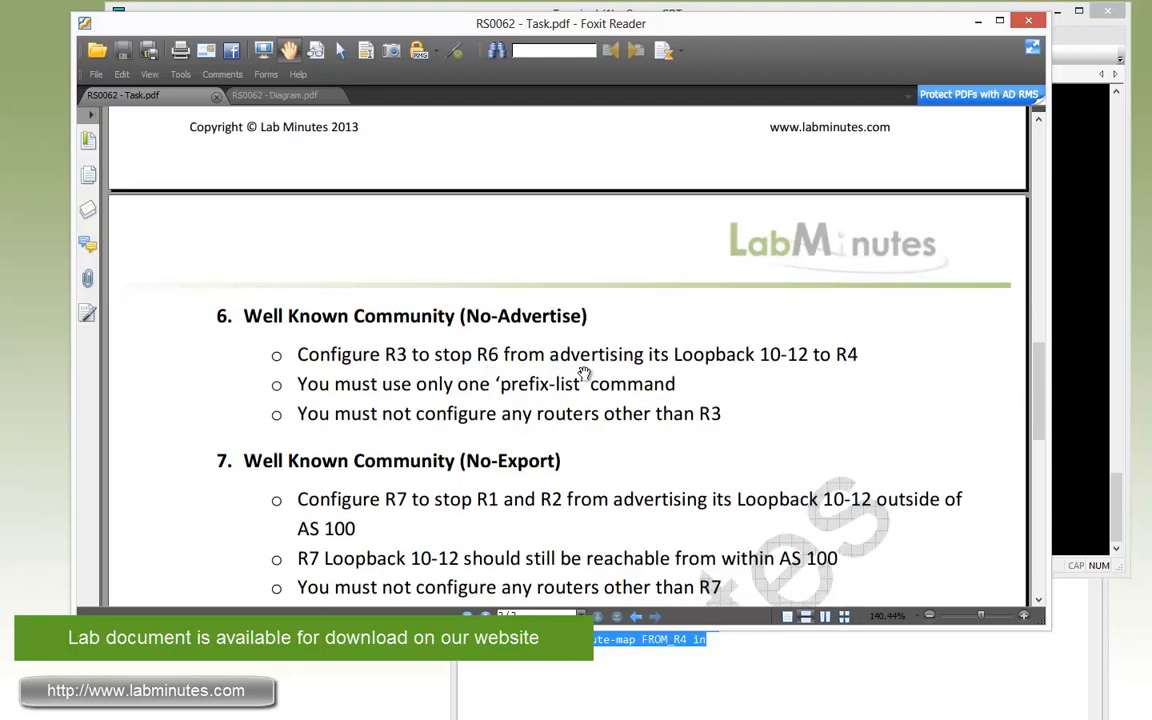
mouse_move(850, 365)
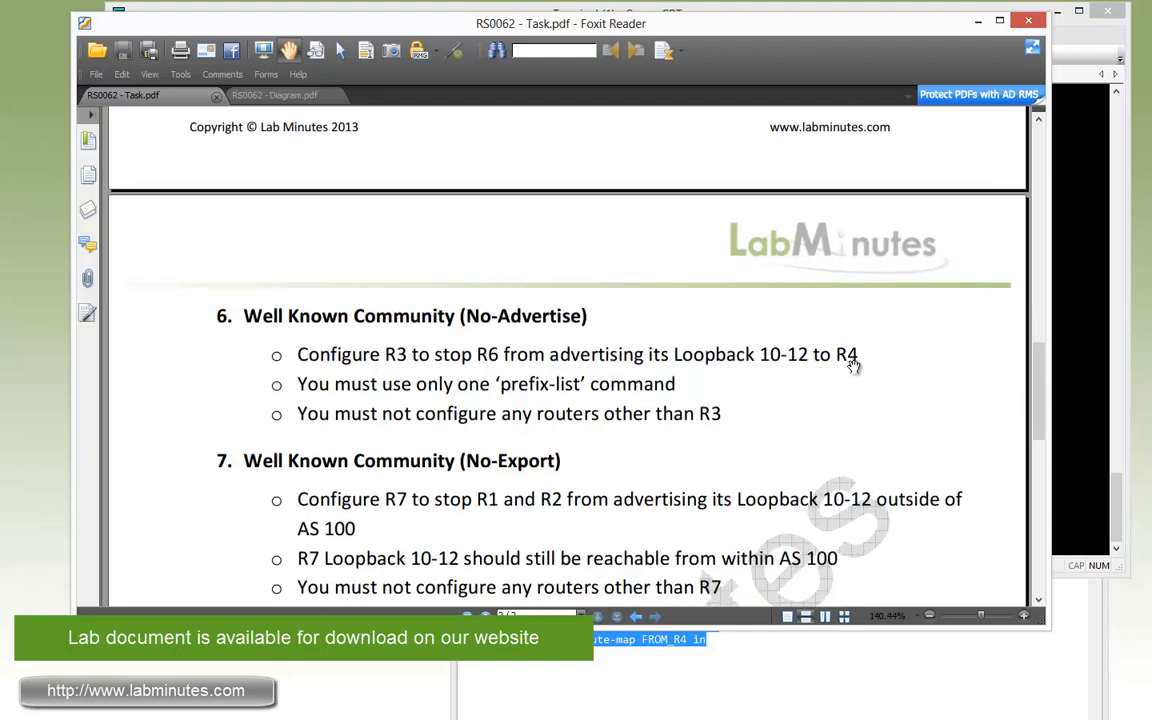
mouse_move(623, 393)
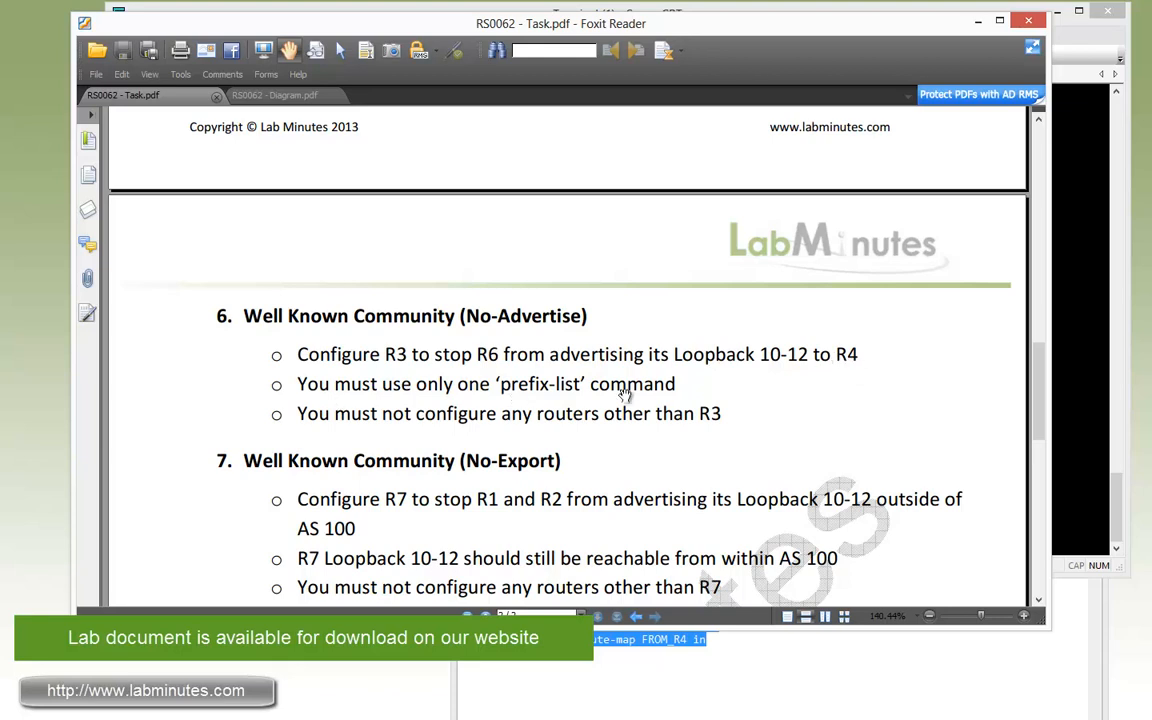
mouse_move(660, 388)
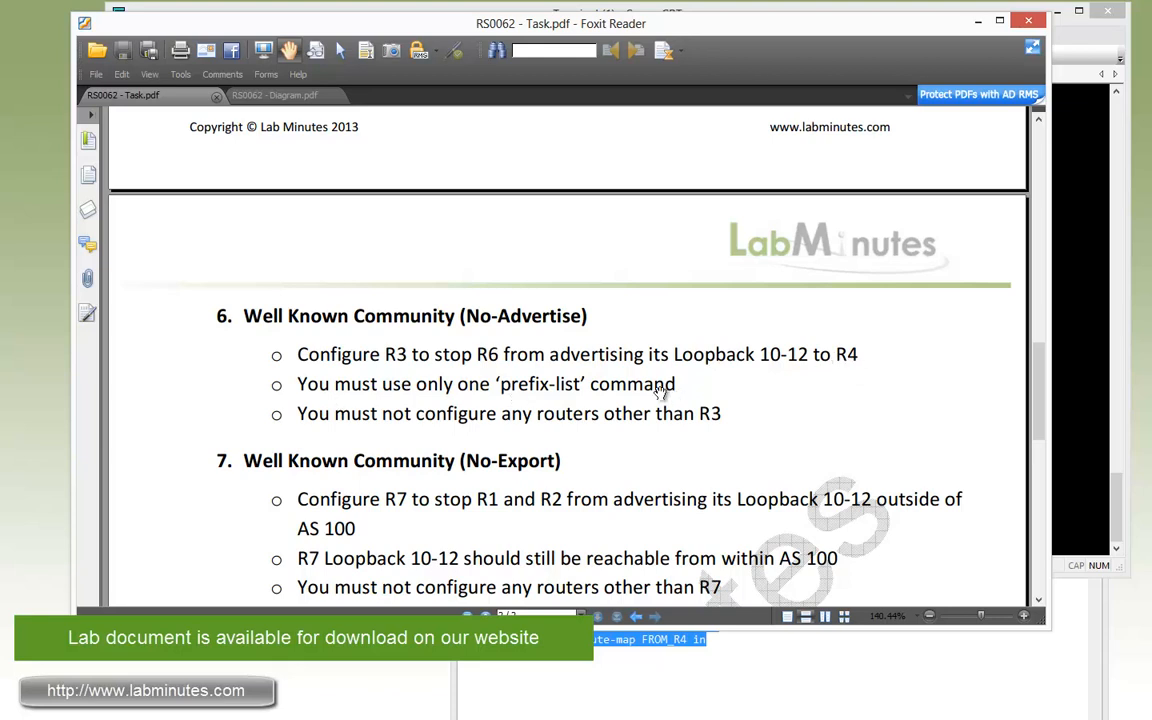
mouse_move(672, 440)
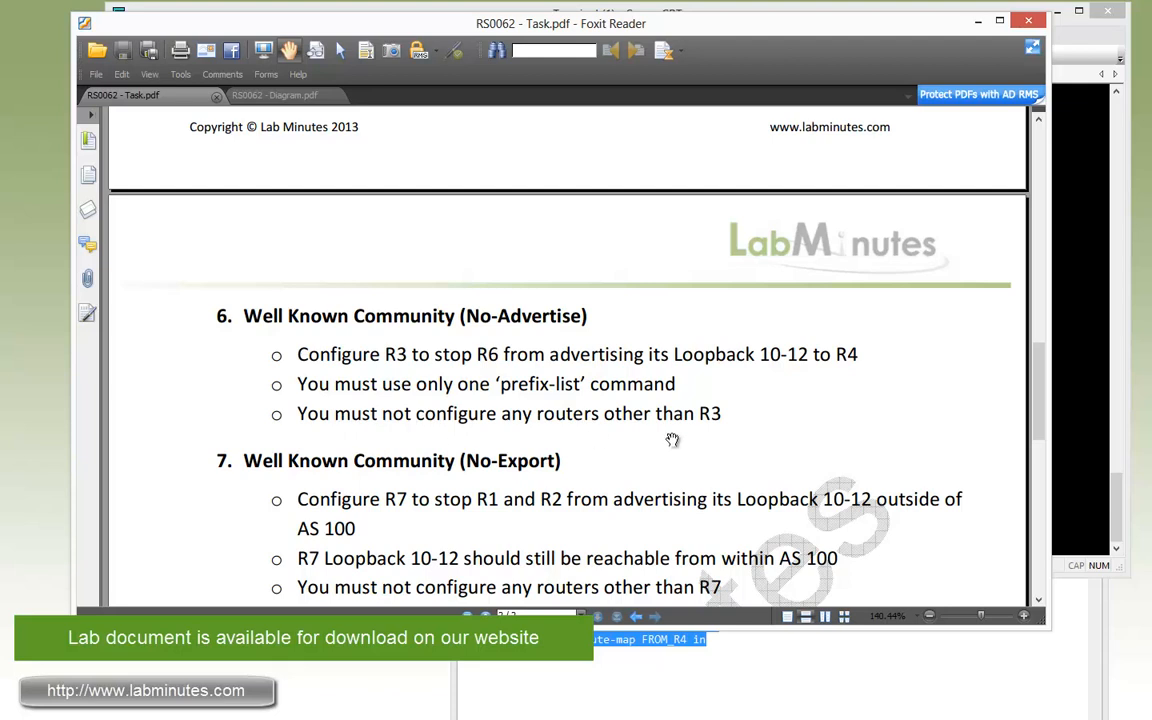
- Switch between the RS0062 Diagram and Task PDFs, ending on the topology diagram
click(274, 95)
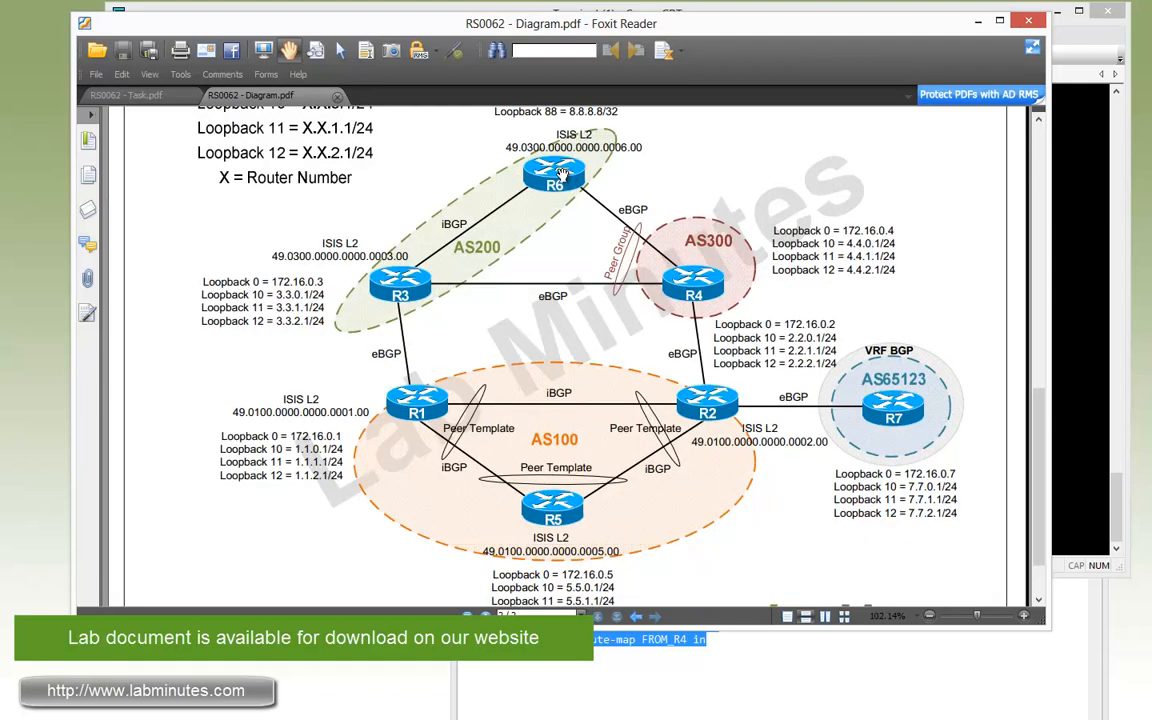
mouse_move(700, 283)
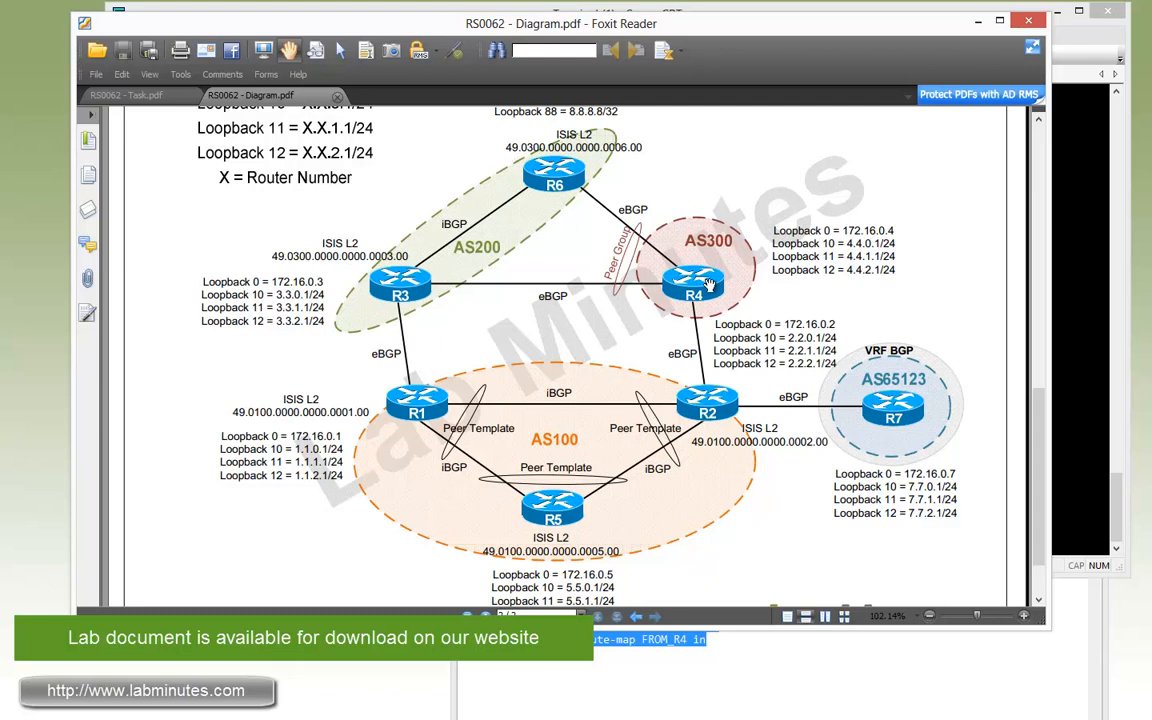
mouse_move(560, 191)
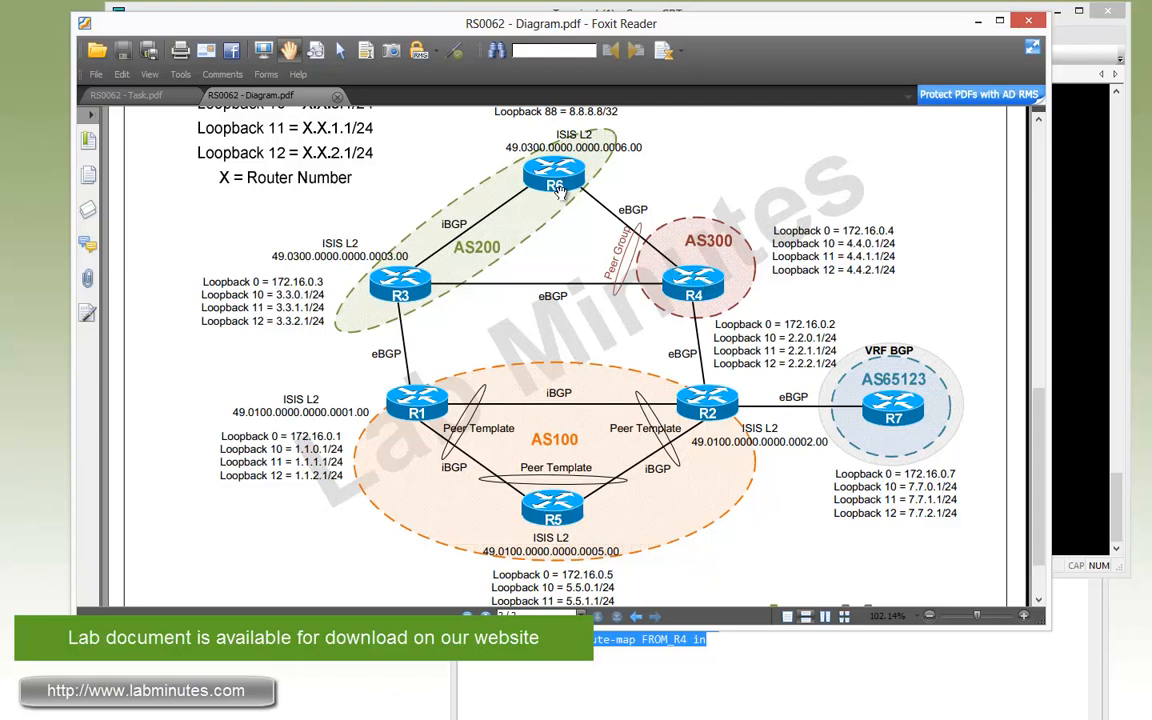
mouse_move(595, 210)
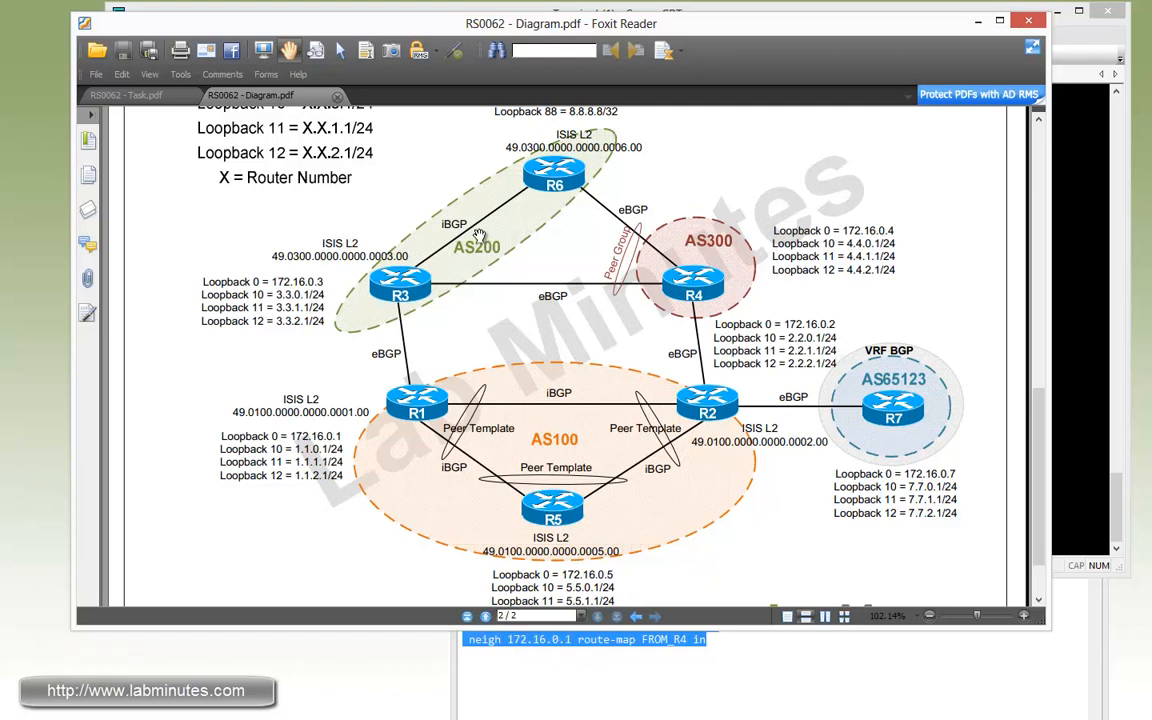
mouse_move(722, 400)
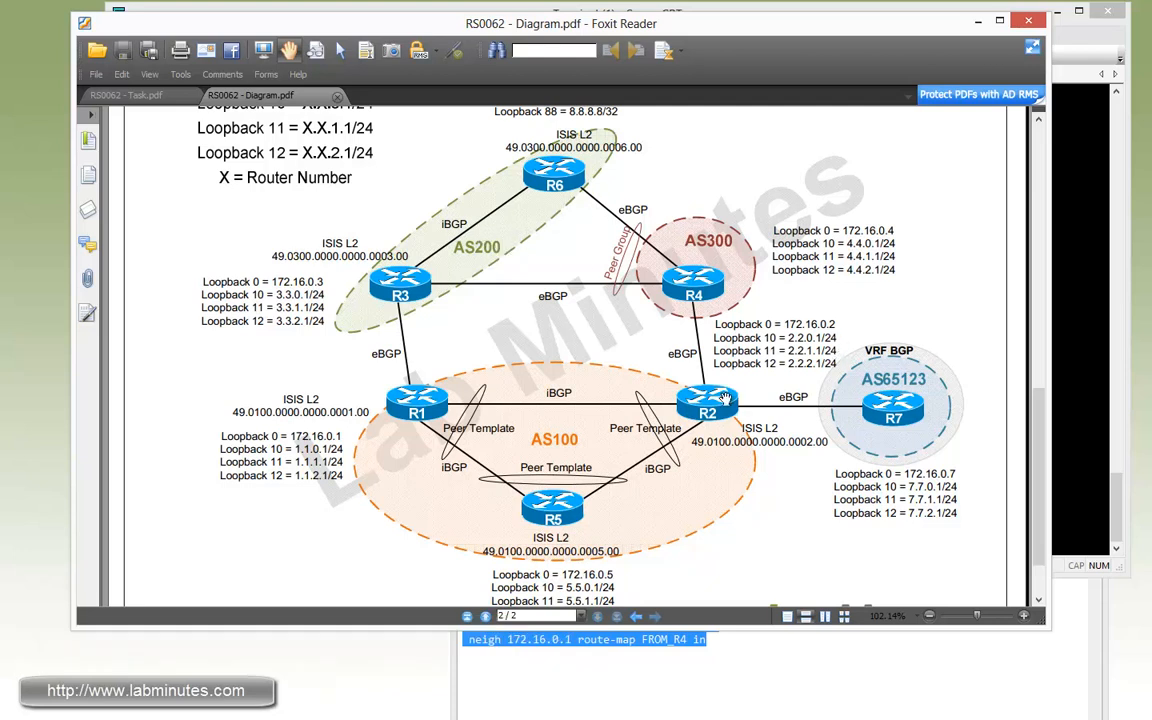
click(122, 94)
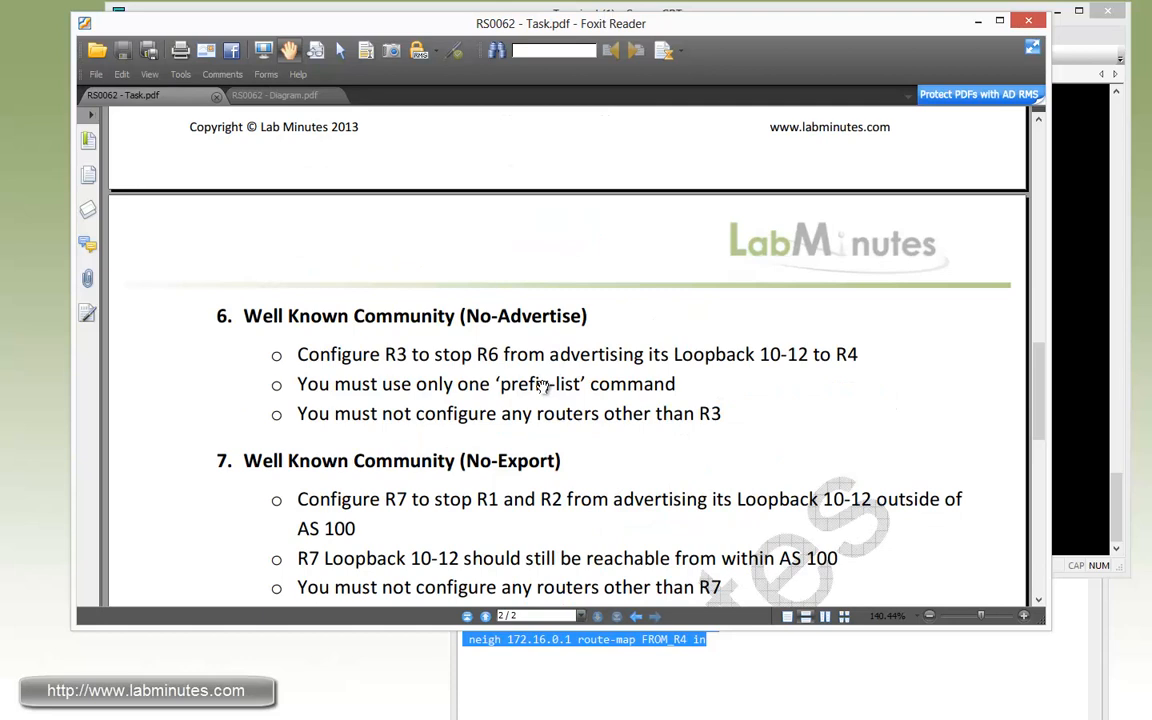
mouse_move(603, 343)
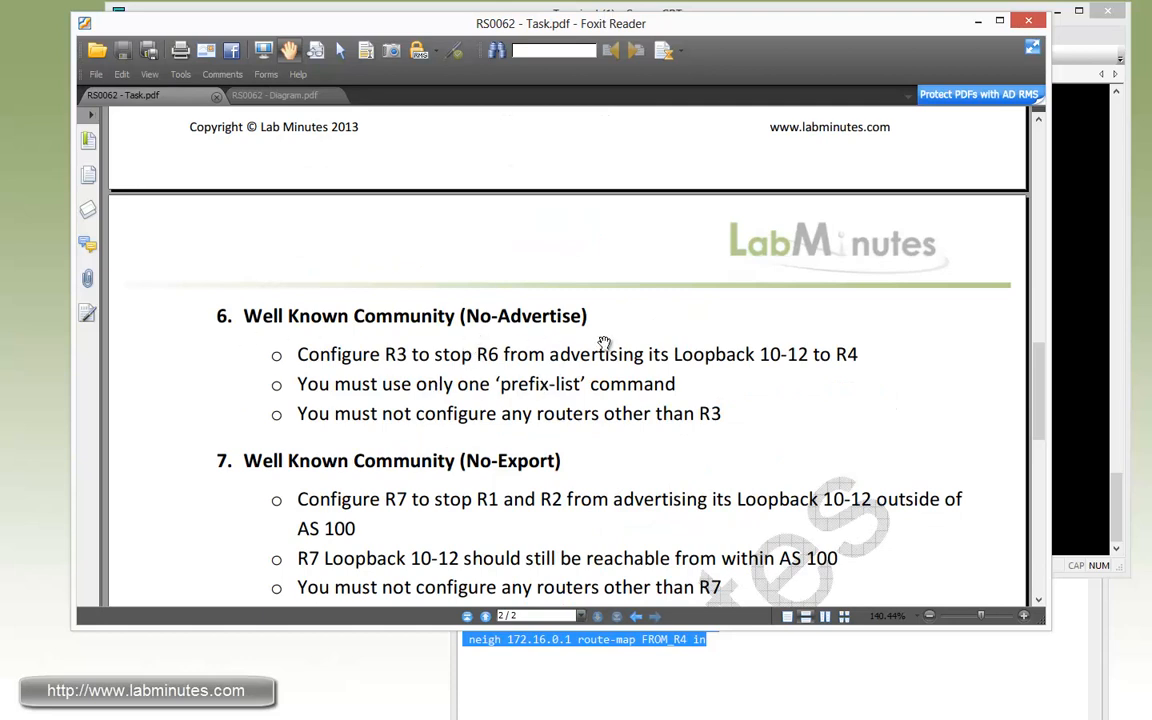
mouse_move(578, 334)
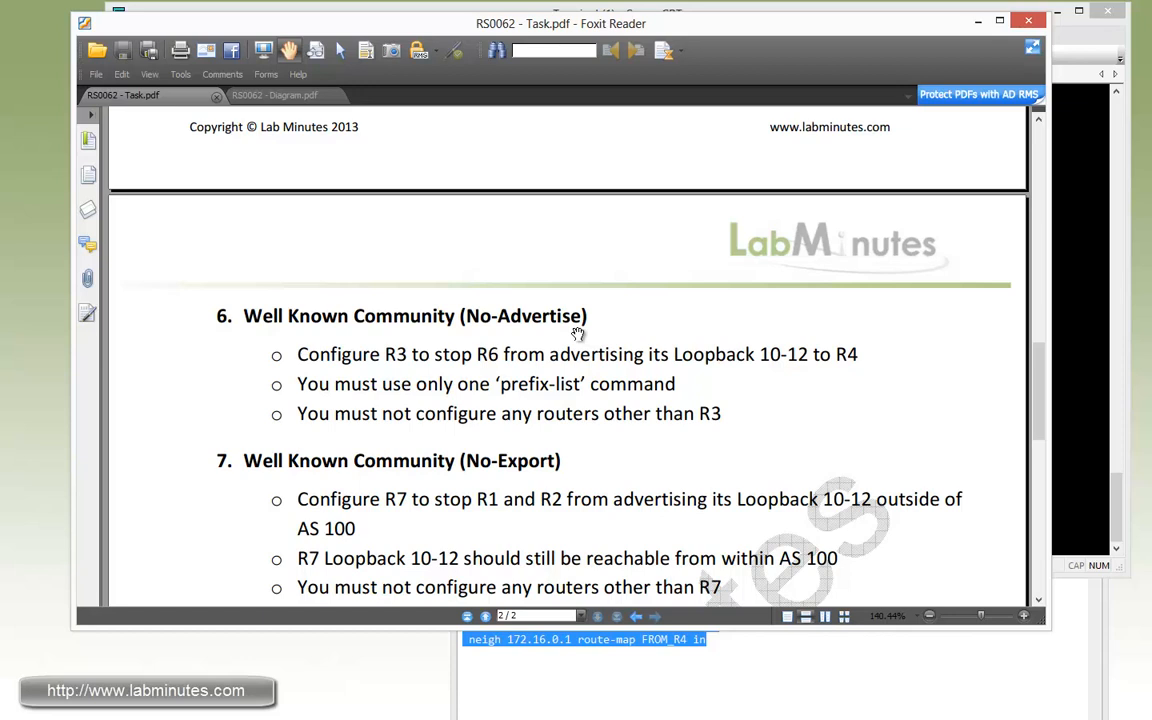
mouse_move(553, 337)
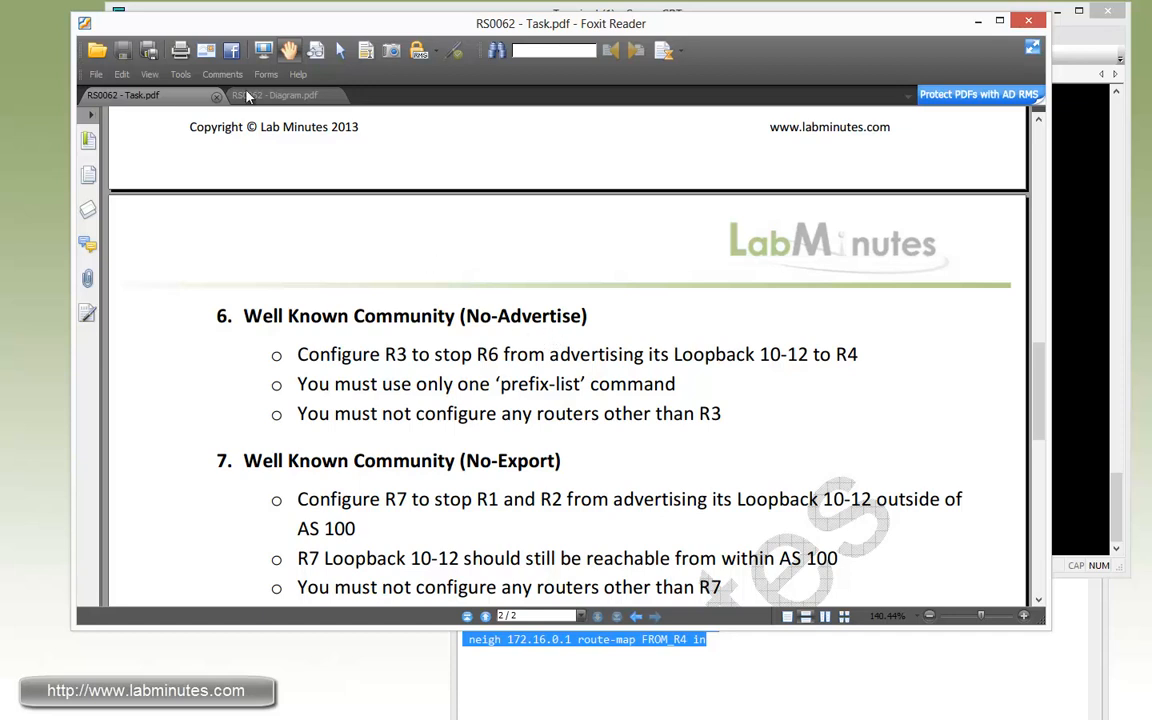
click(280, 94)
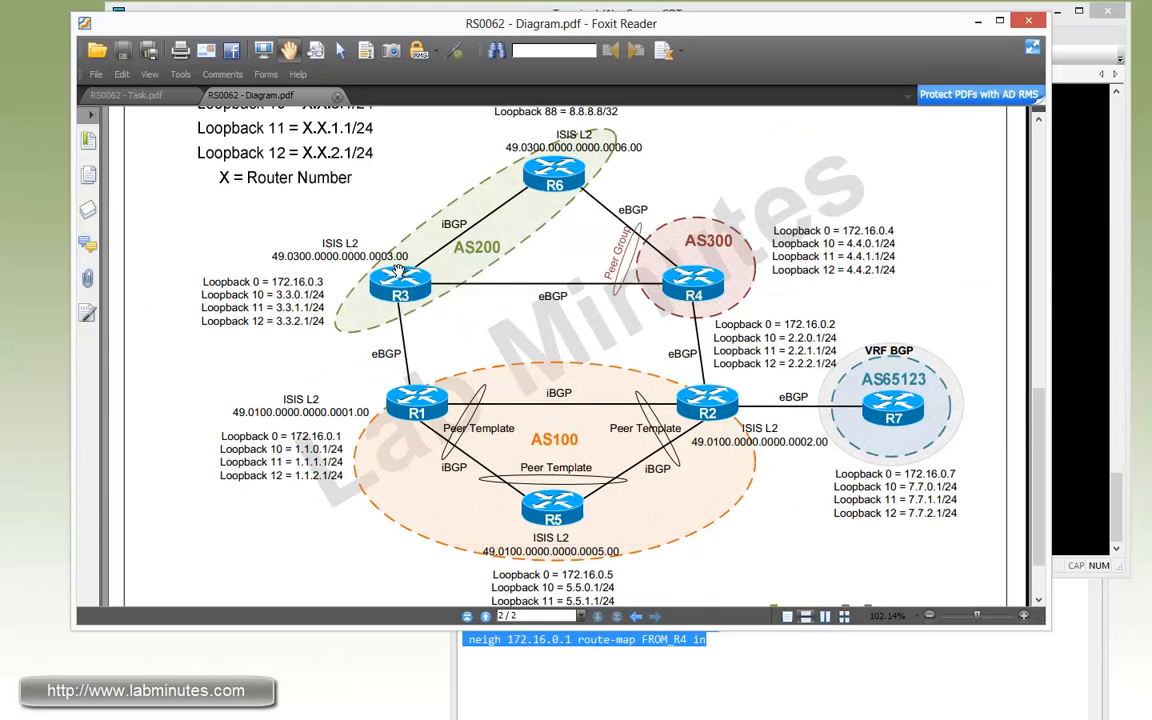
mouse_move(435, 207)
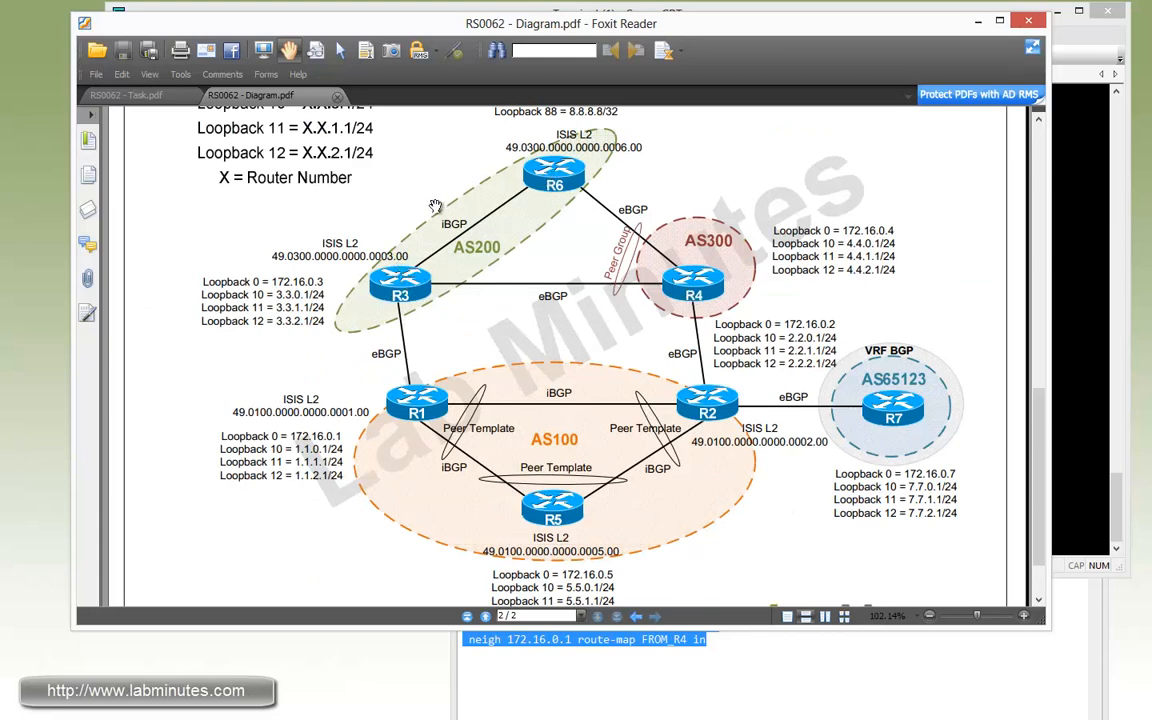
mouse_move(523, 193)
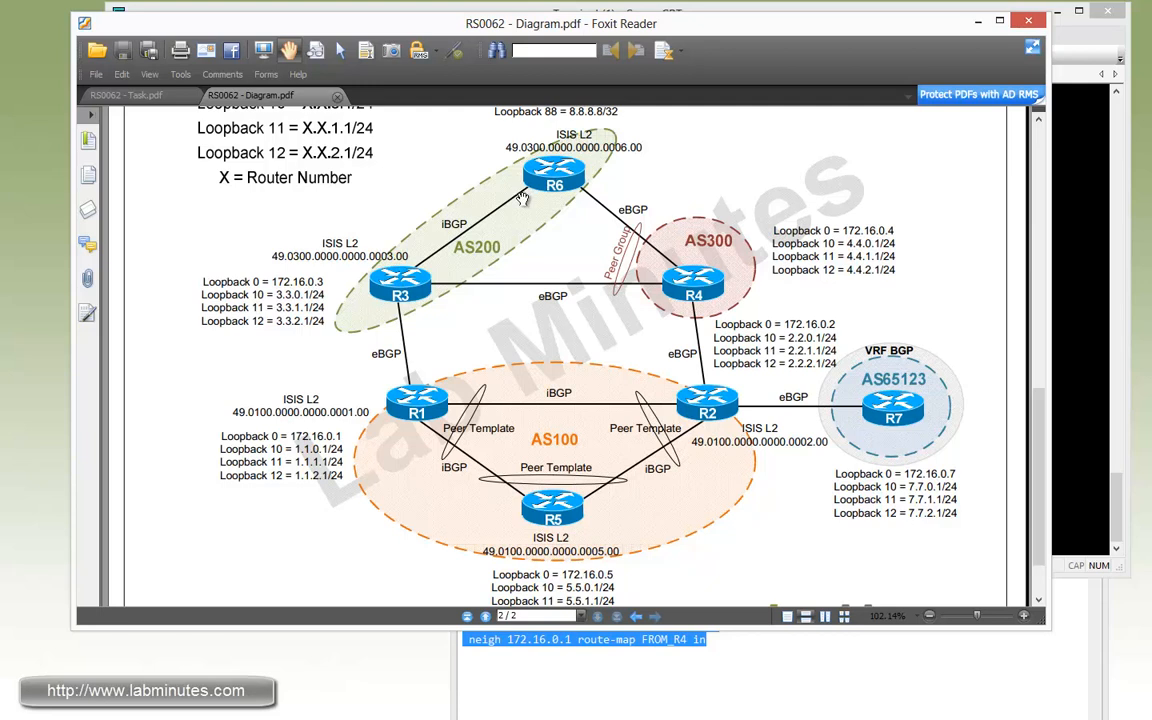
mouse_move(562, 180)
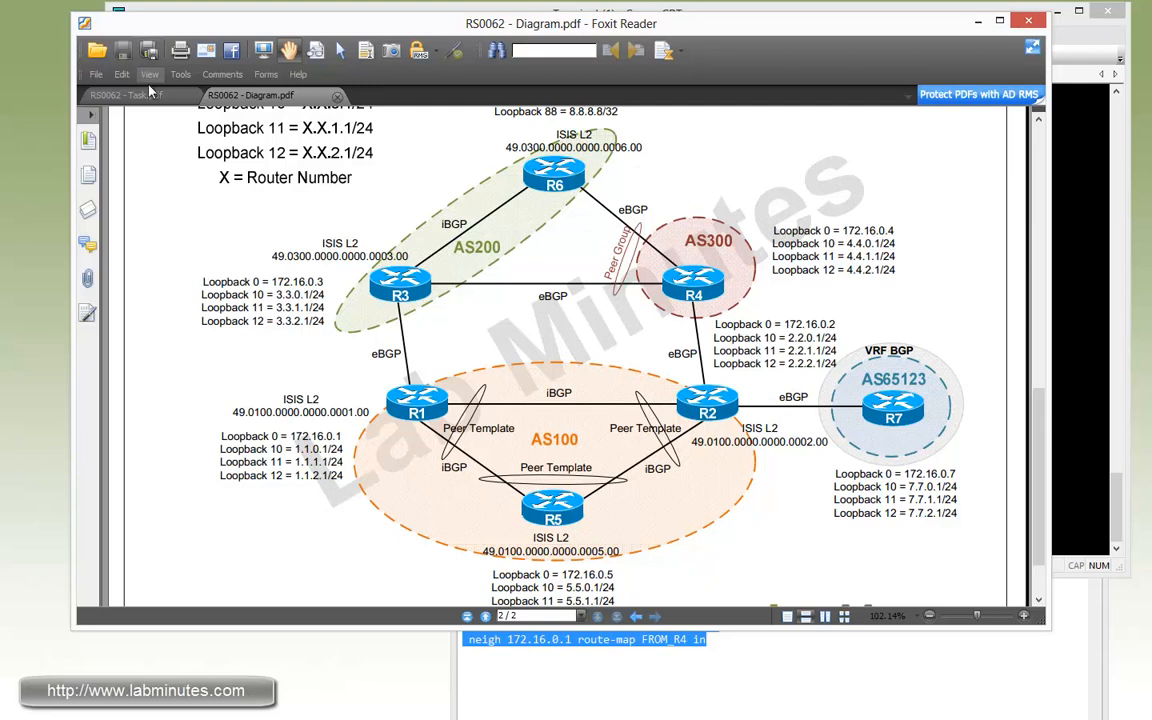
- On R6, run 'sh ip bgp nei 172.16.46.4 adv', listing 18 advertised prefixes
click(122, 95)
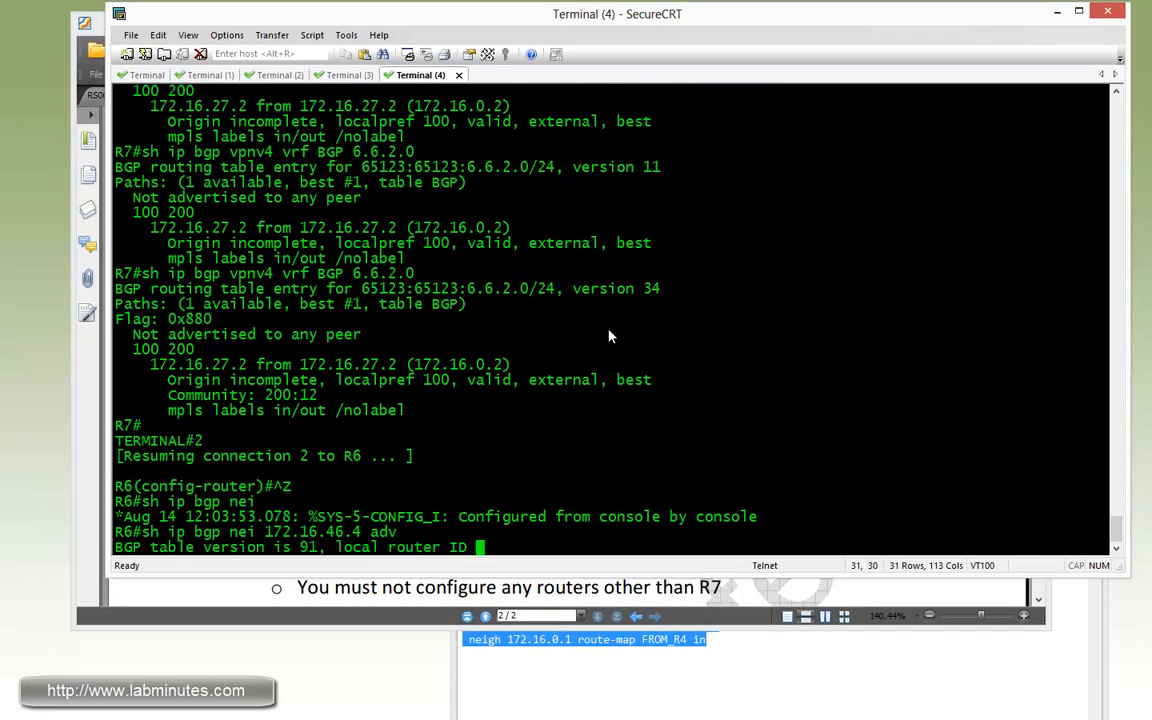
key(Enter)
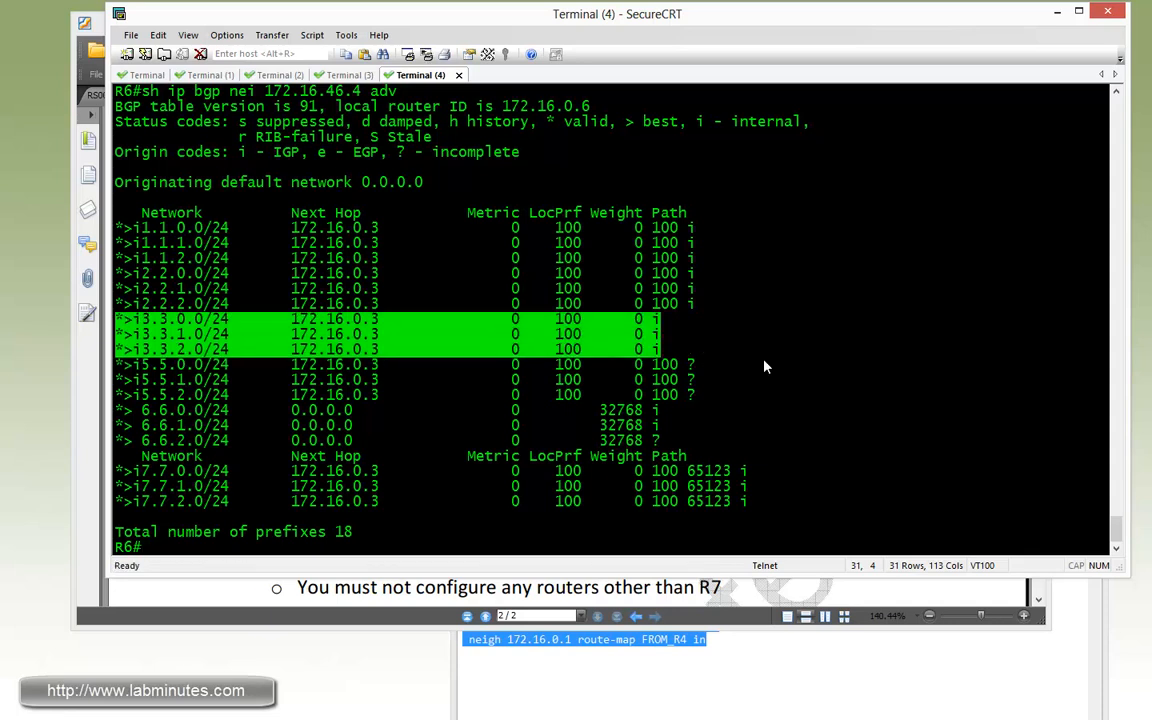
- On R3, add prefix-list R3_LO permitting 3.3.0.0/22 le 24
click(280, 74)
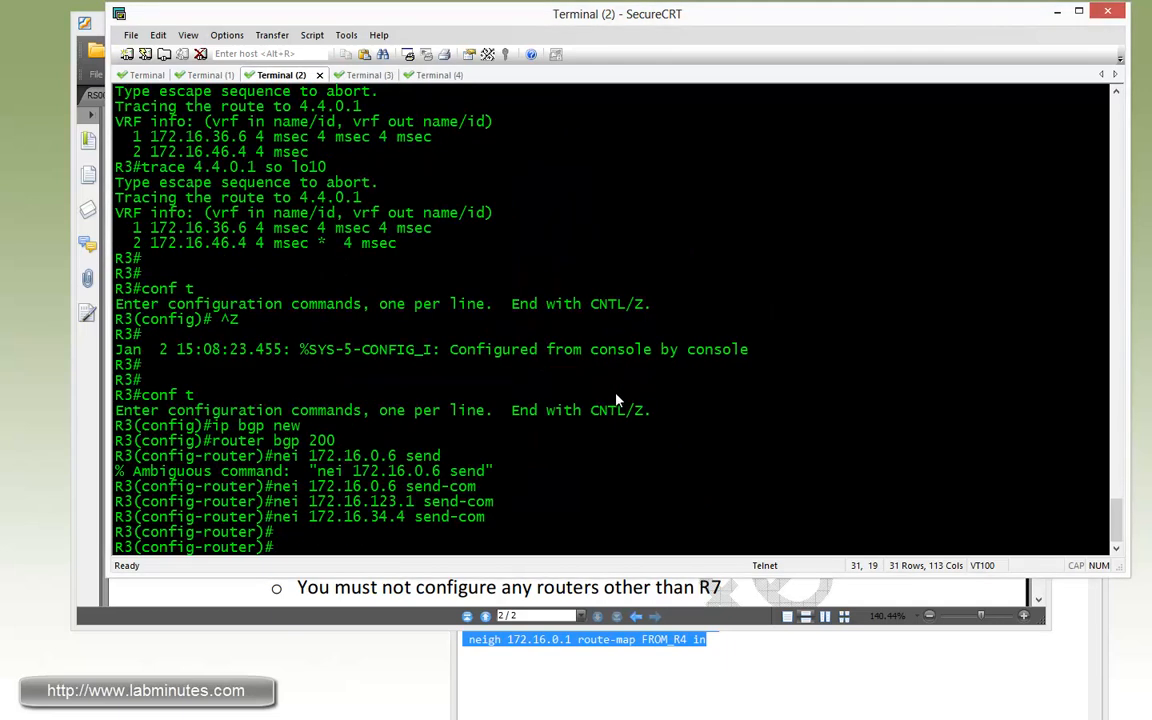
mouse_move(668, 451)
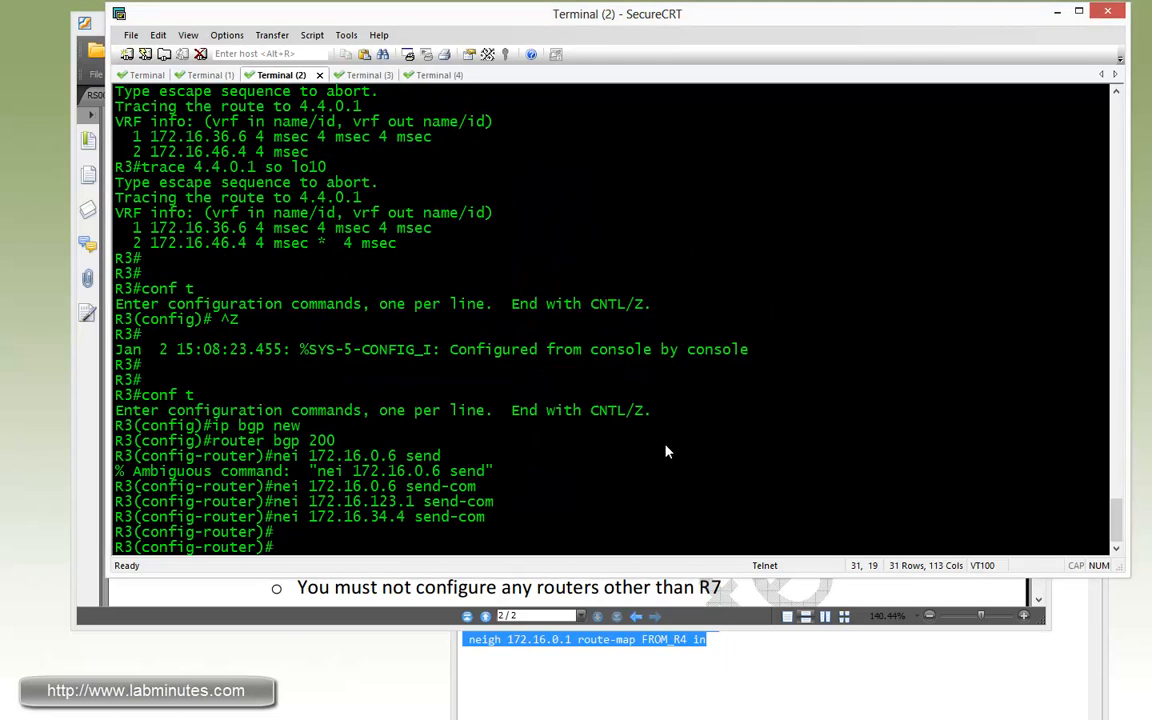
text(ip pref R3_LO per)
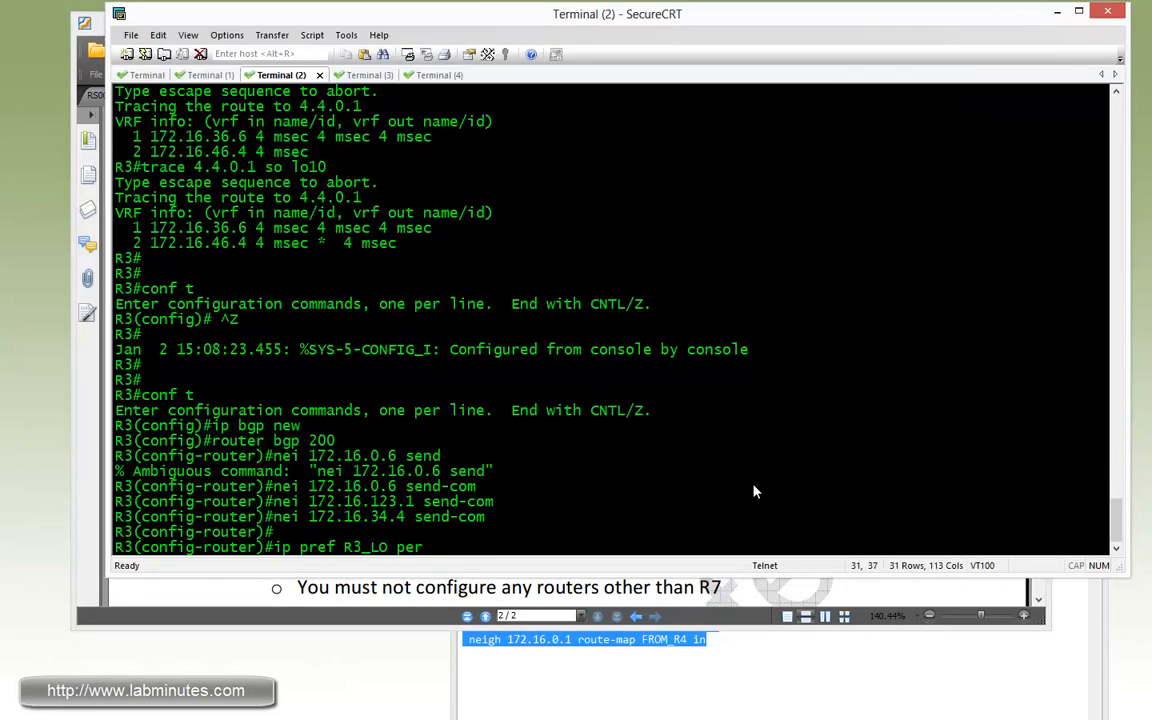
mouse_move(743, 478)
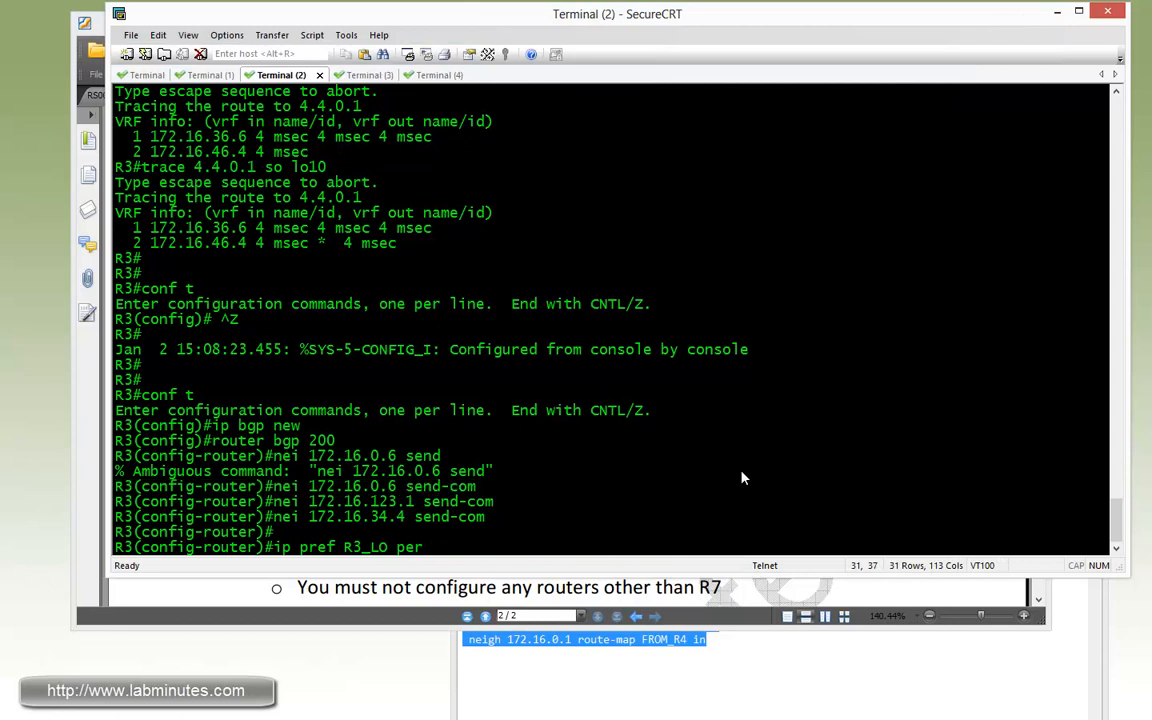
text(3.3.0.0/)
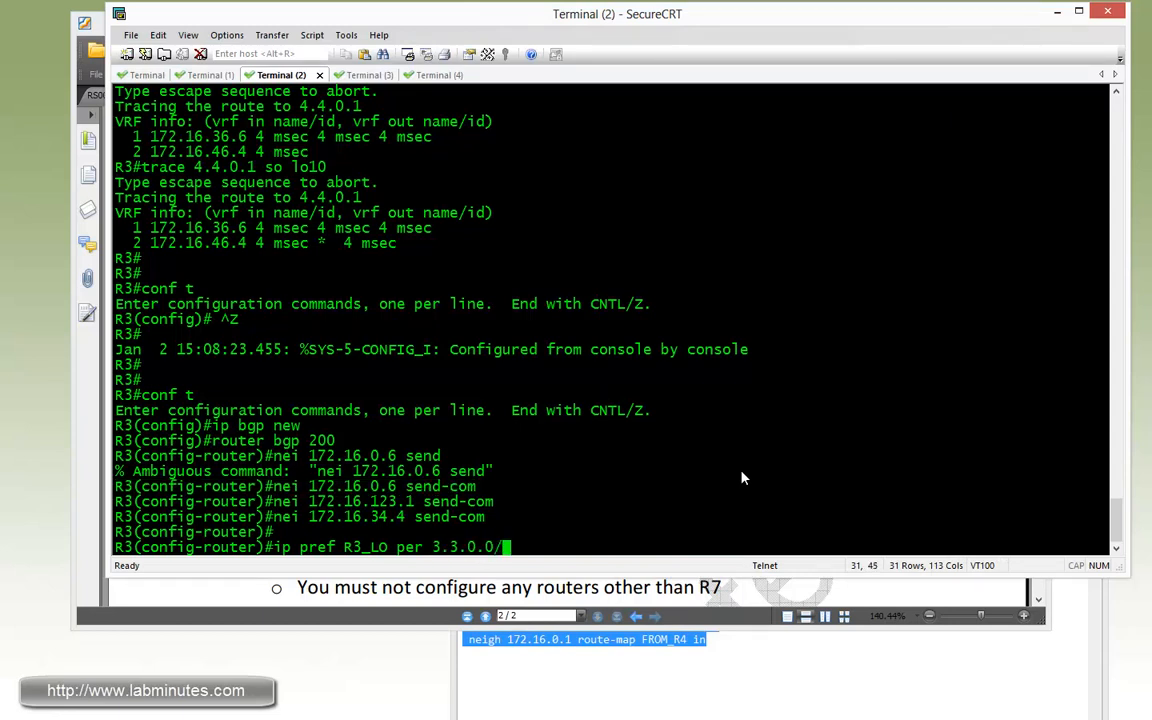
text(22)
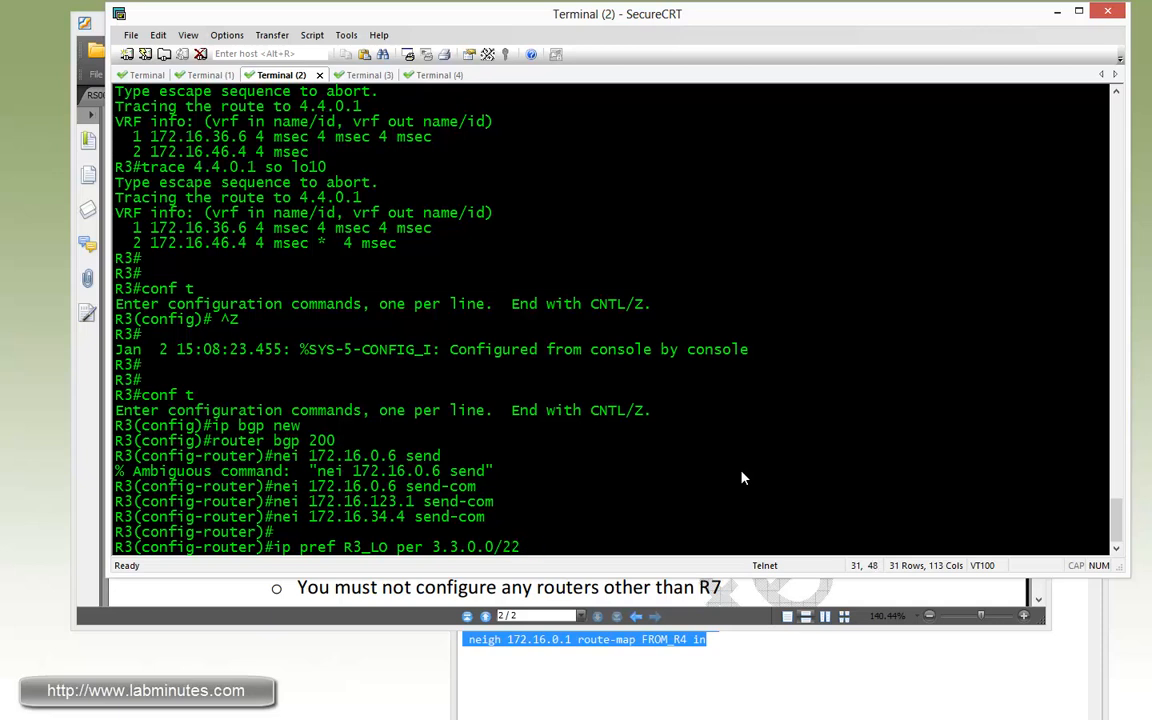
text(le 24)
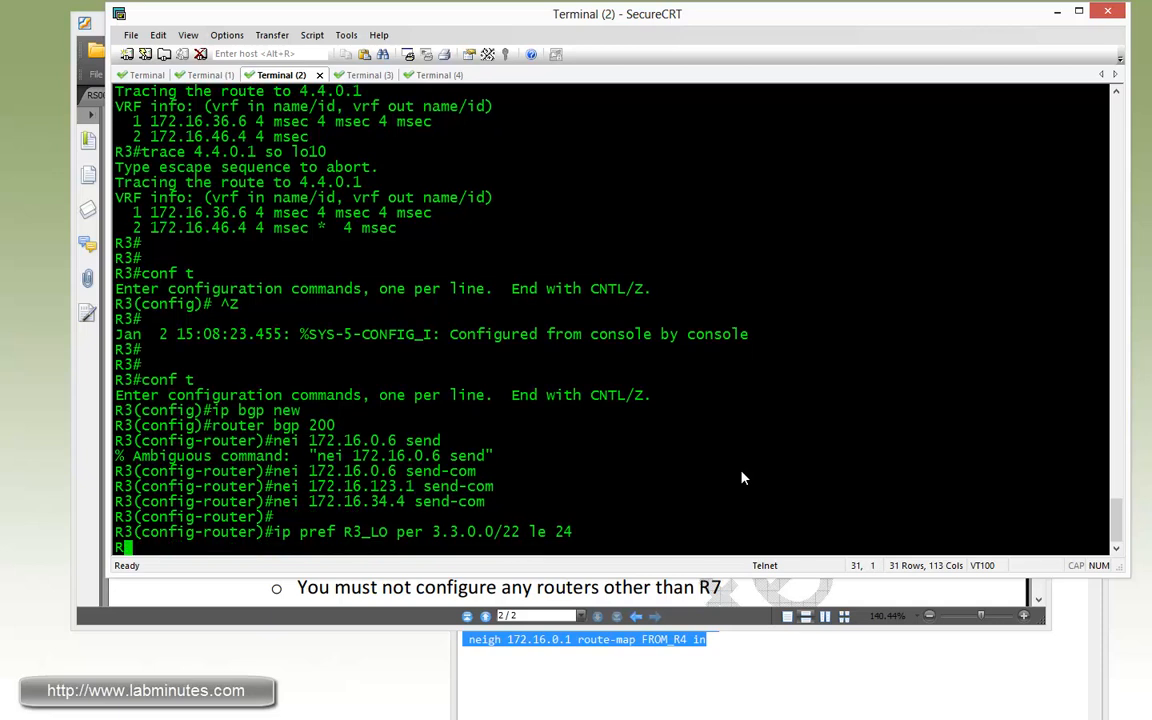
text(route-map)
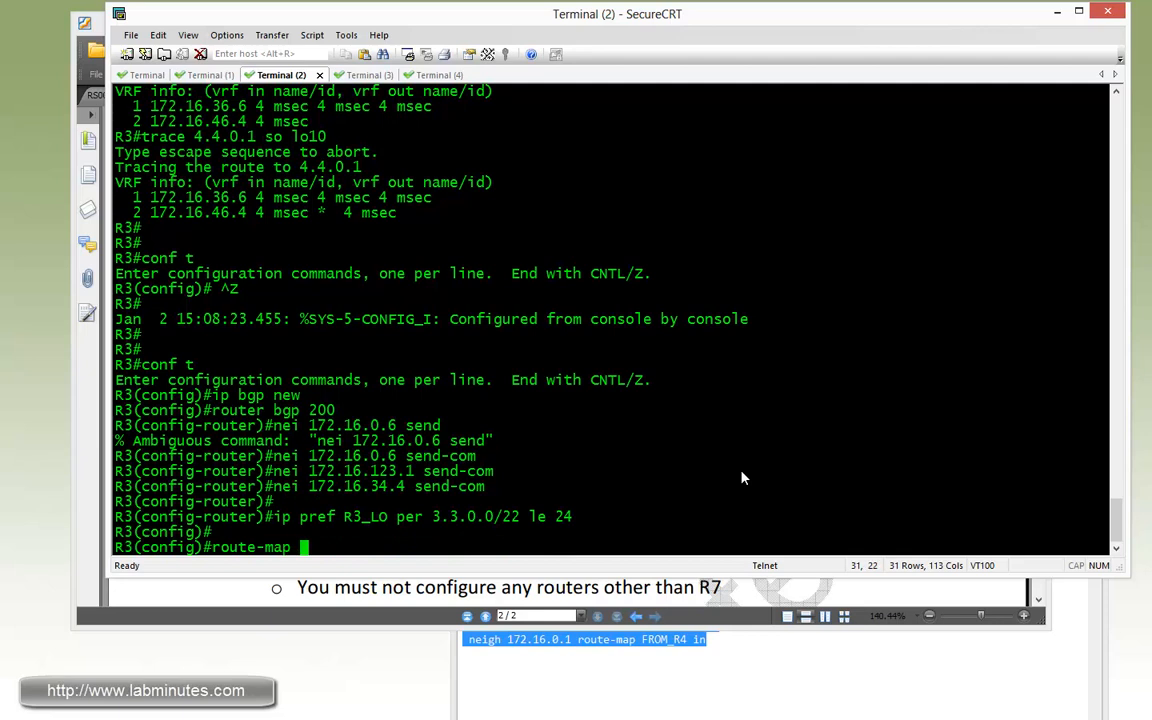
- On R3, build route-map TO_R6: entry 10 matches R3_LO, sets no-advertise; entry 20 permits
text(TO_R6 permit 10)
text(mat ip p)
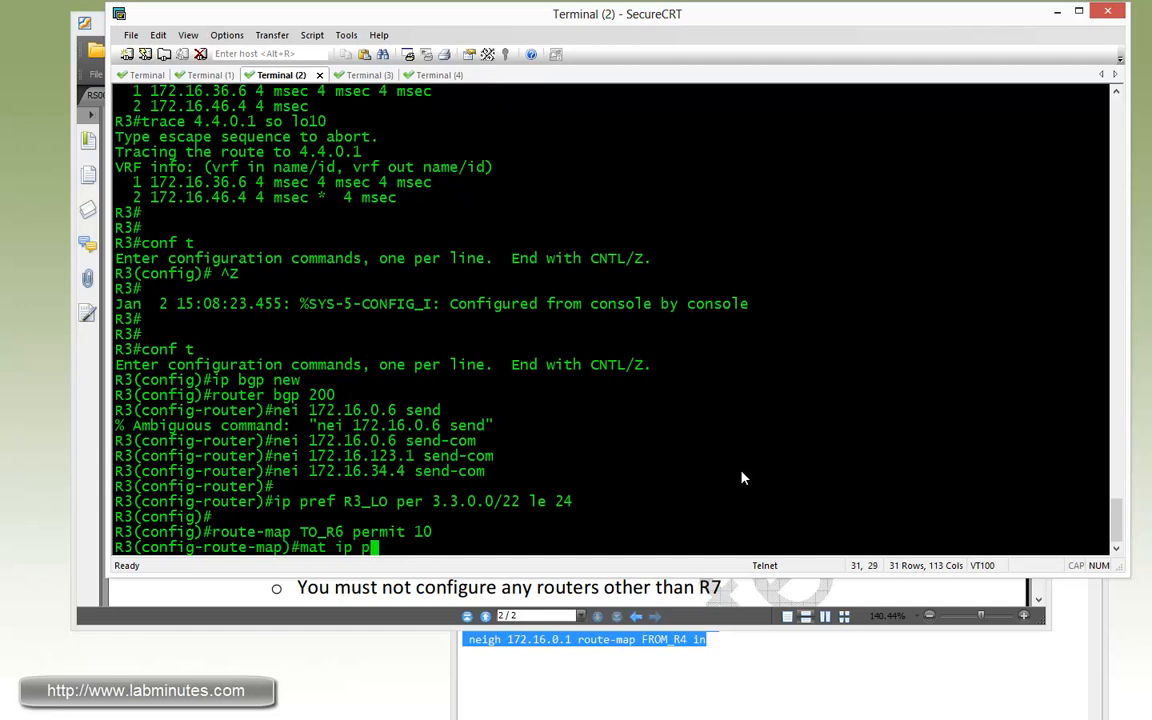
text(add pref R3_LO)
text(set )
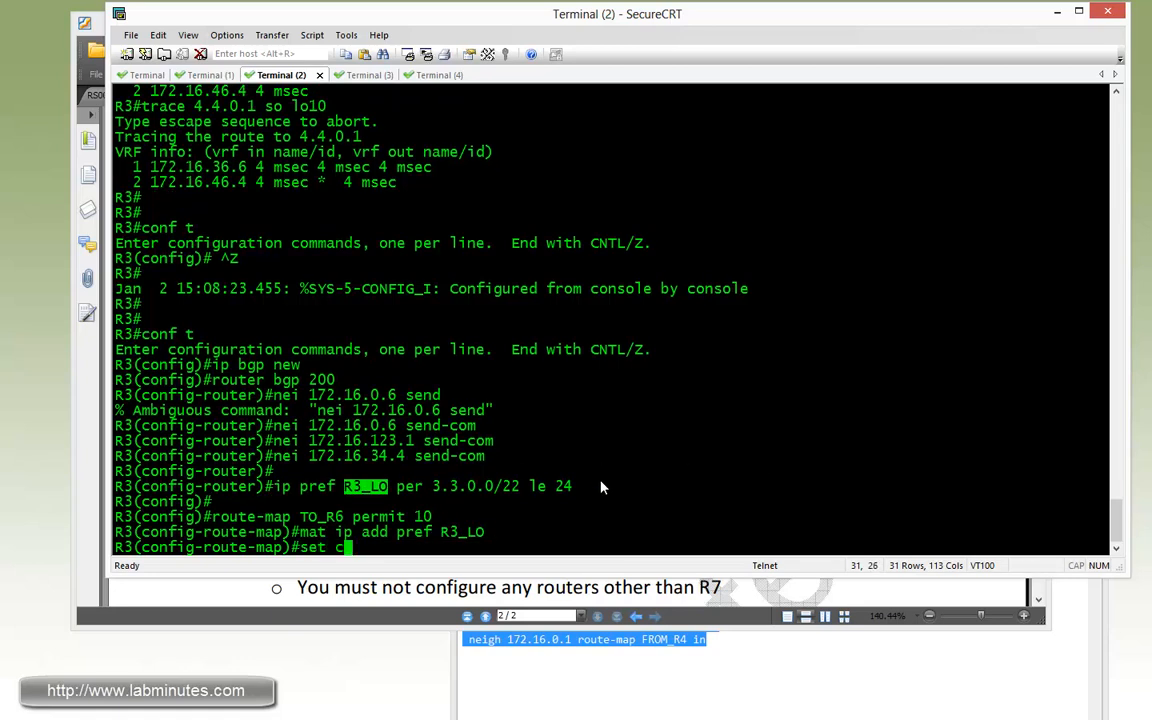
text(community)
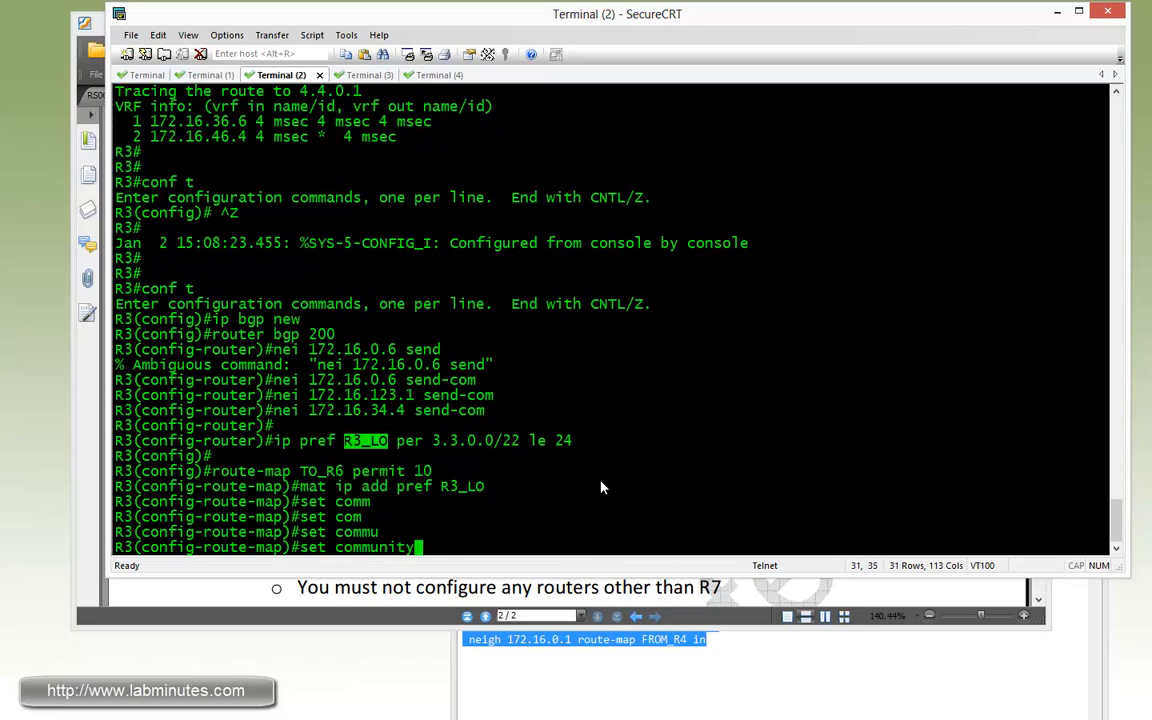
text(?)
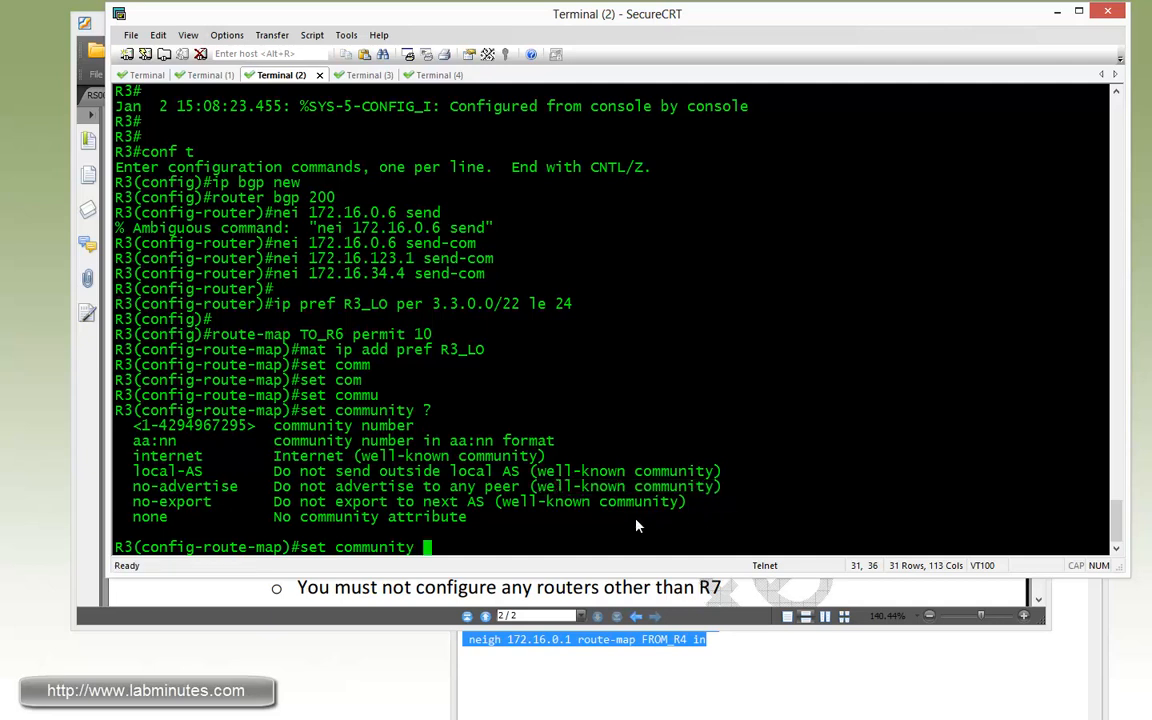
text(no-advertise)
text(set community no-ad)
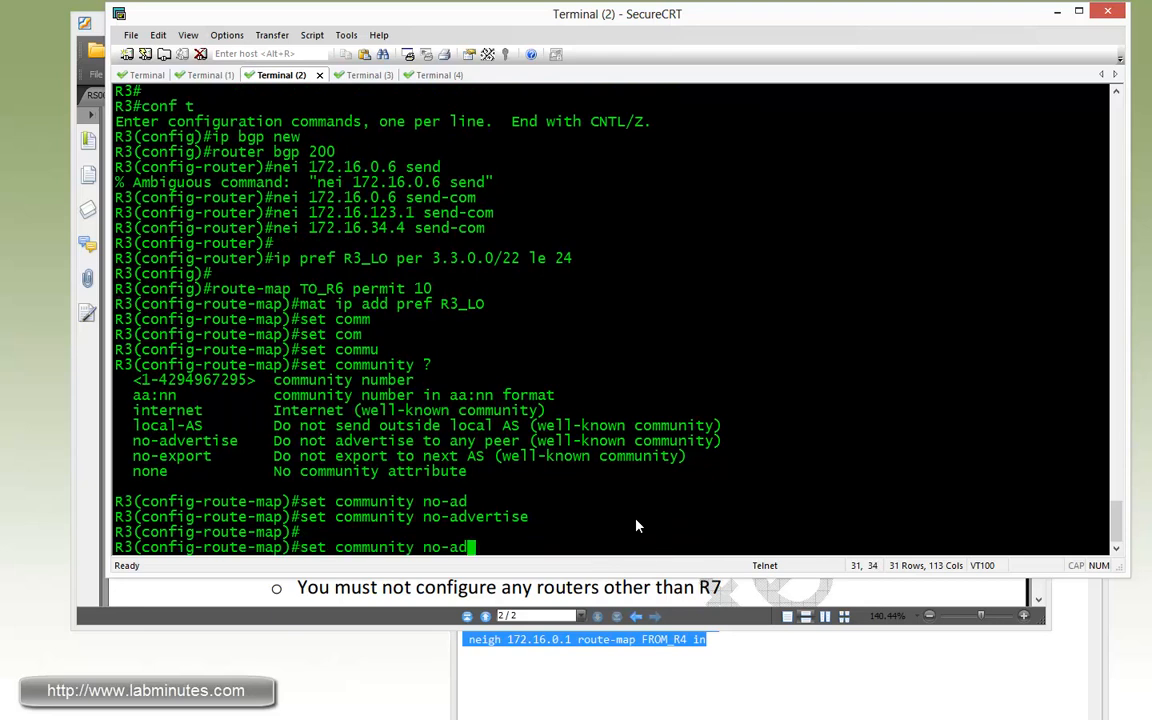
text(route-map TO_R6 permit 1)
text(router bgp)
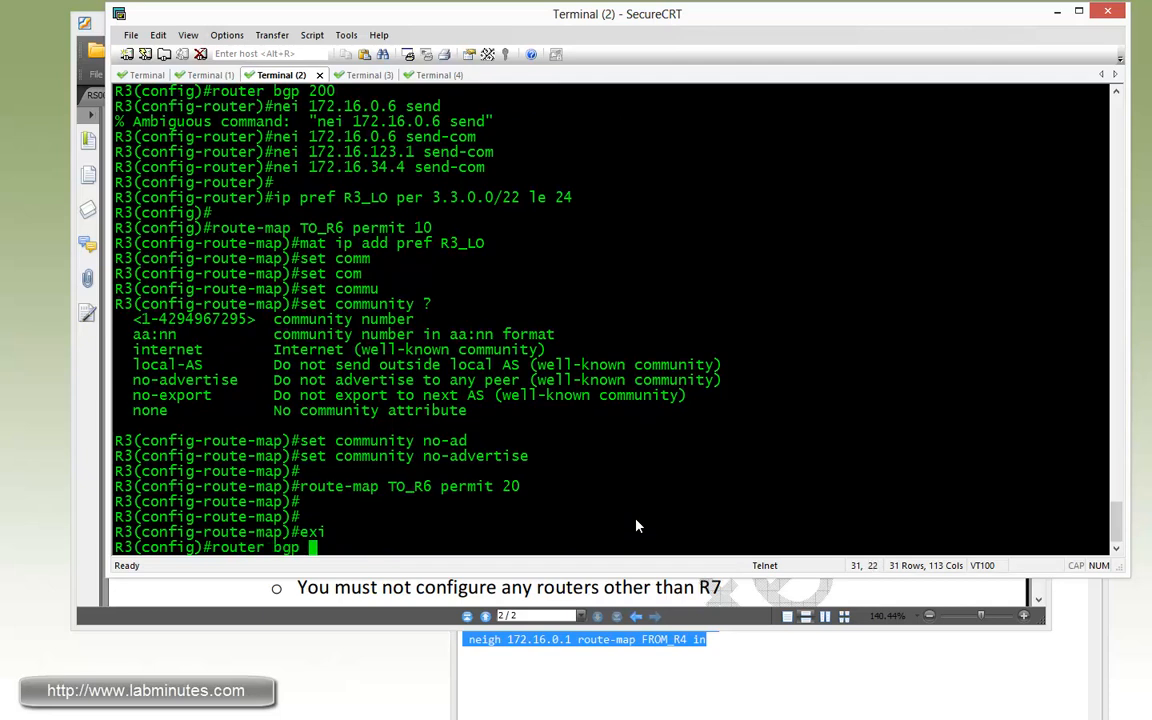
- On R3, apply TO_R6 outbound to neighbor 172.16.0.6 and soft-clear it outbound
text(neigh)
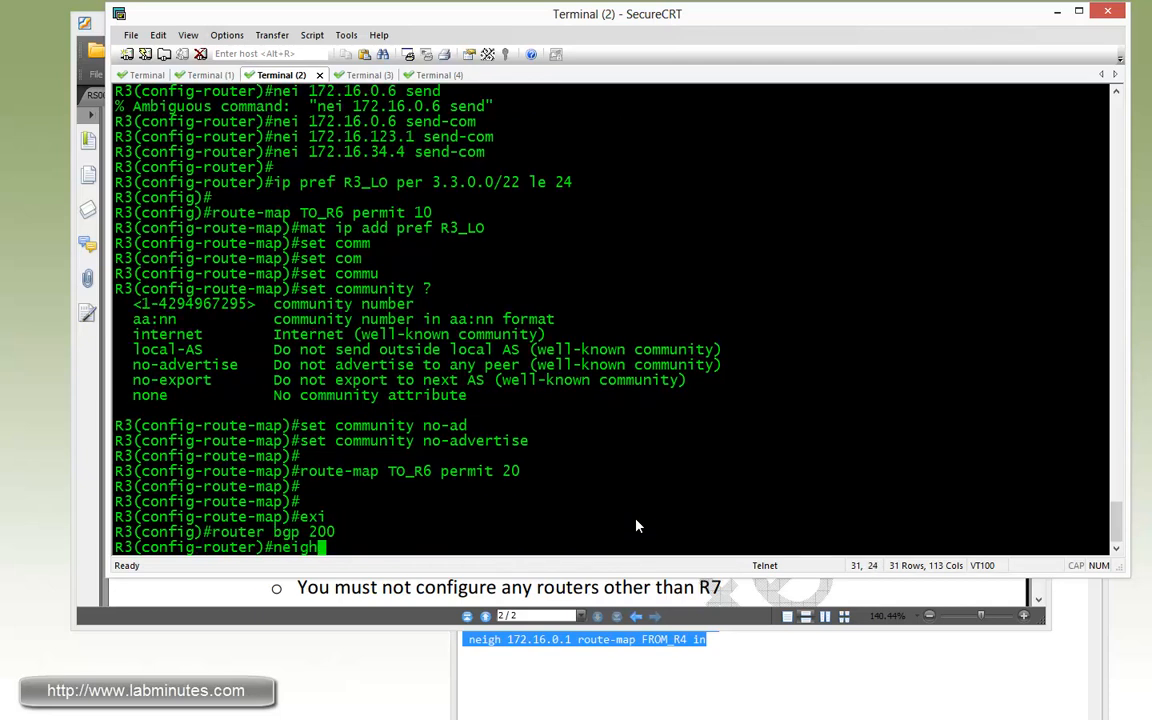
text(172.16.0.)
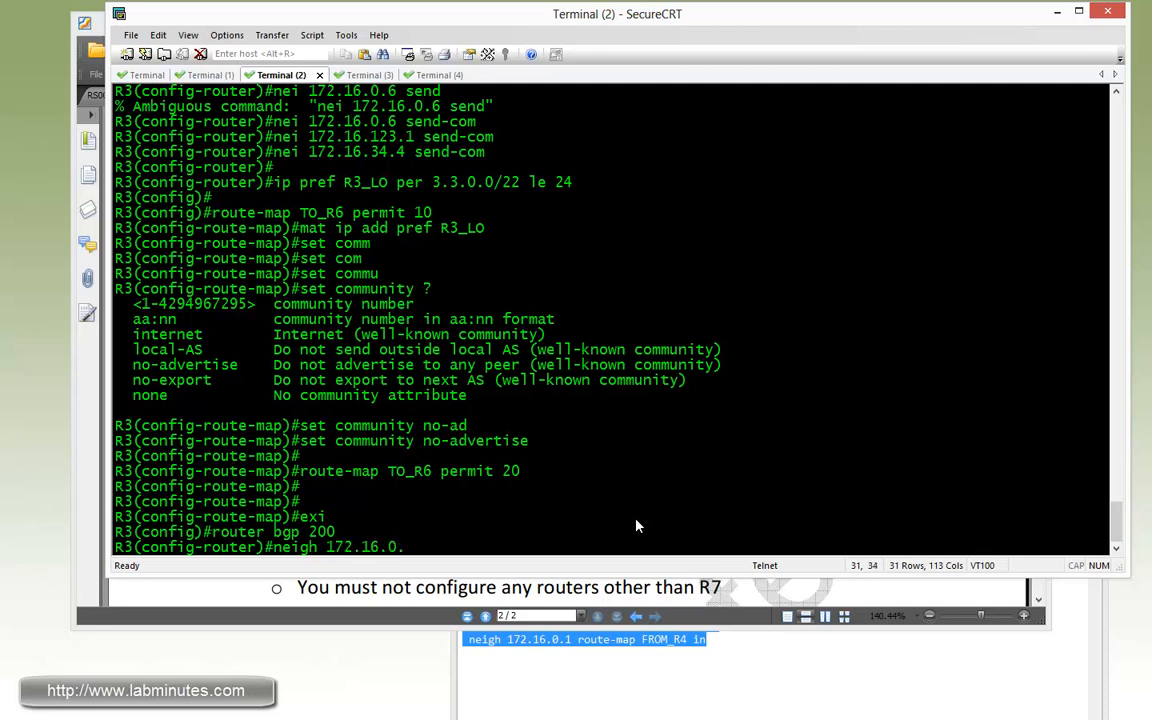
text(6 route-map TO_R)
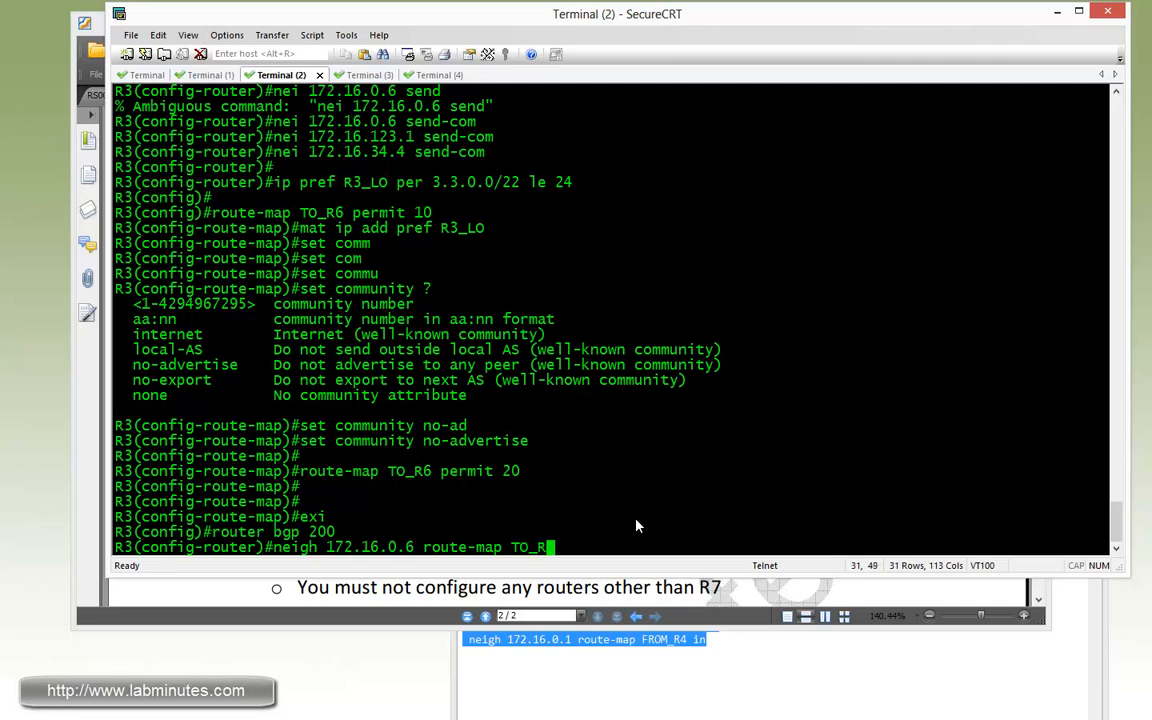
text(out)
text(do clea ip bgp)
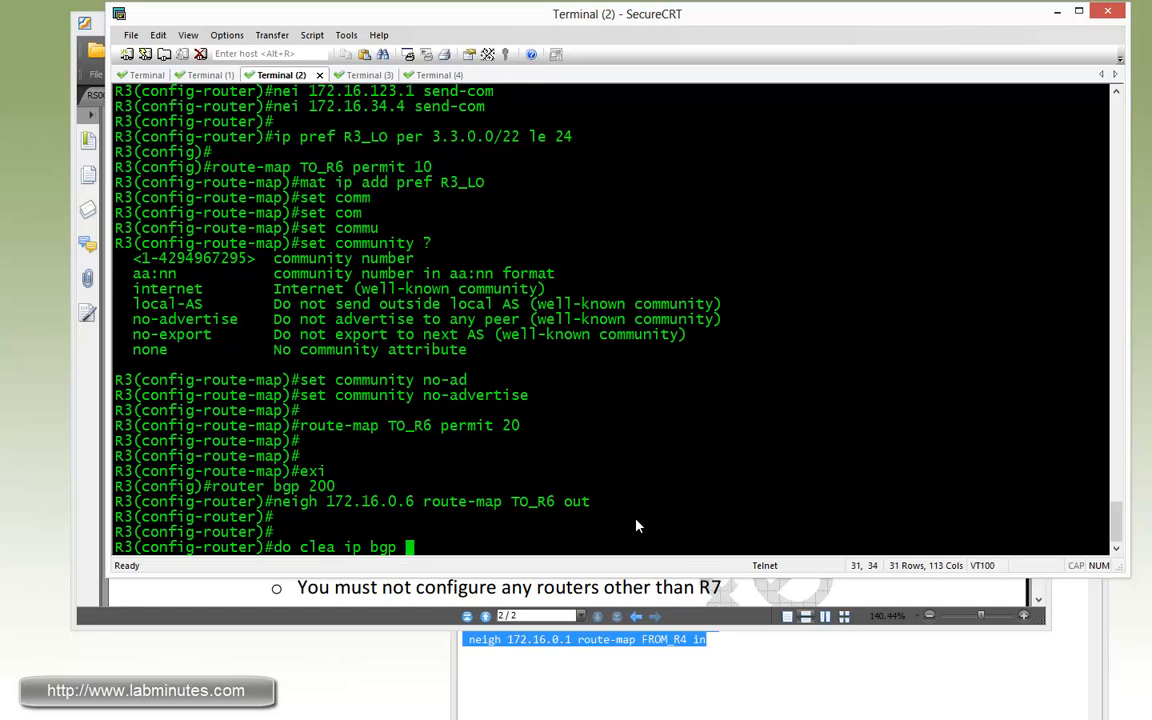
text(172.16.)
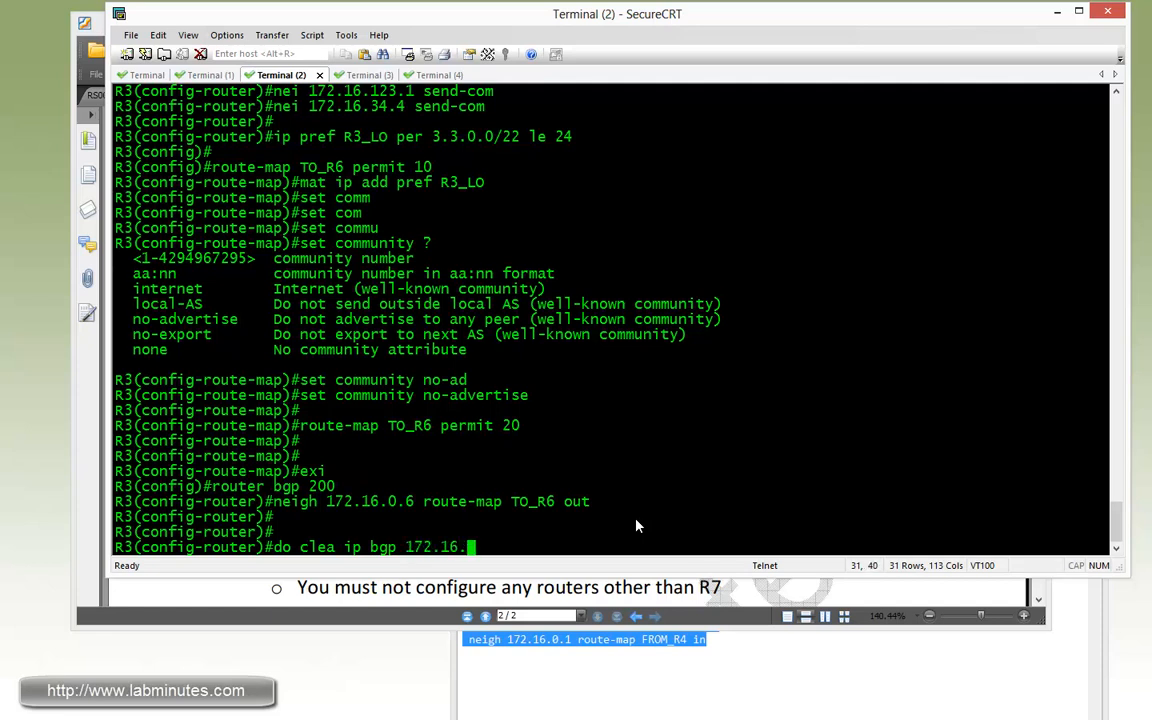
text(0.6 out)
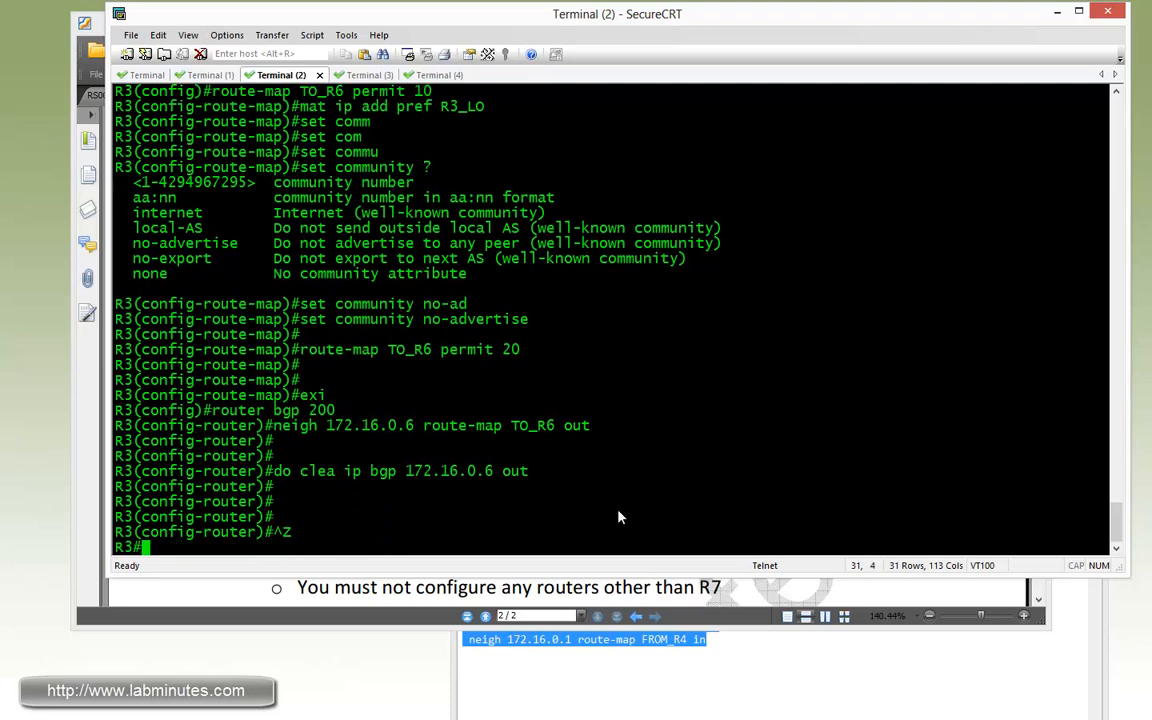
- On R6, verify 3.3.0.0/24 is no-advertise and absent from advertisements to 172.16.46.4
click(418, 75)
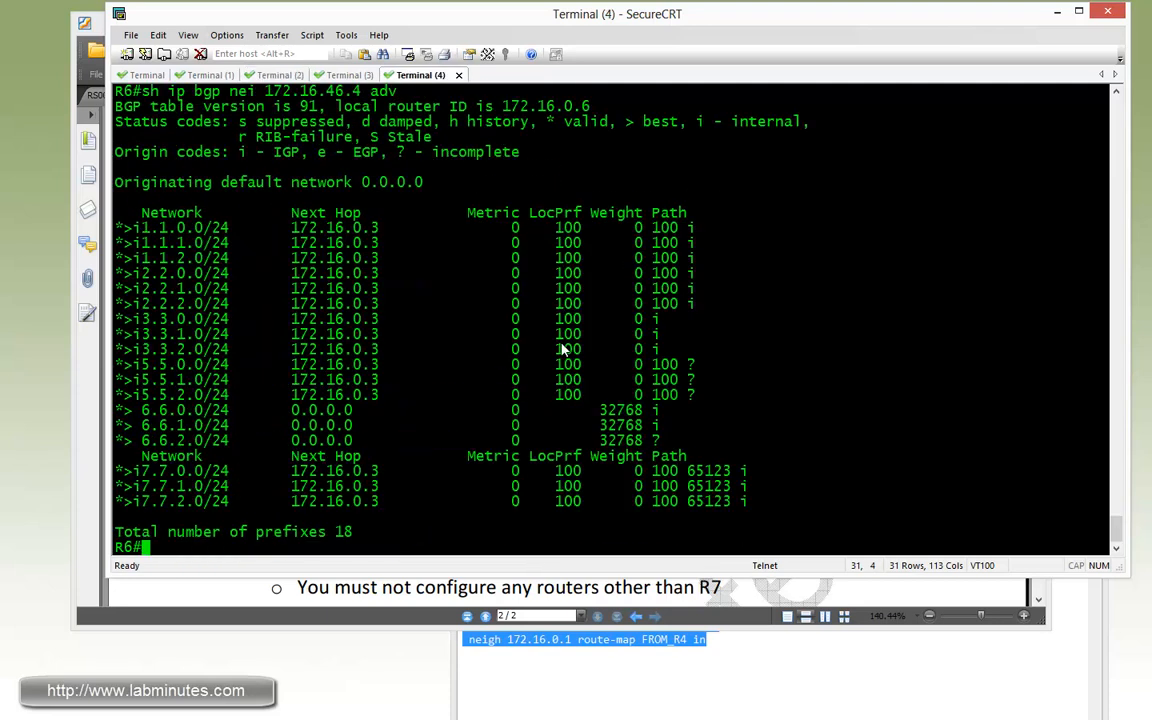
text(sh ip bgp)
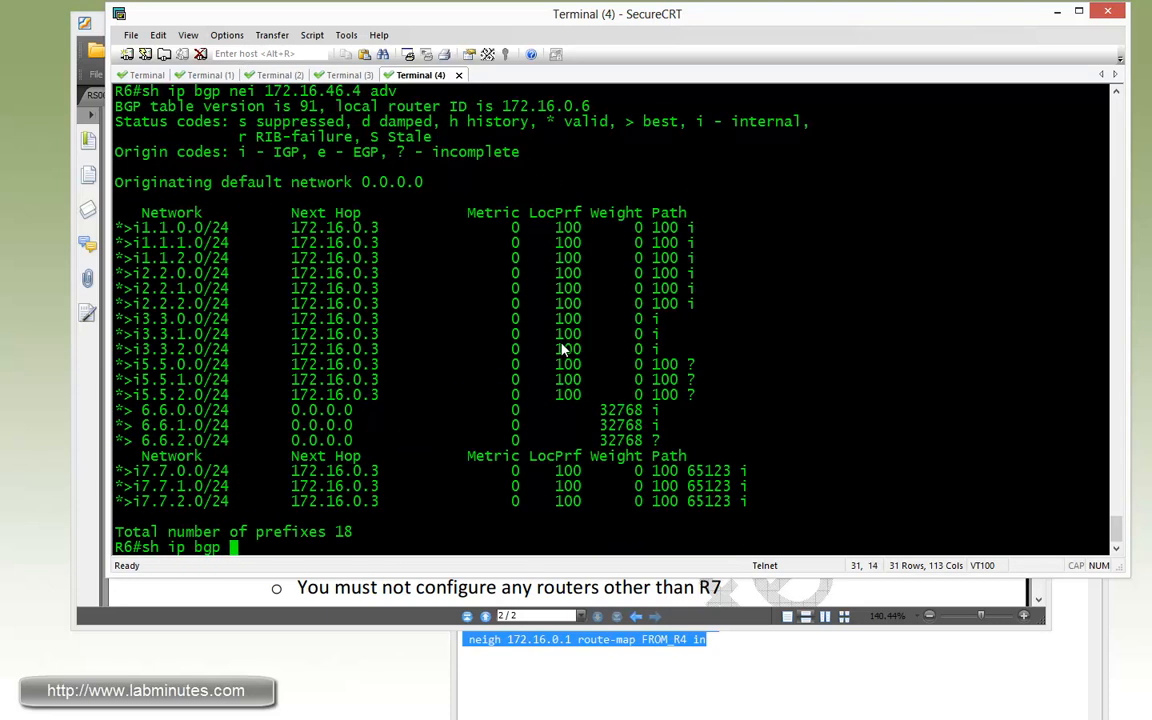
text(3.)
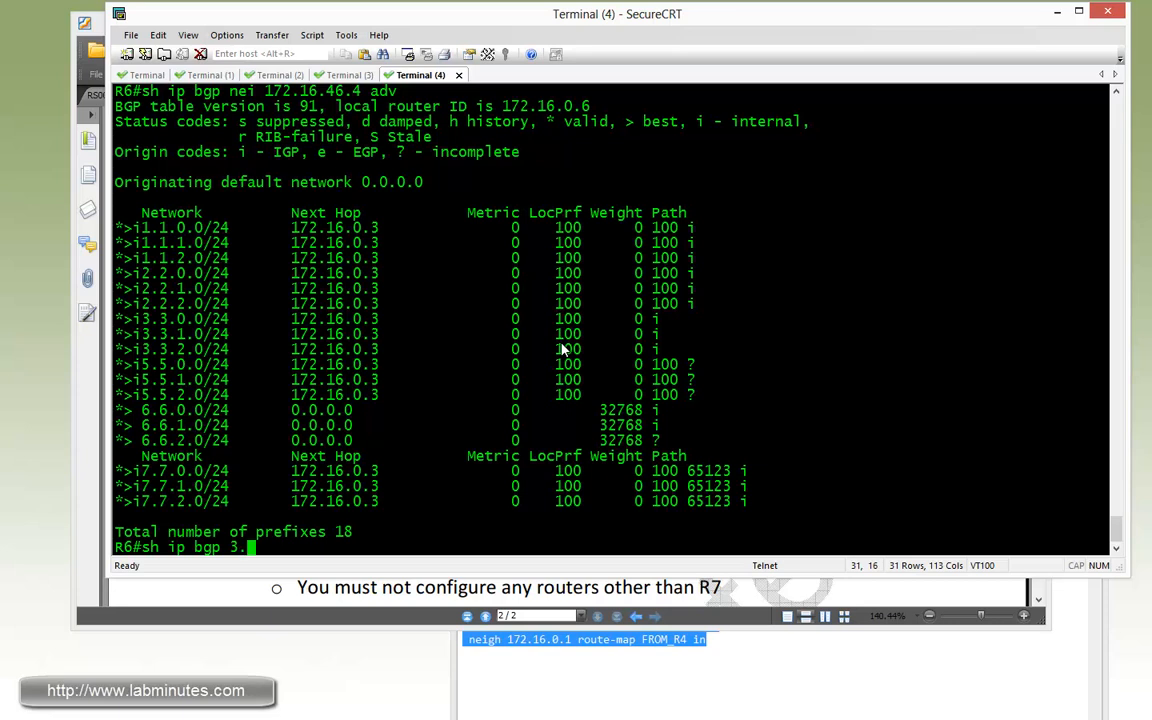
text(3.0.0)
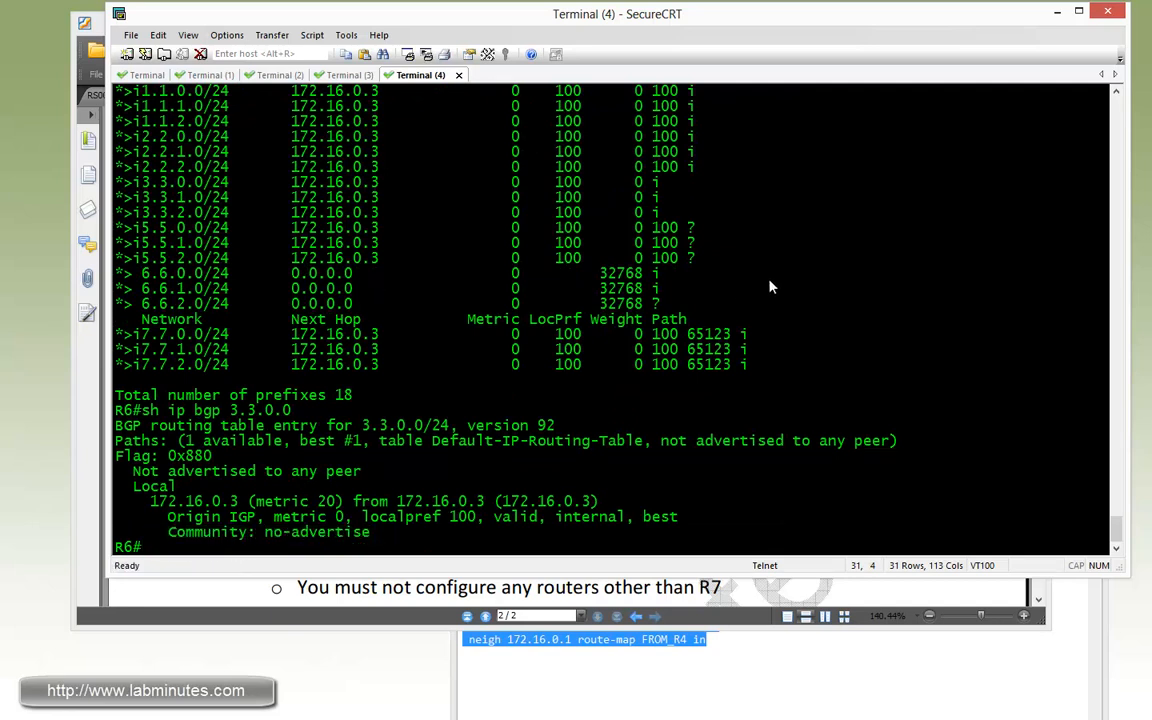
text(sh ip bgp nei 172.16.46.4 adv)
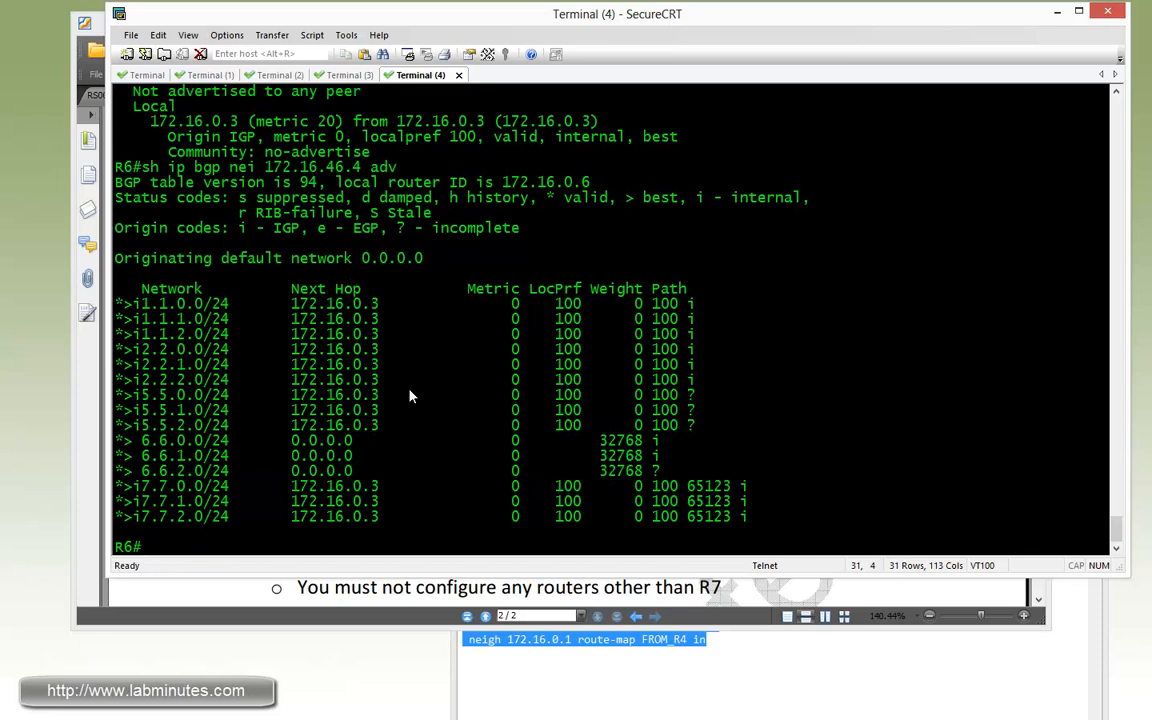
mouse_move(445, 430)
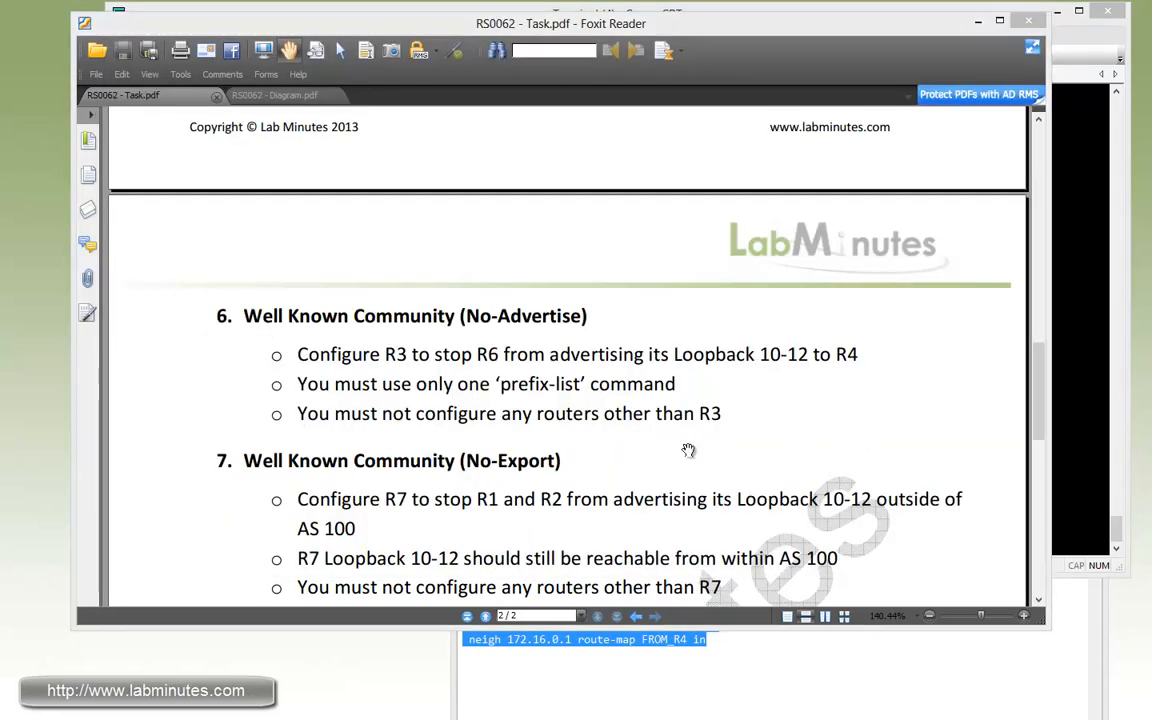
mouse_move(393, 495)
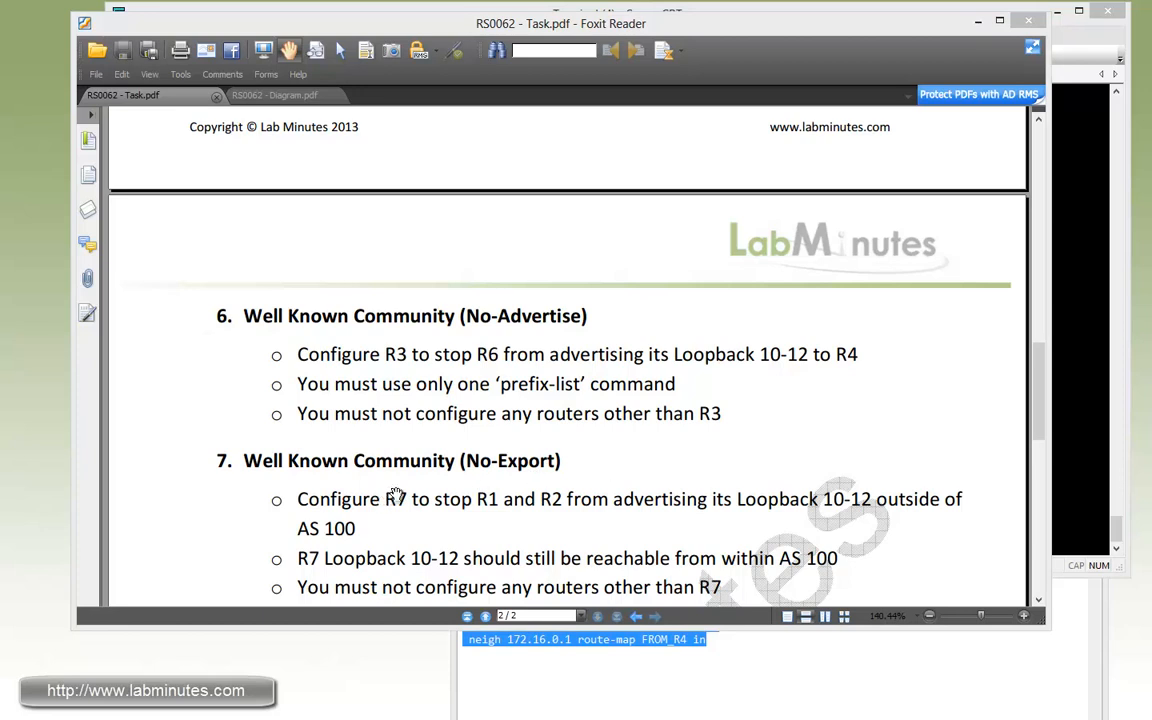
mouse_move(557, 477)
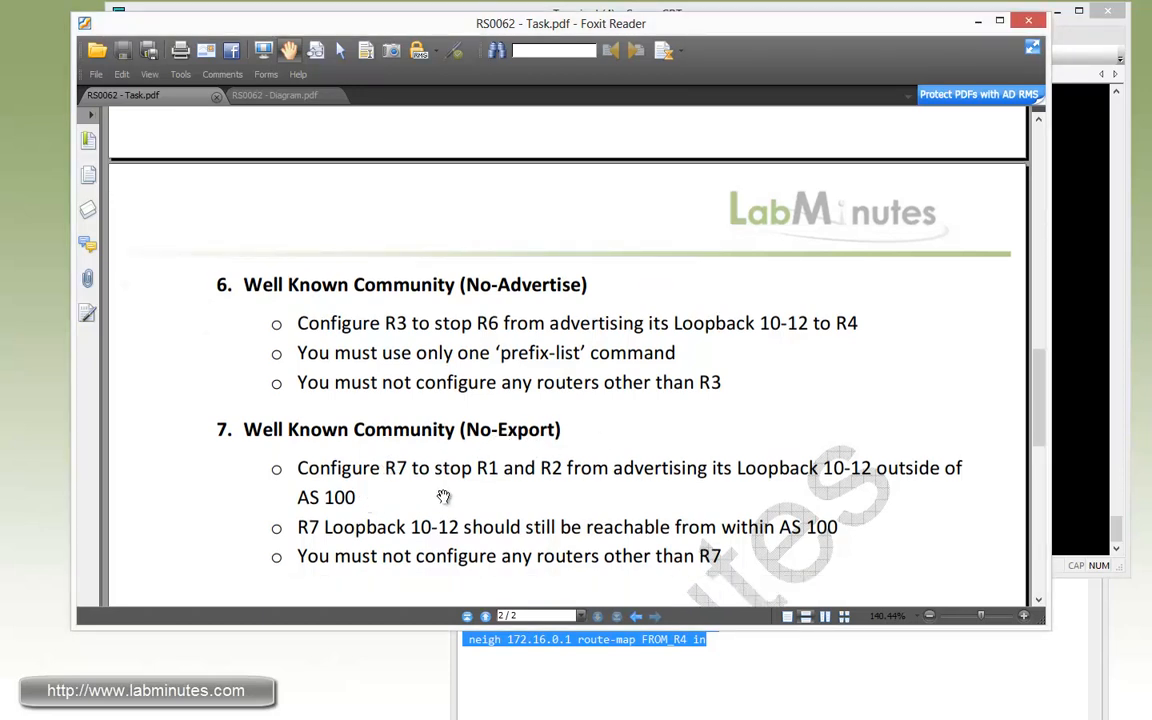
mouse_move(753, 494)
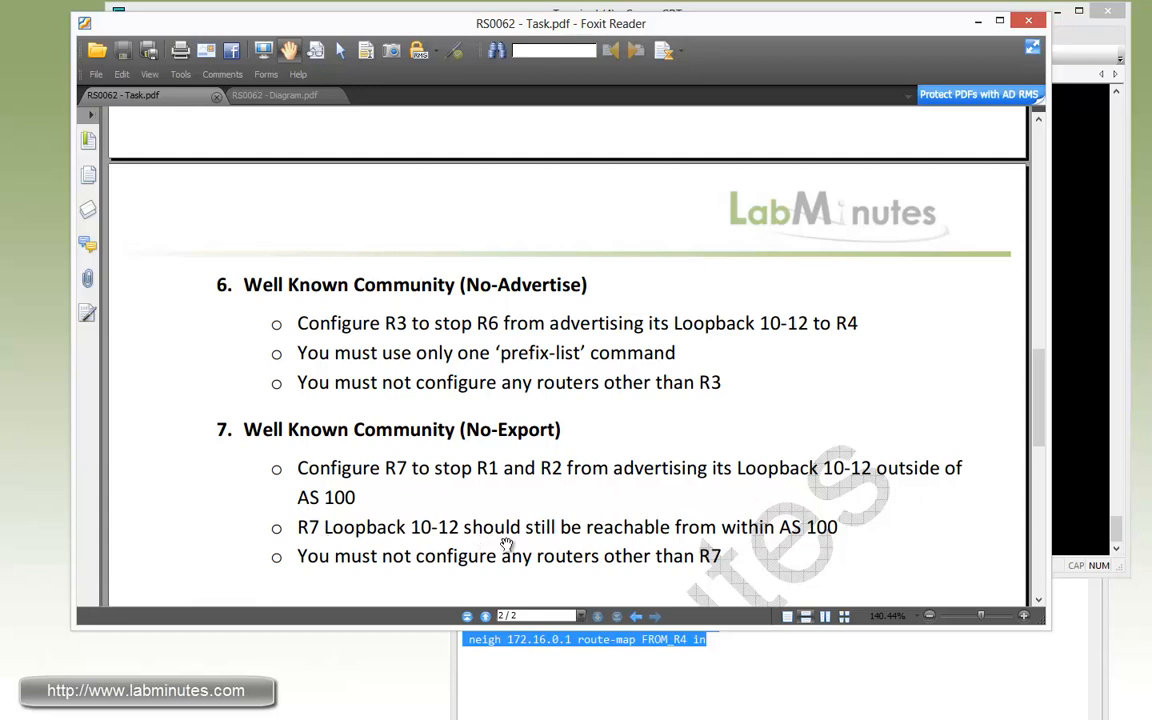
mouse_move(830, 543)
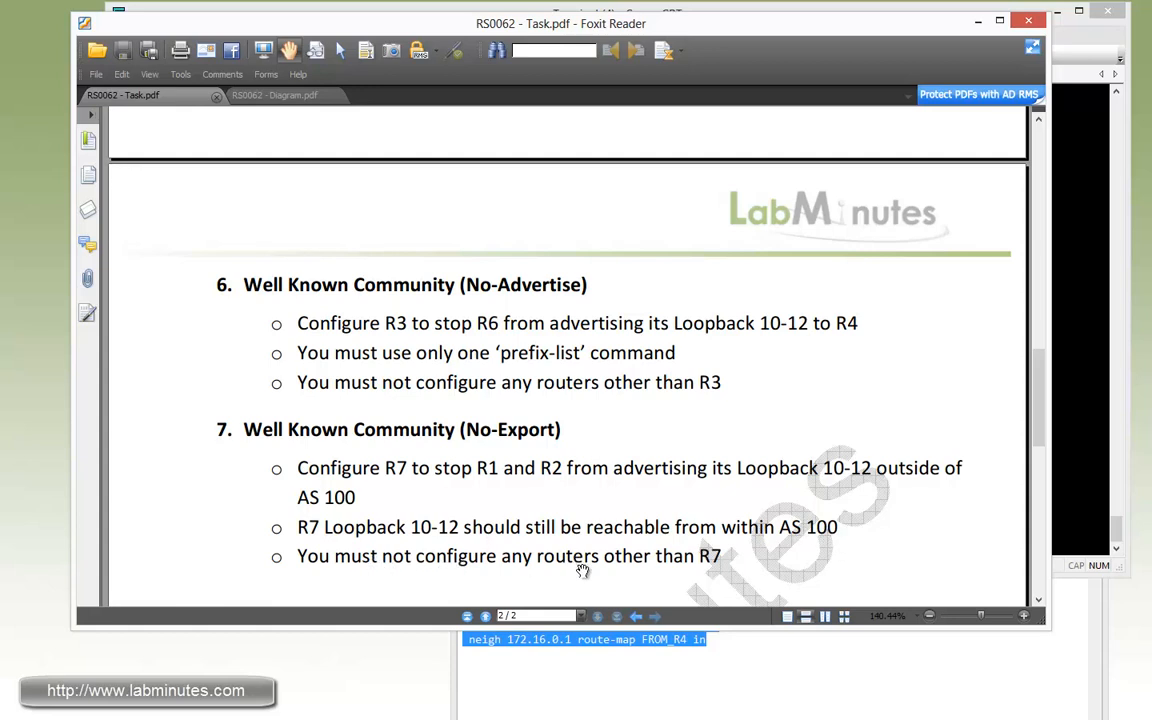
click(273, 95)
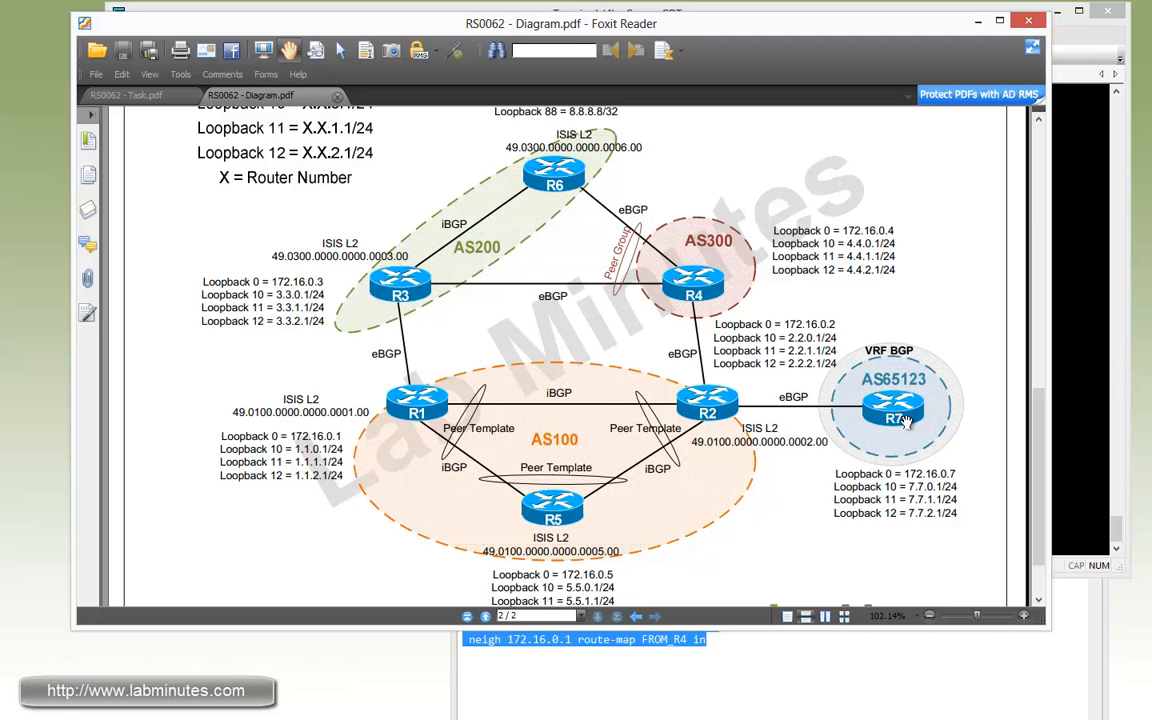
mouse_move(480, 408)
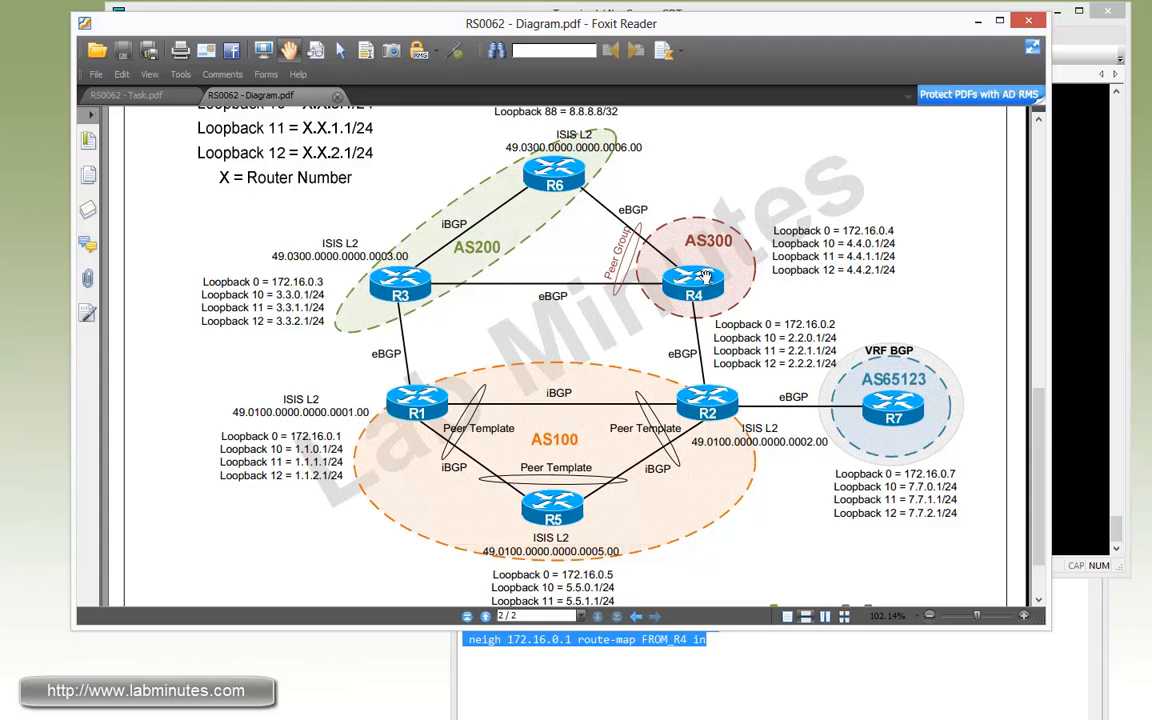
mouse_move(705, 440)
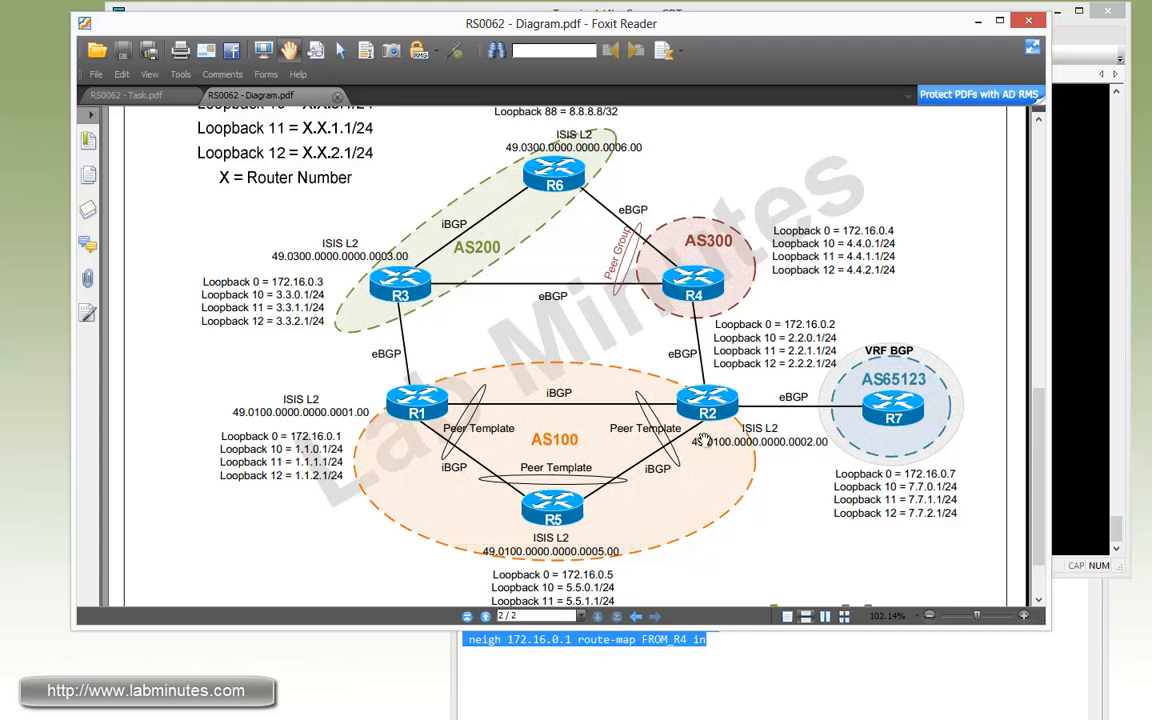
mouse_move(660, 498)
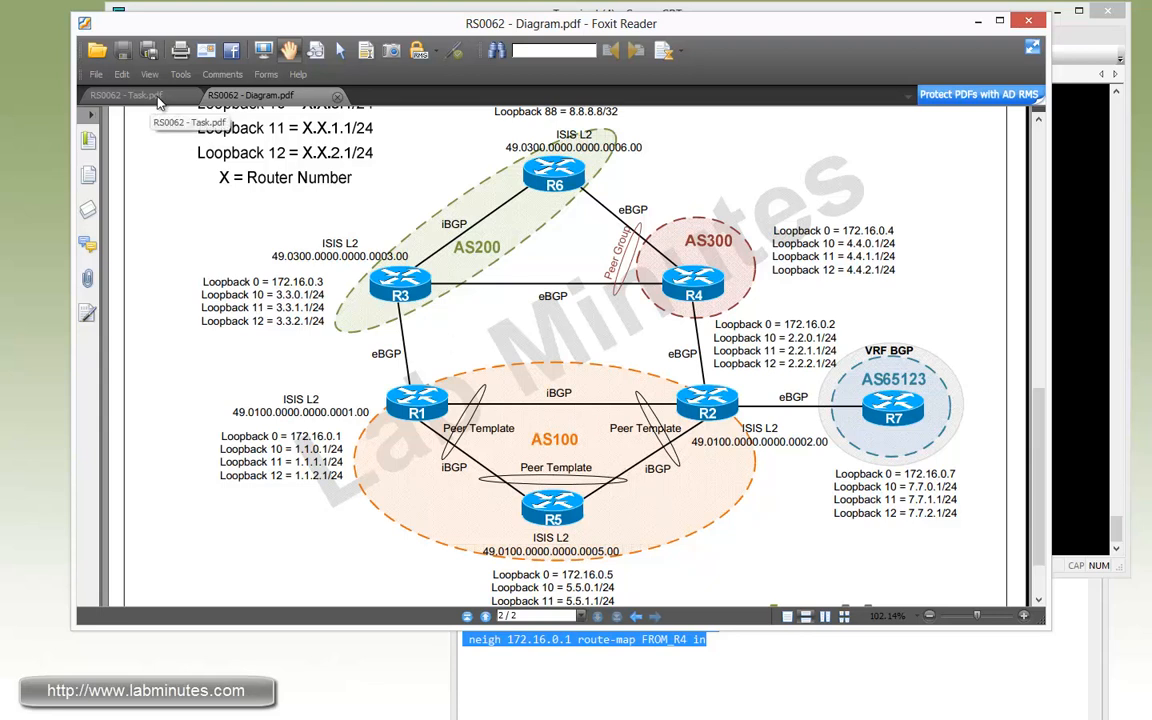
click(122, 94)
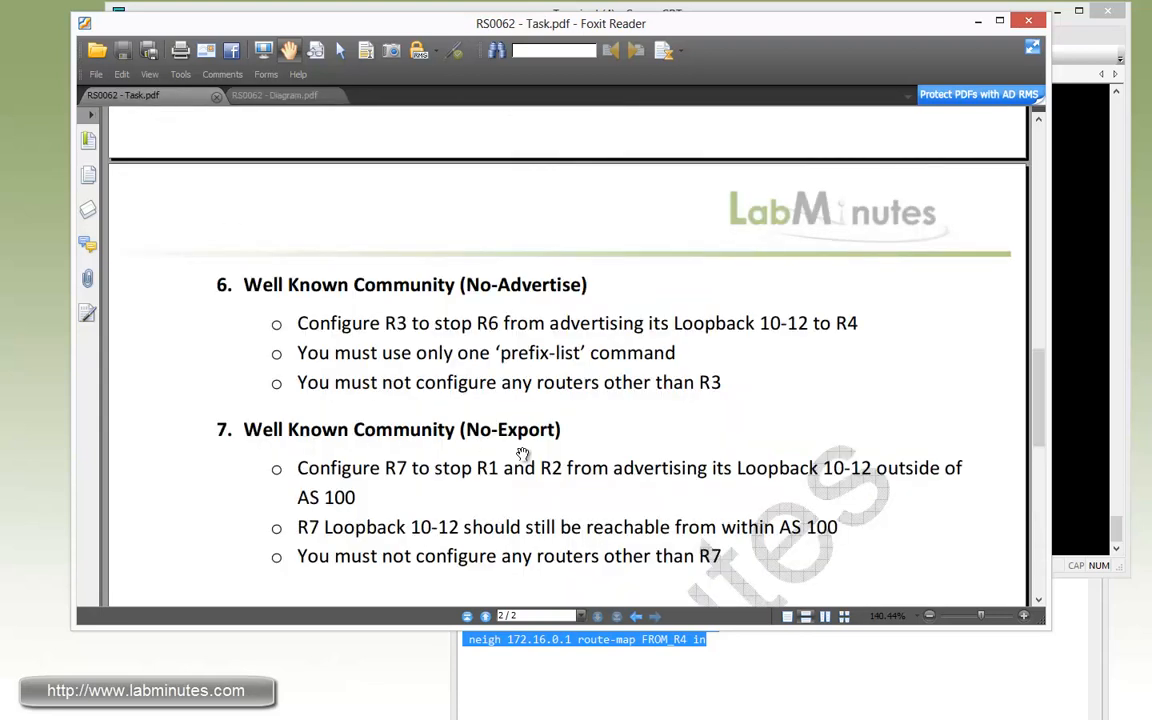
click(274, 95)
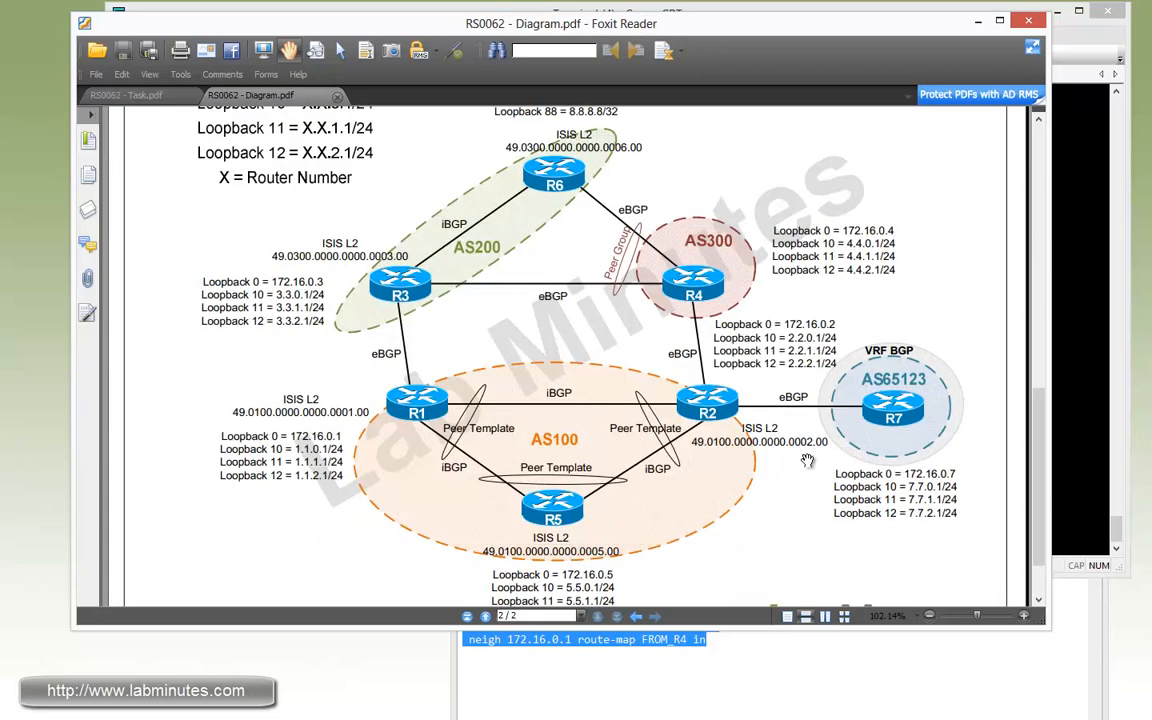
mouse_move(708, 410)
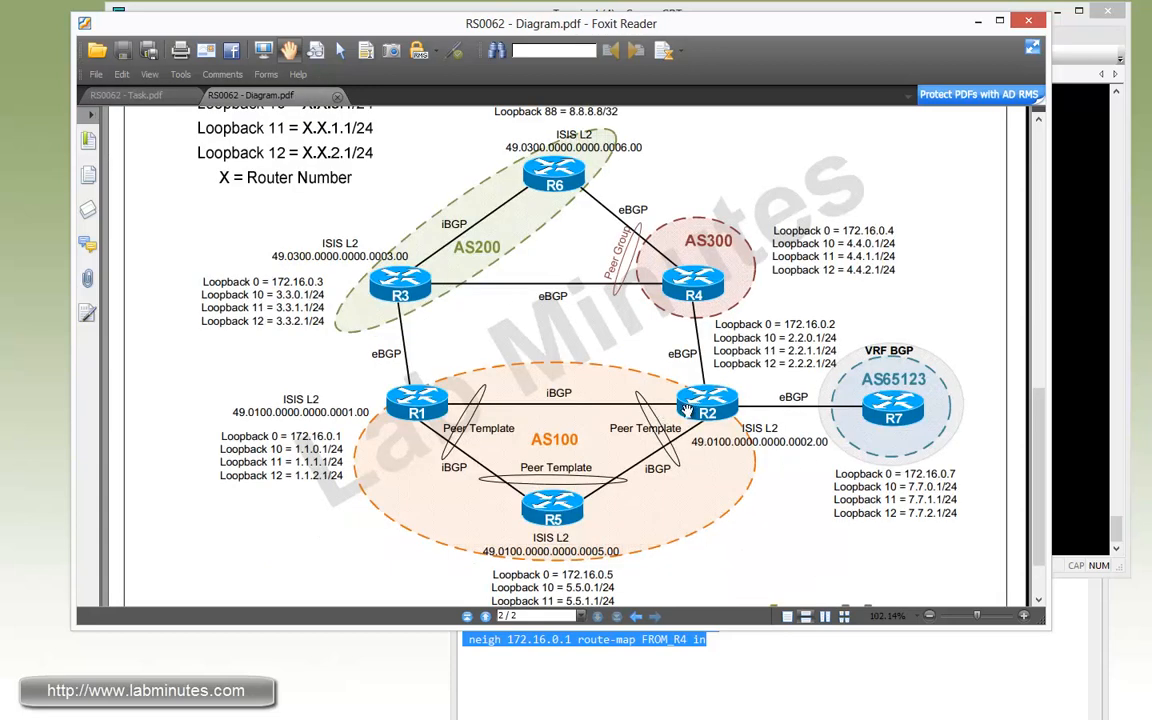
mouse_move(475, 387)
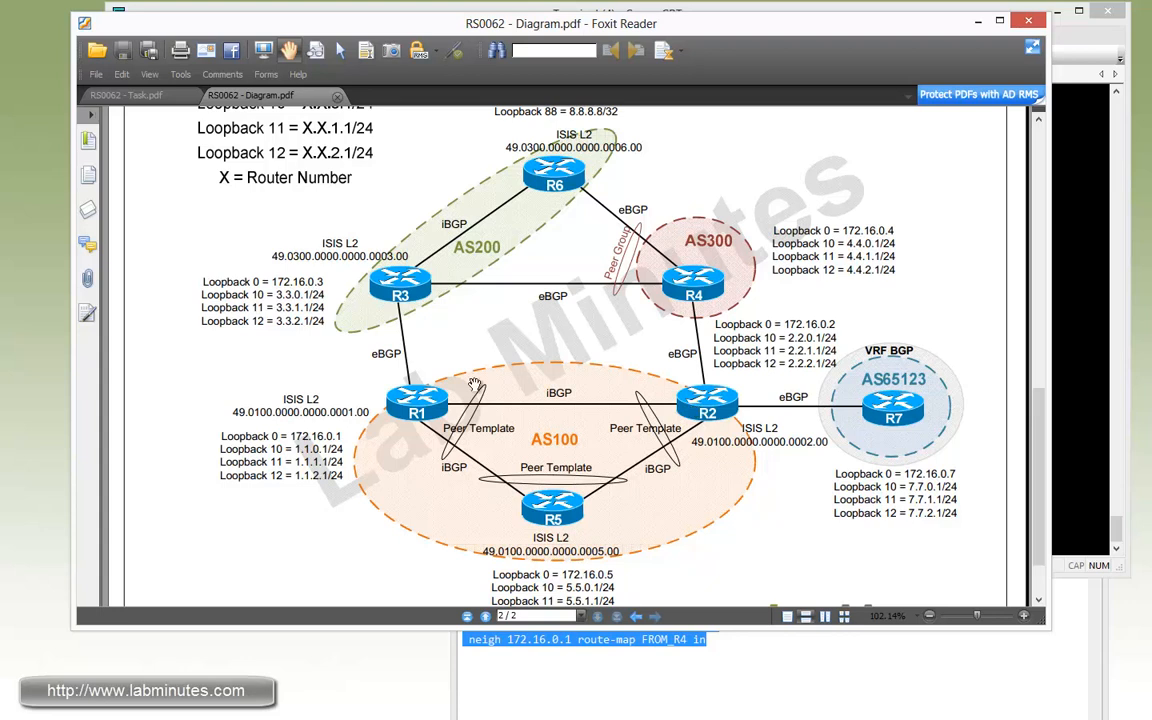
mouse_move(728, 428)
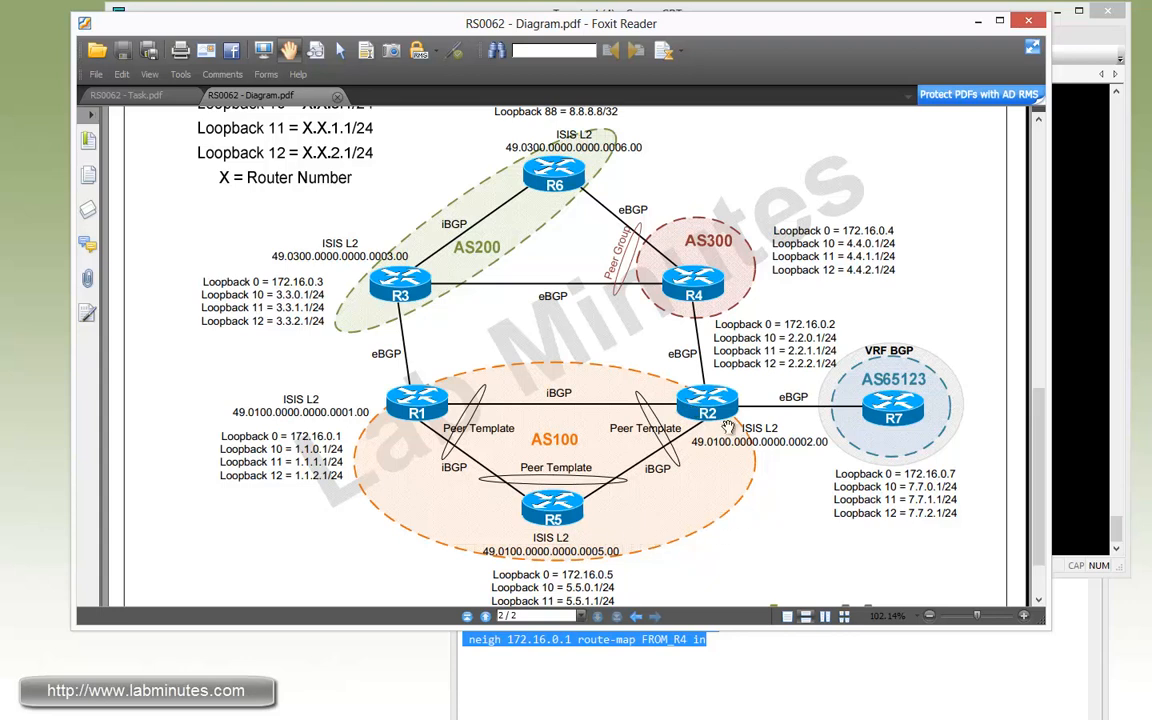
mouse_move(645, 479)
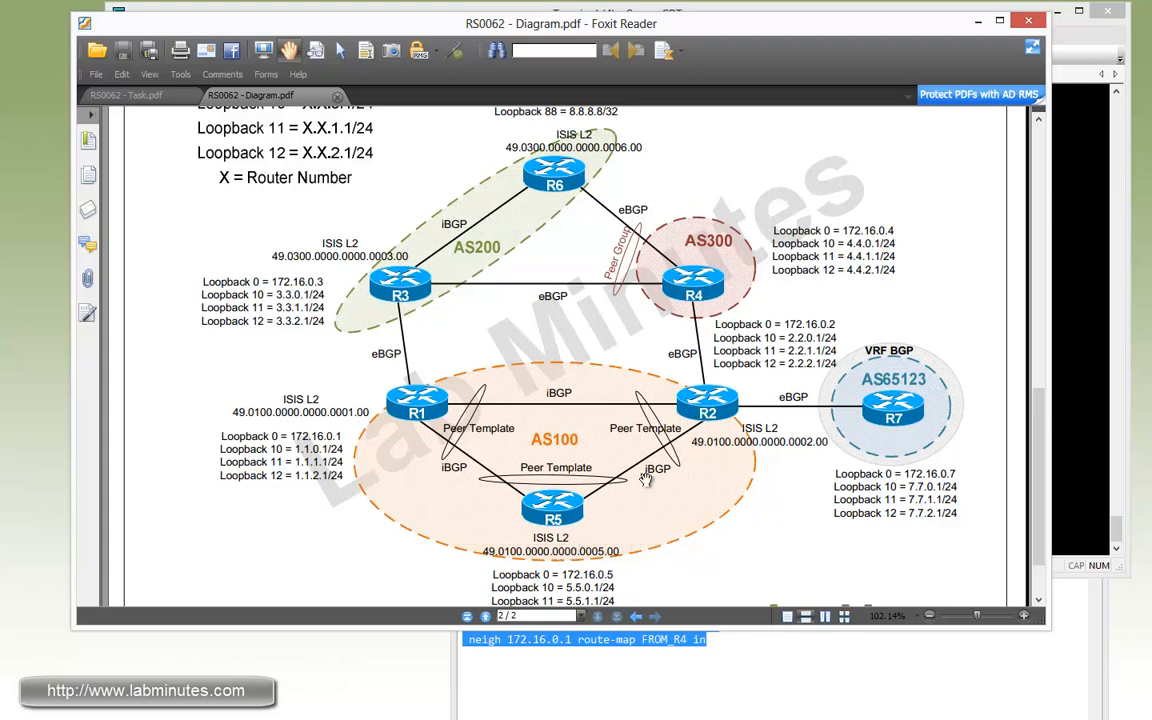
click(122, 94)
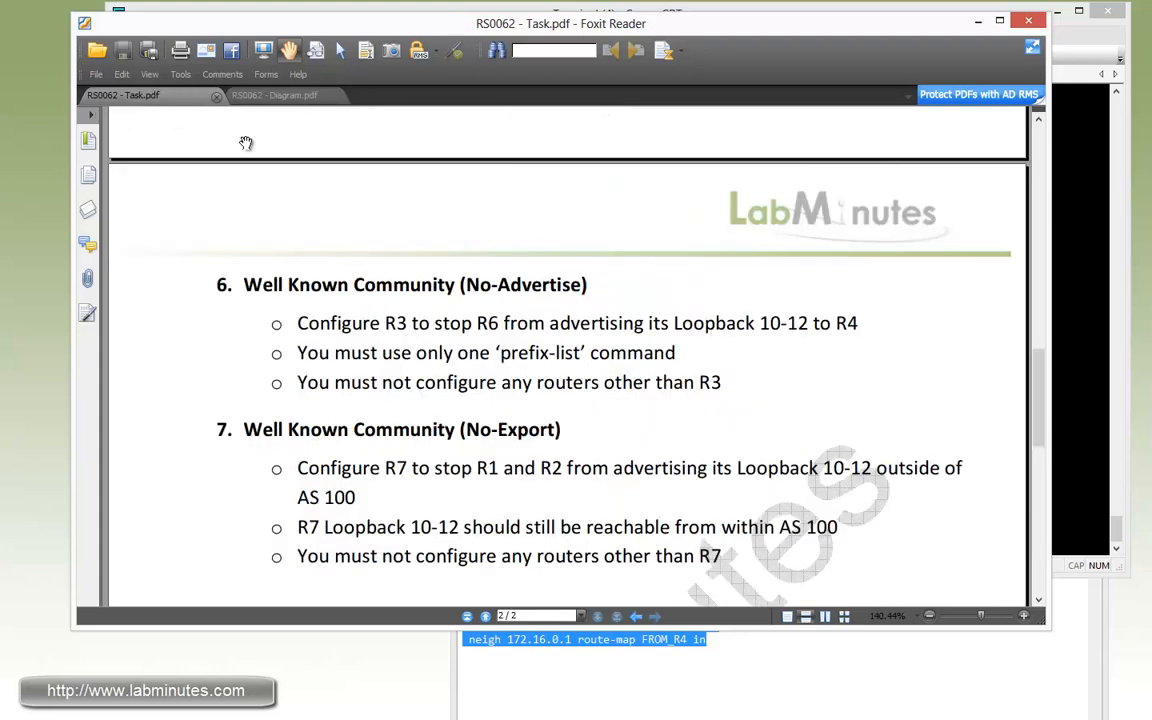
mouse_move(576, 300)
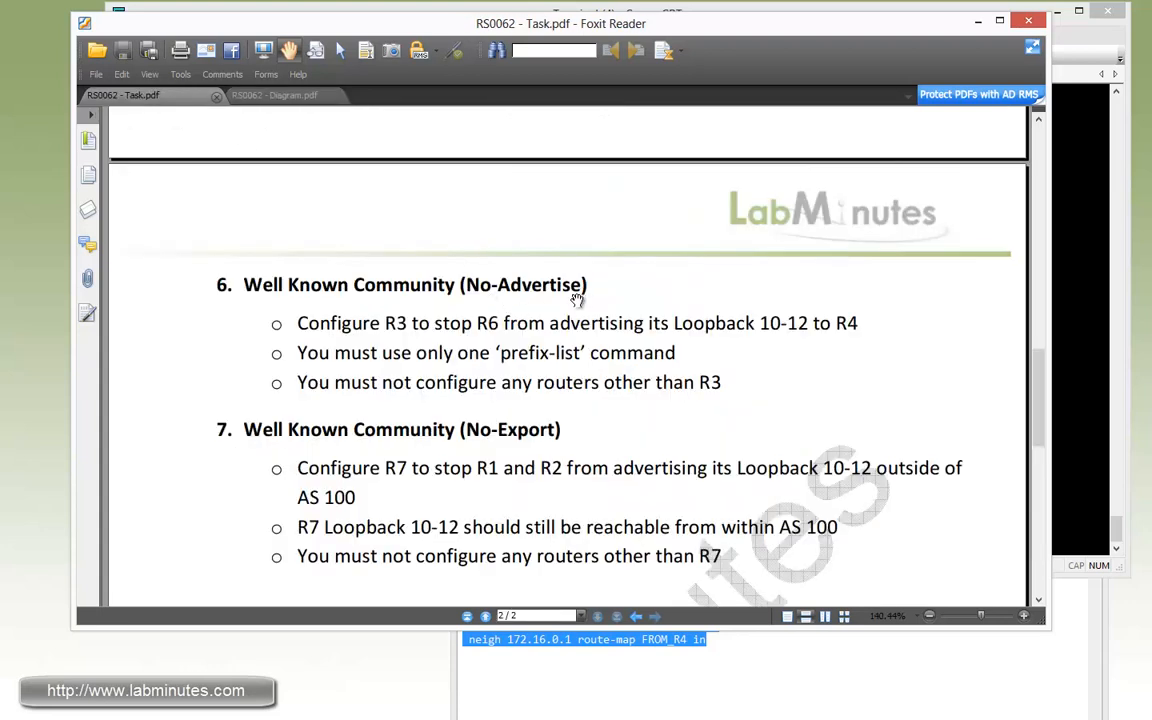
mouse_move(520, 417)
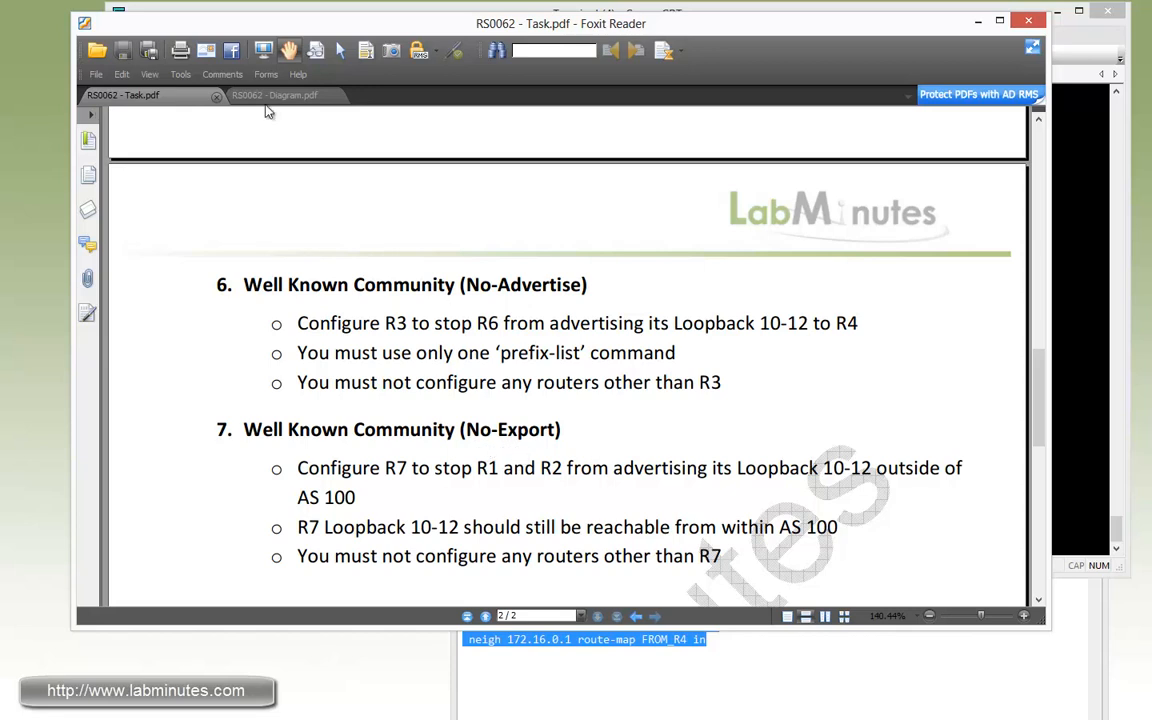
click(275, 94)
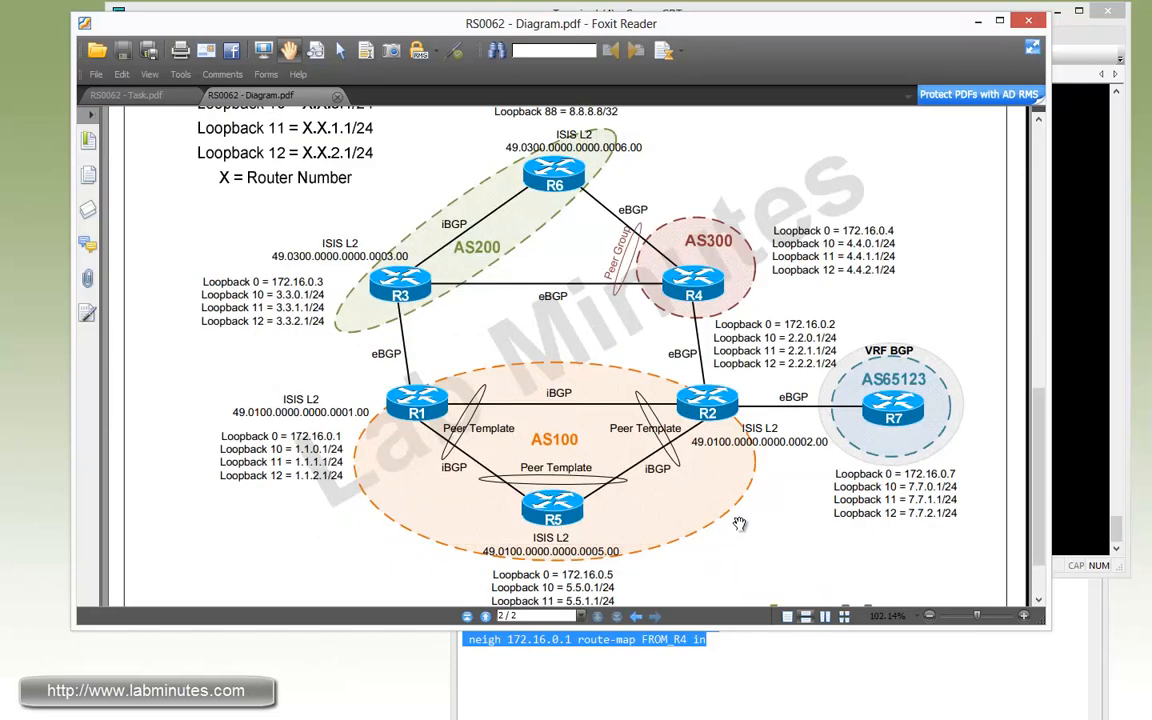
mouse_move(667, 407)
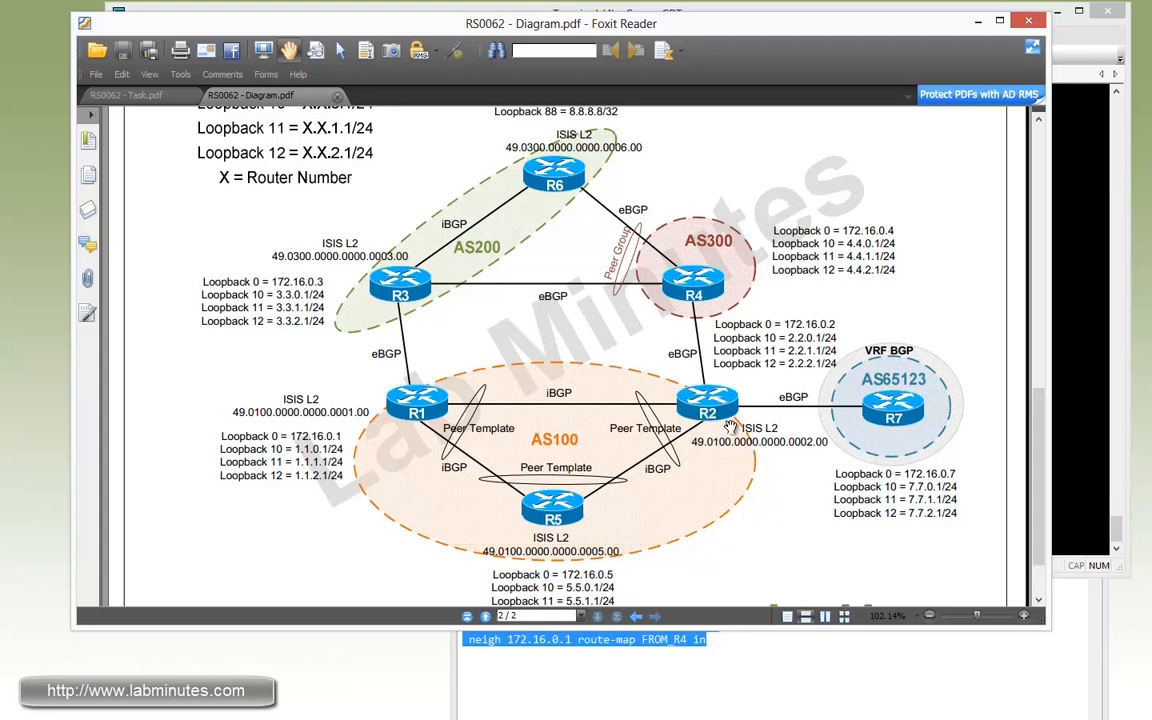
mouse_move(725, 415)
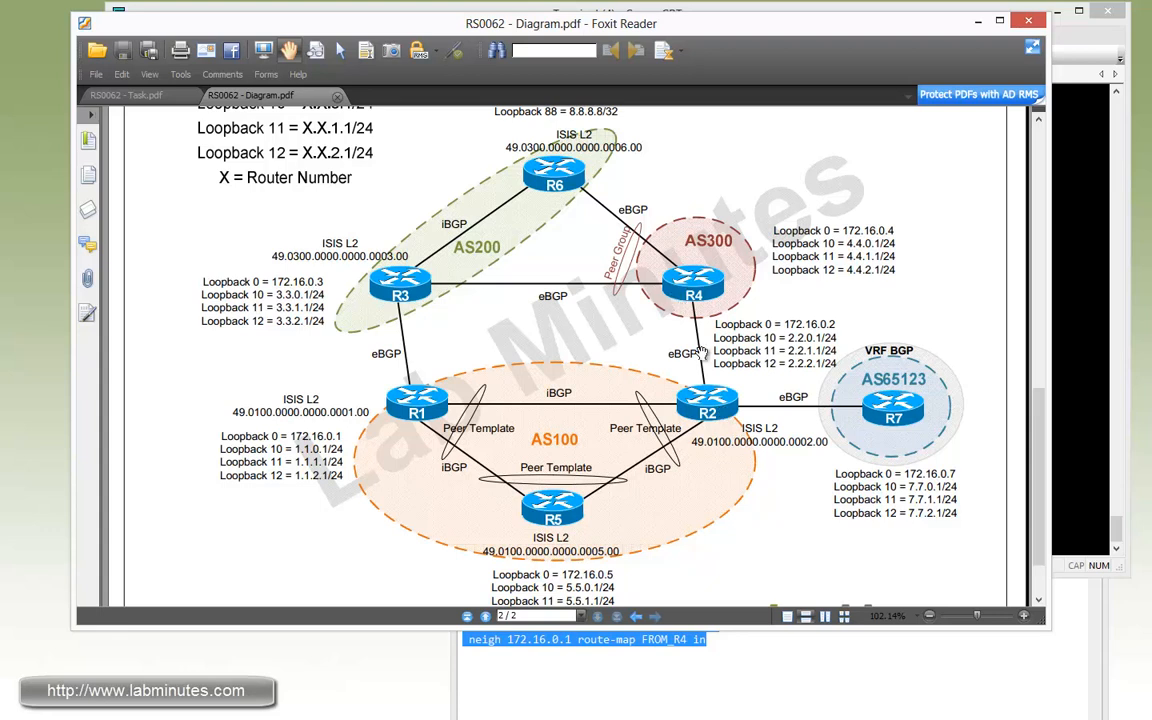
mouse_move(391, 335)
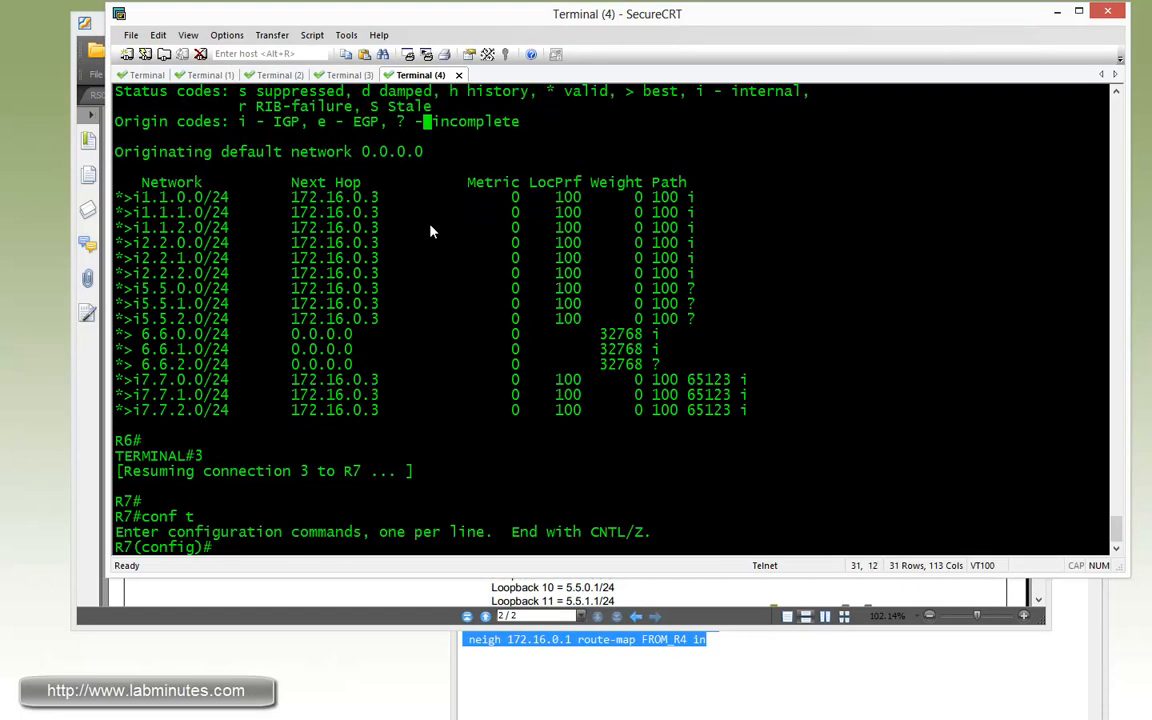
- On R7, review prefix lists and create route-map TO_R2 entry 10 matching LOOPBACK
text(do sh ip pref)
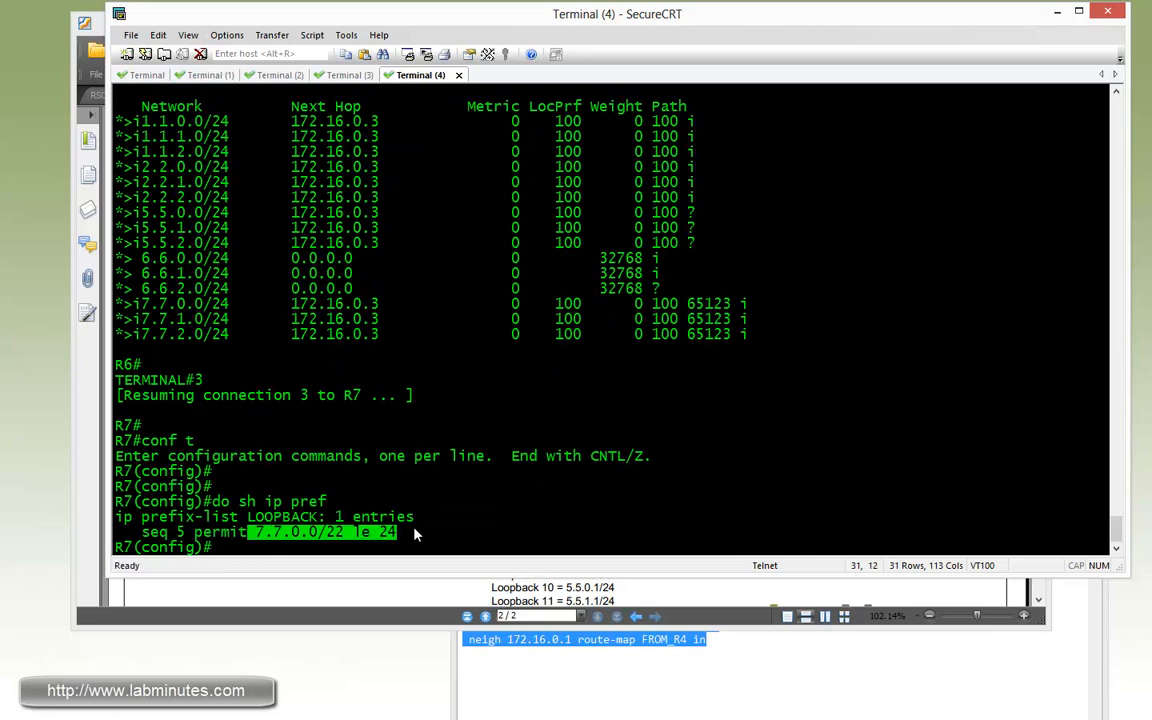
text(r)
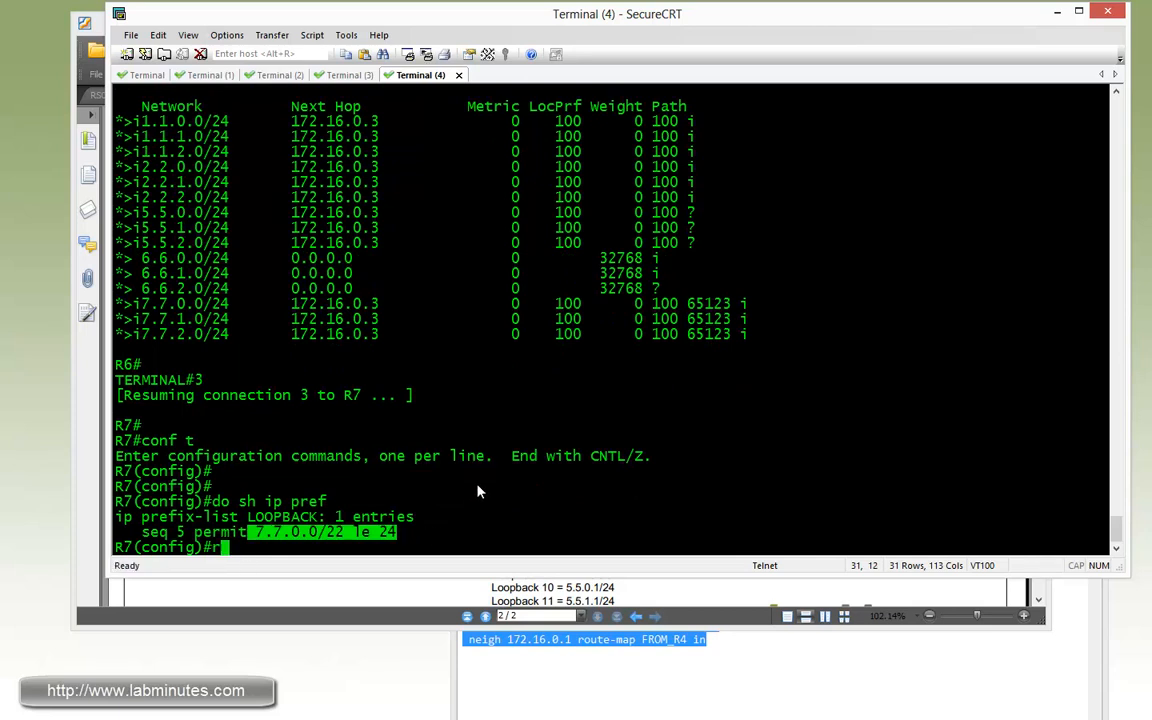
text(route-map)
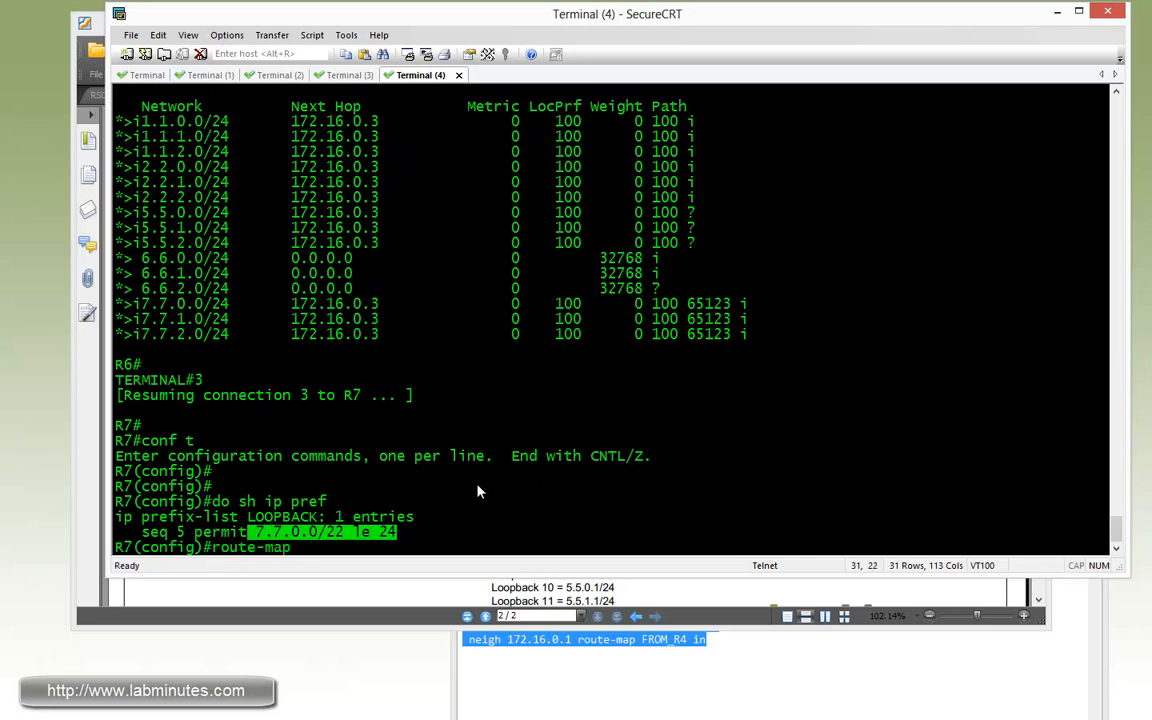
text(TO_R2 per 10)
text(mat ip add pref)
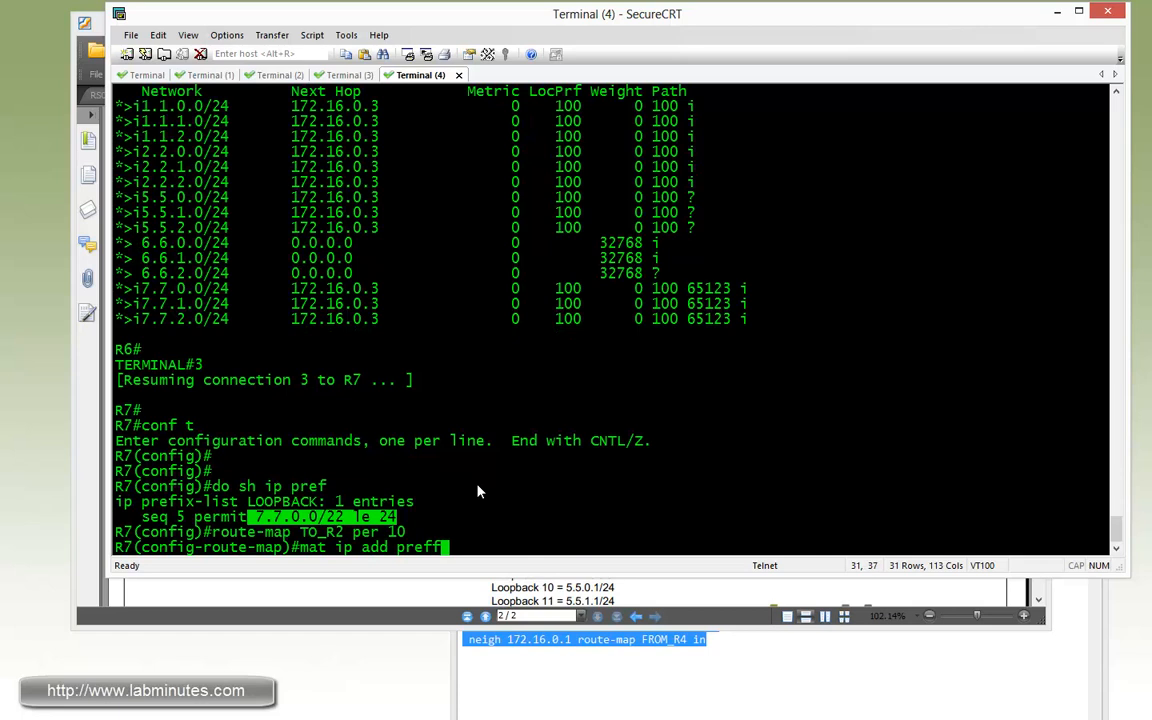
text(LOOPBACK)
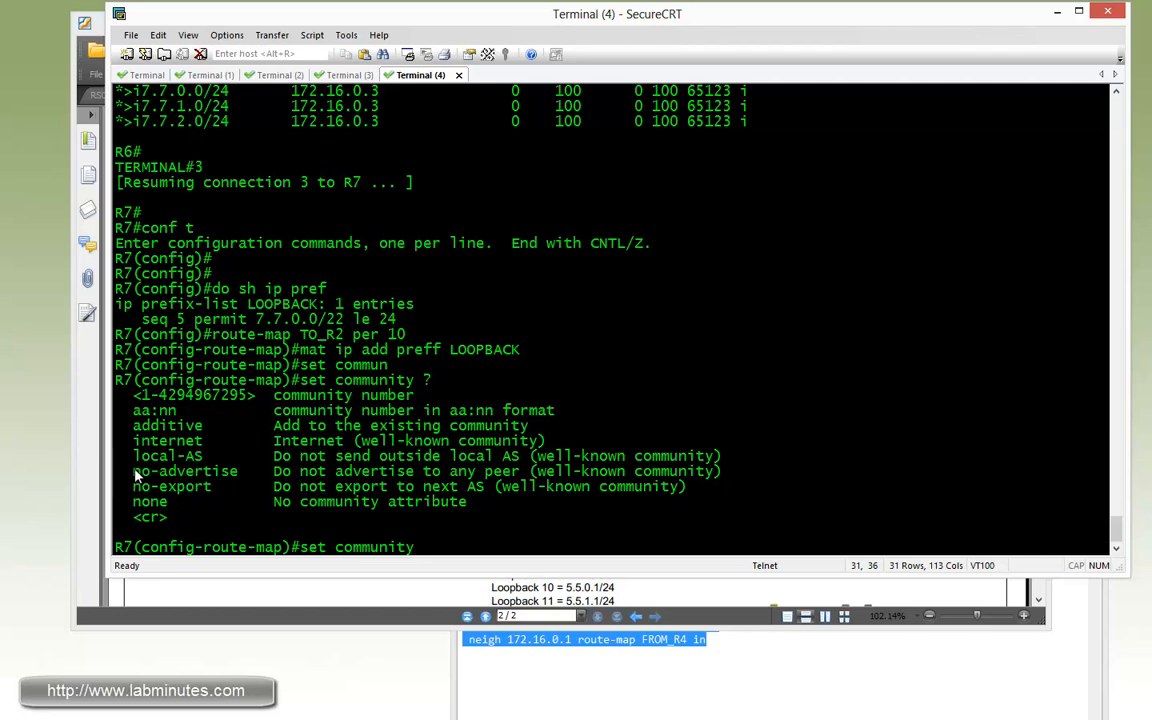
- Set community no-export on TO_R2 entry 10 and add permit entry 20
double_click(167, 456)
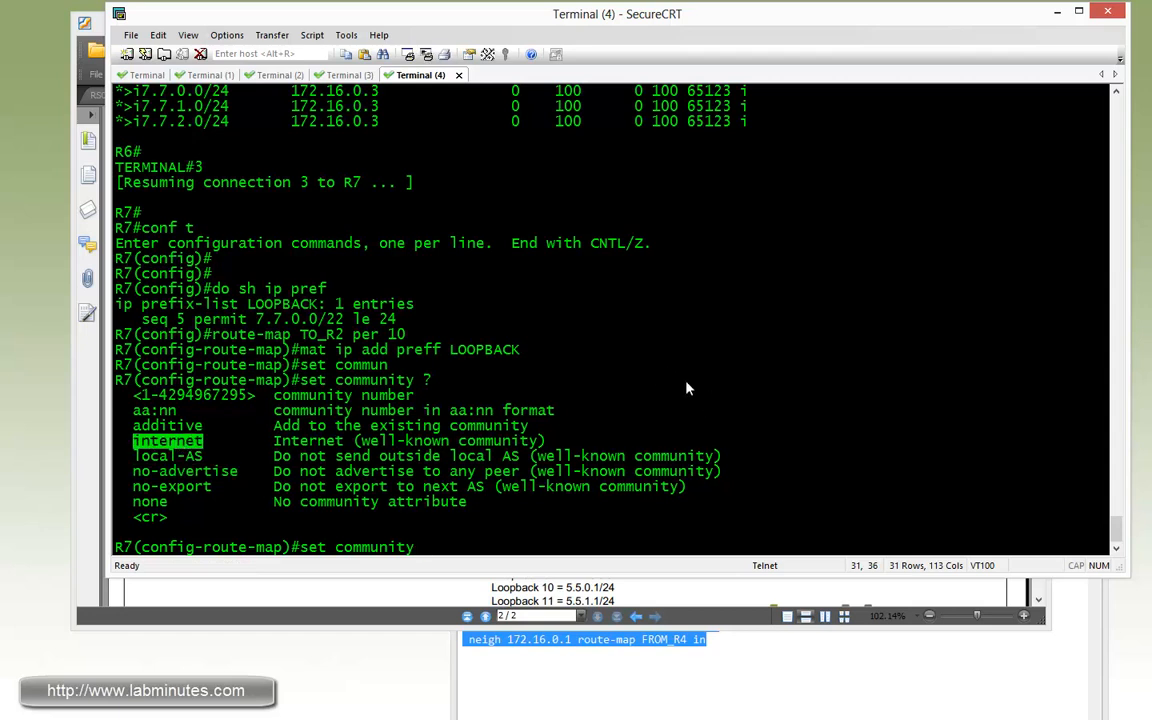
text(no-e)
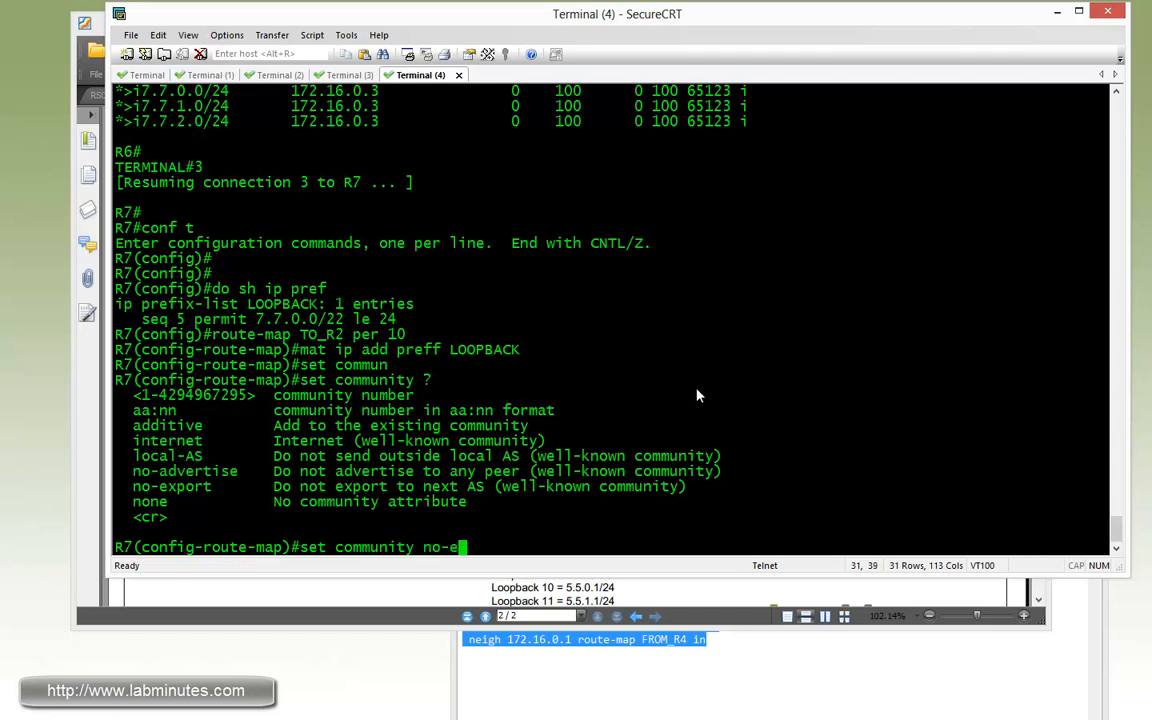
key(Return)
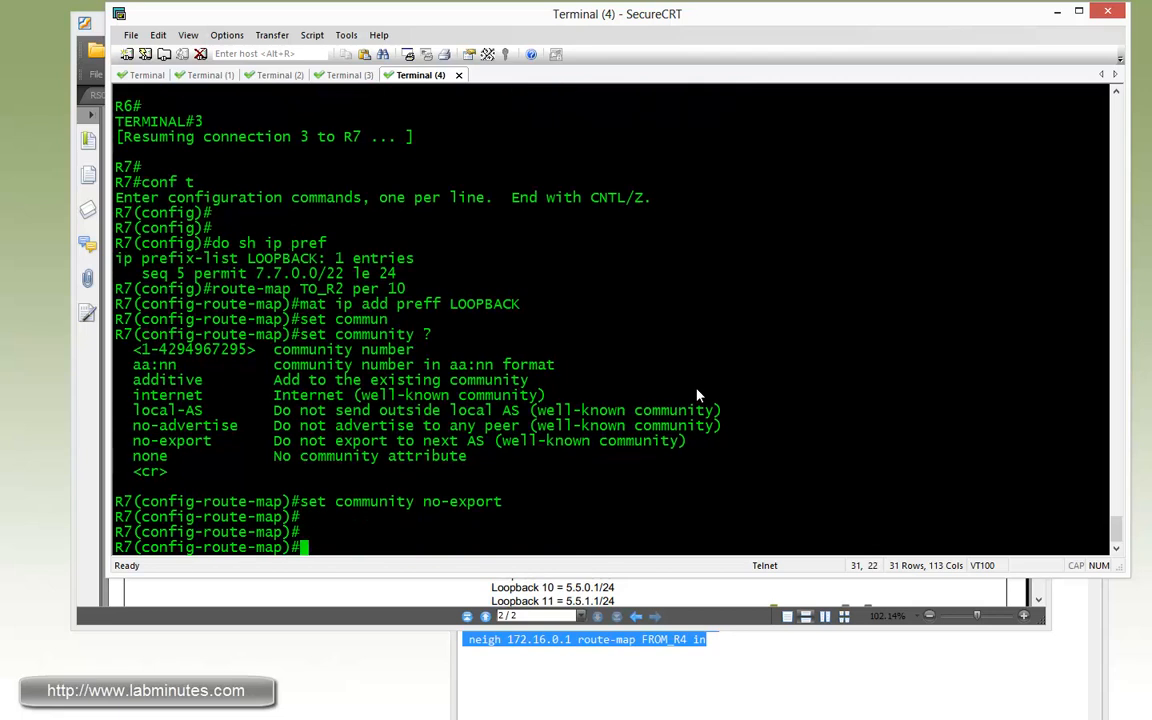
text(rou ep add preff LOOPBACK)
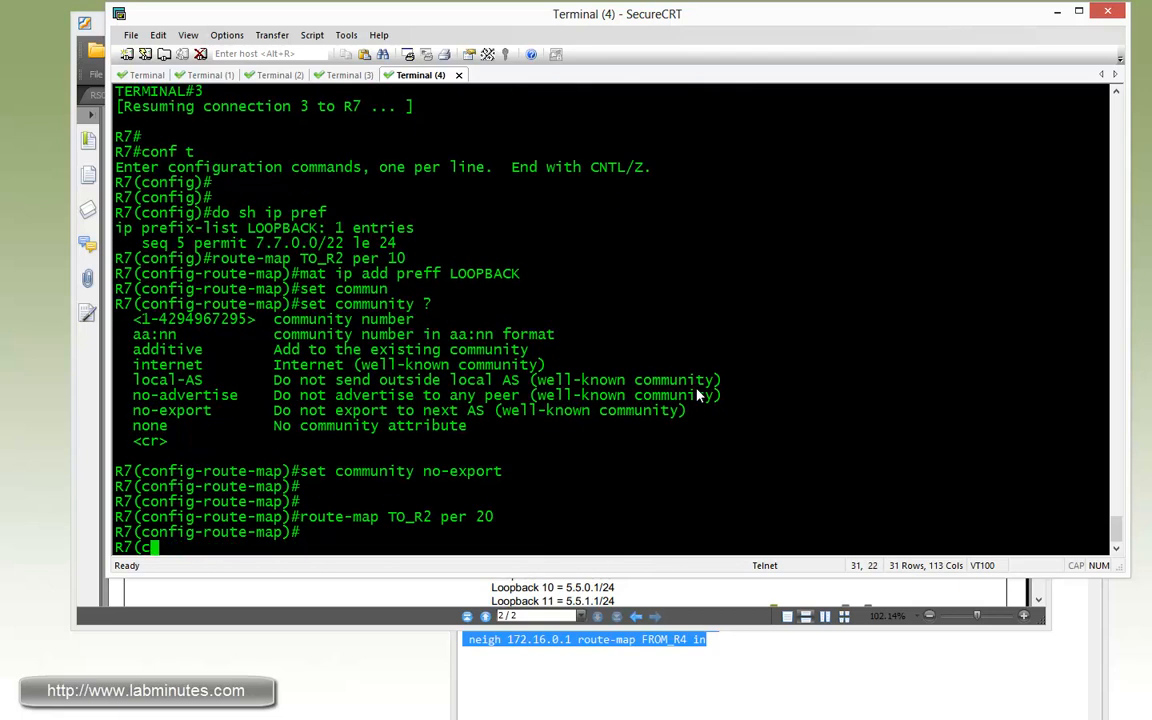
- In R7's BGP VRF address-family, apply TO_R2 outbound to neighbor 172.16.27.2
text(router bgp)
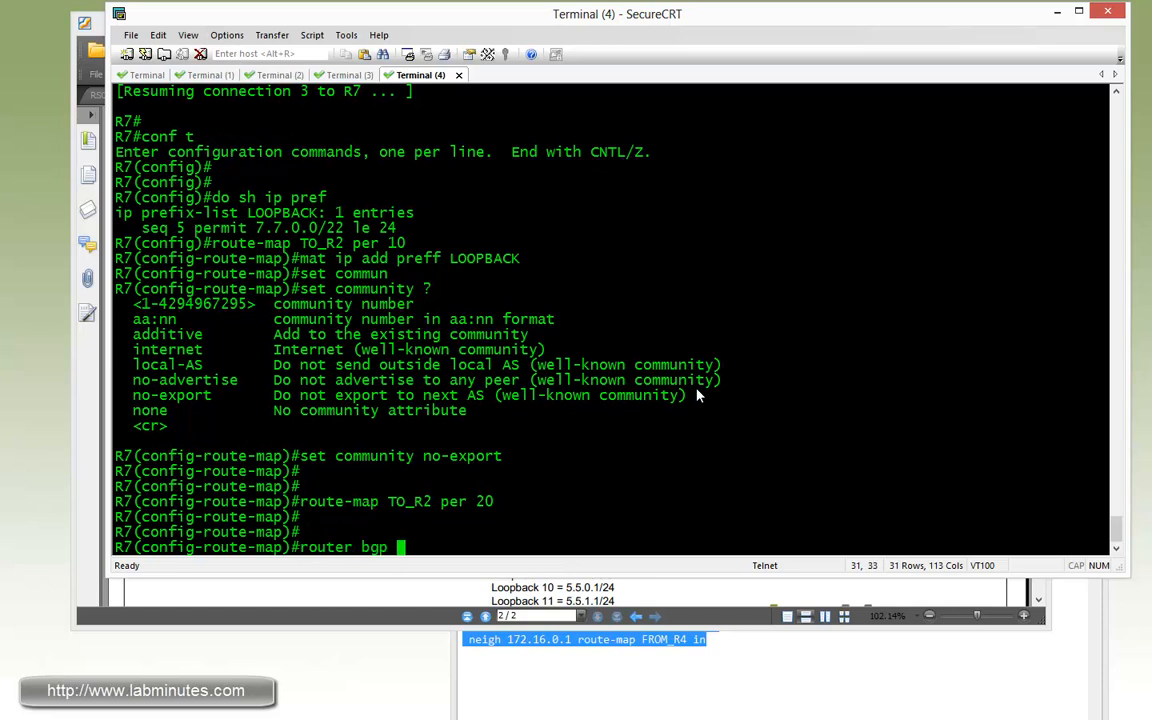
text(65123)
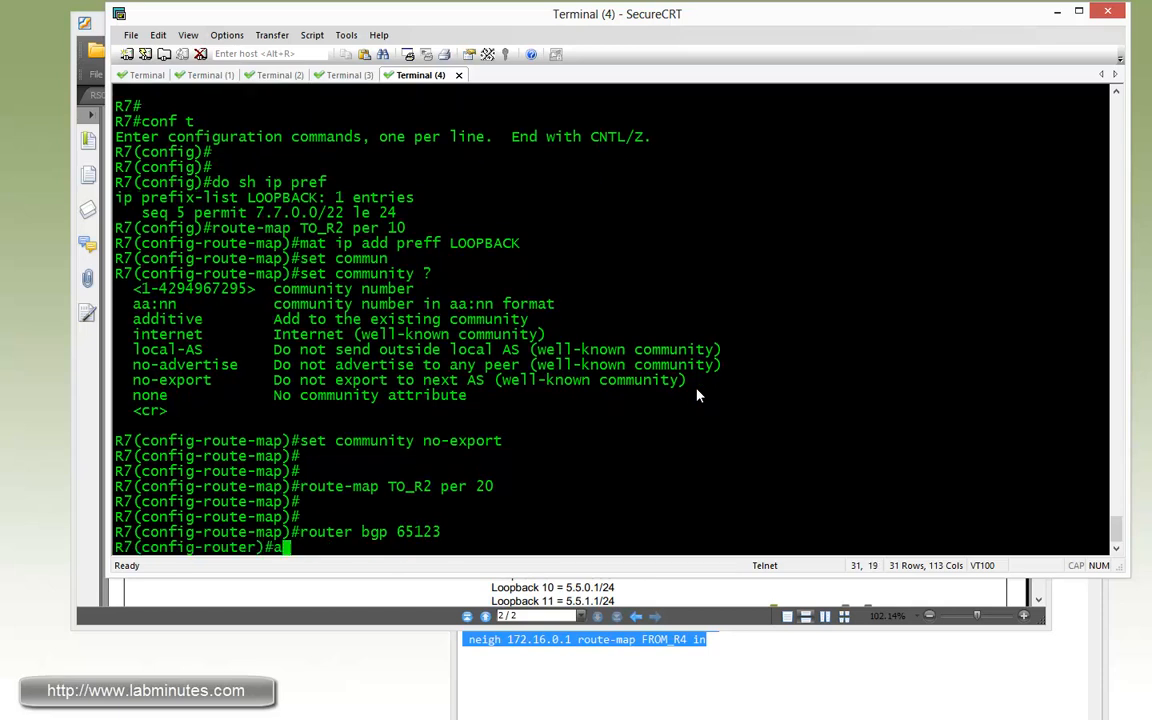
text(address-family ipv4 vrf BGP)
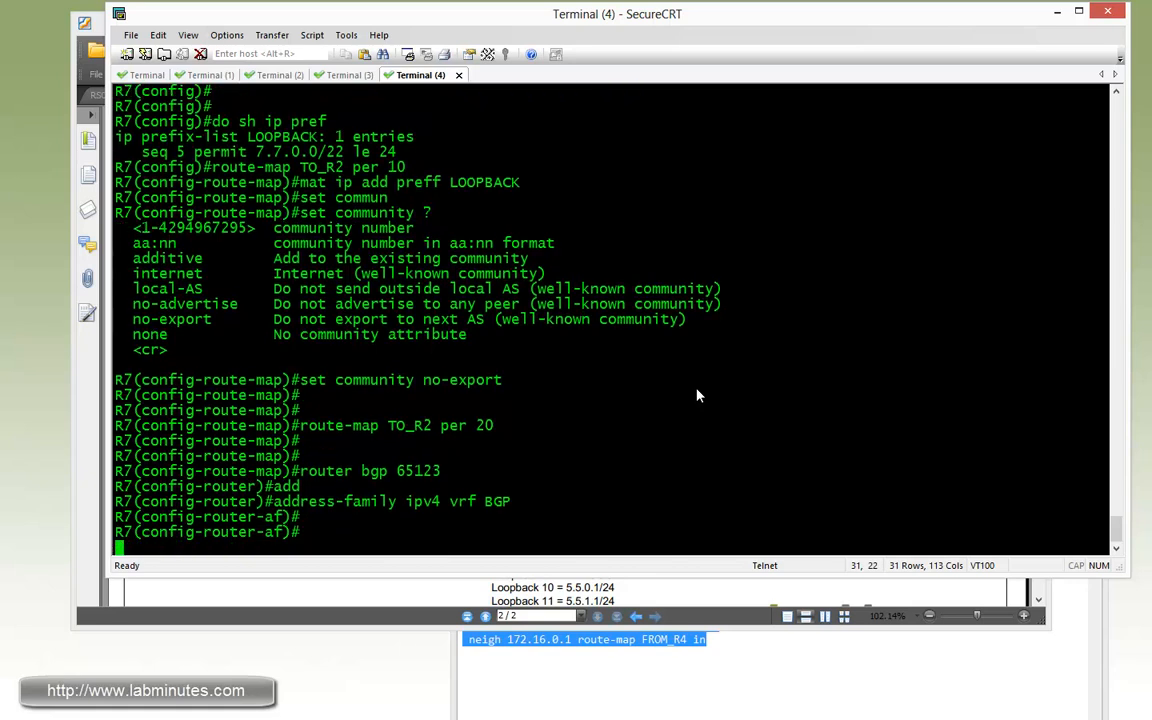
text(neigh 1721)
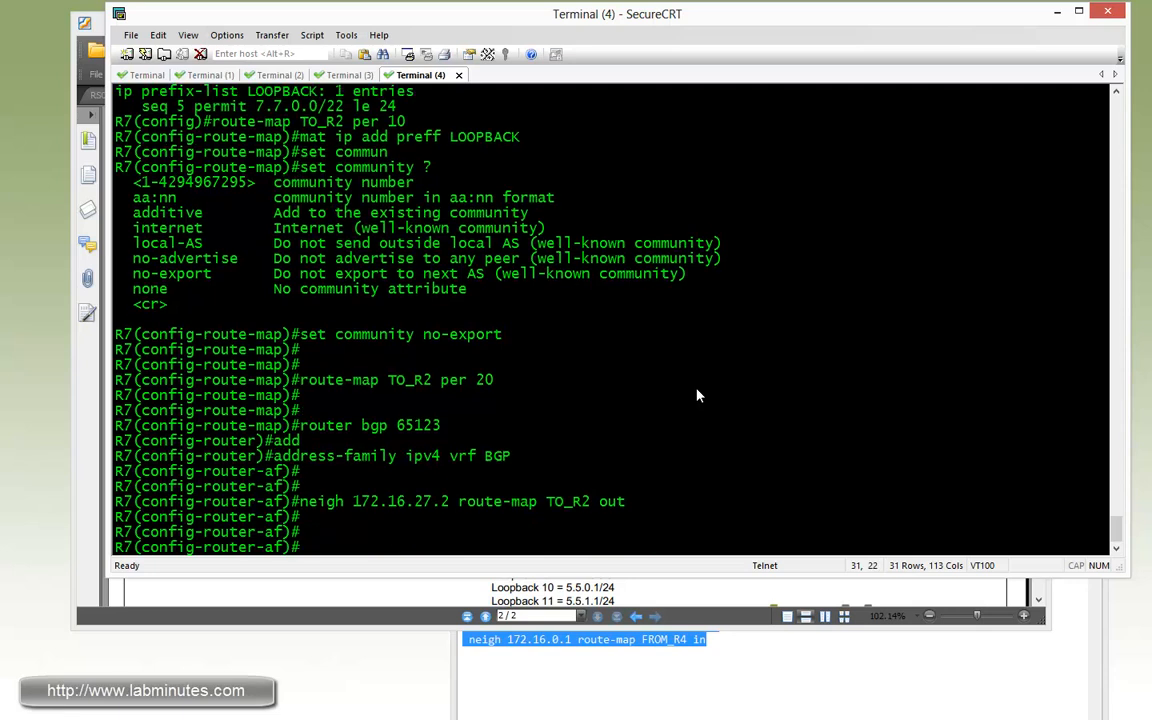
- Soft-clear outbound updates with 'clear ip bgp vrf BGP 100 out'
text(do clea ip)
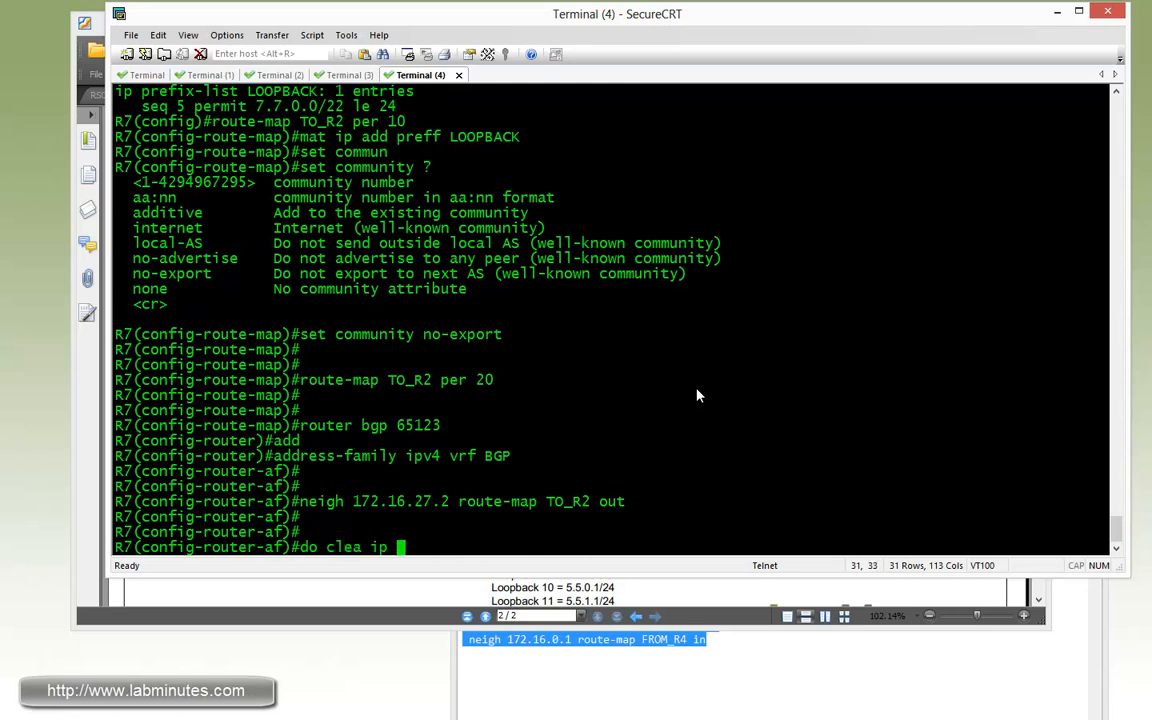
text(bgp 172.16.27.2 out)
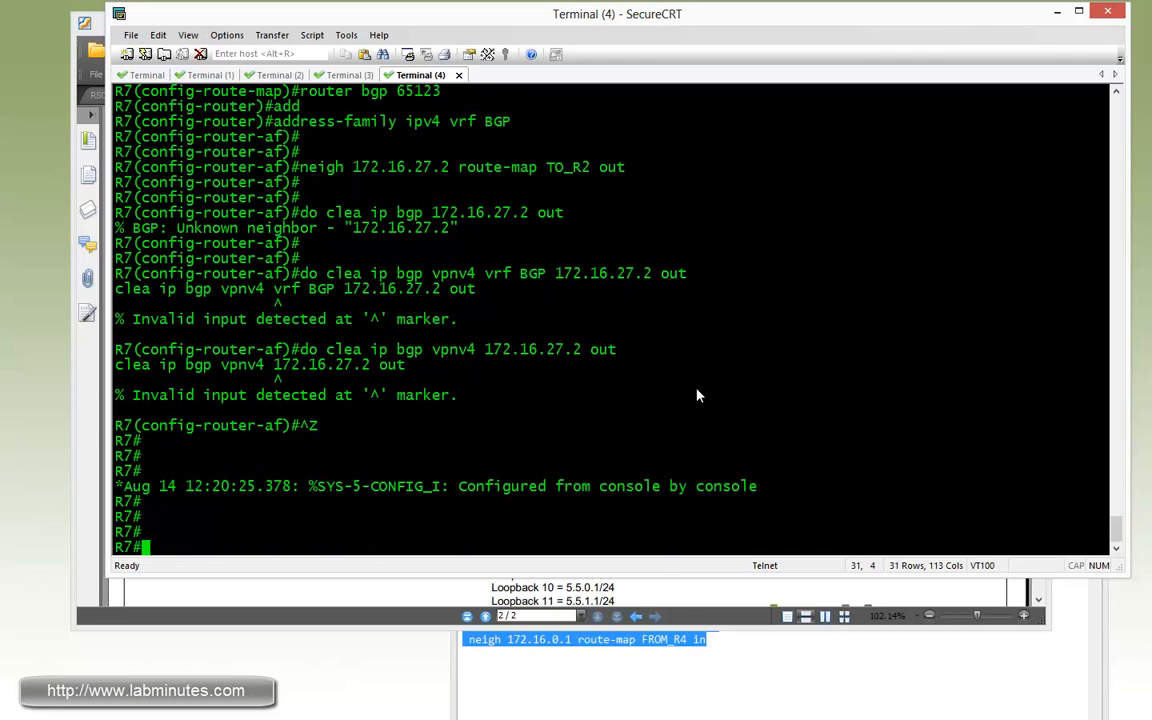
text(cle ai)
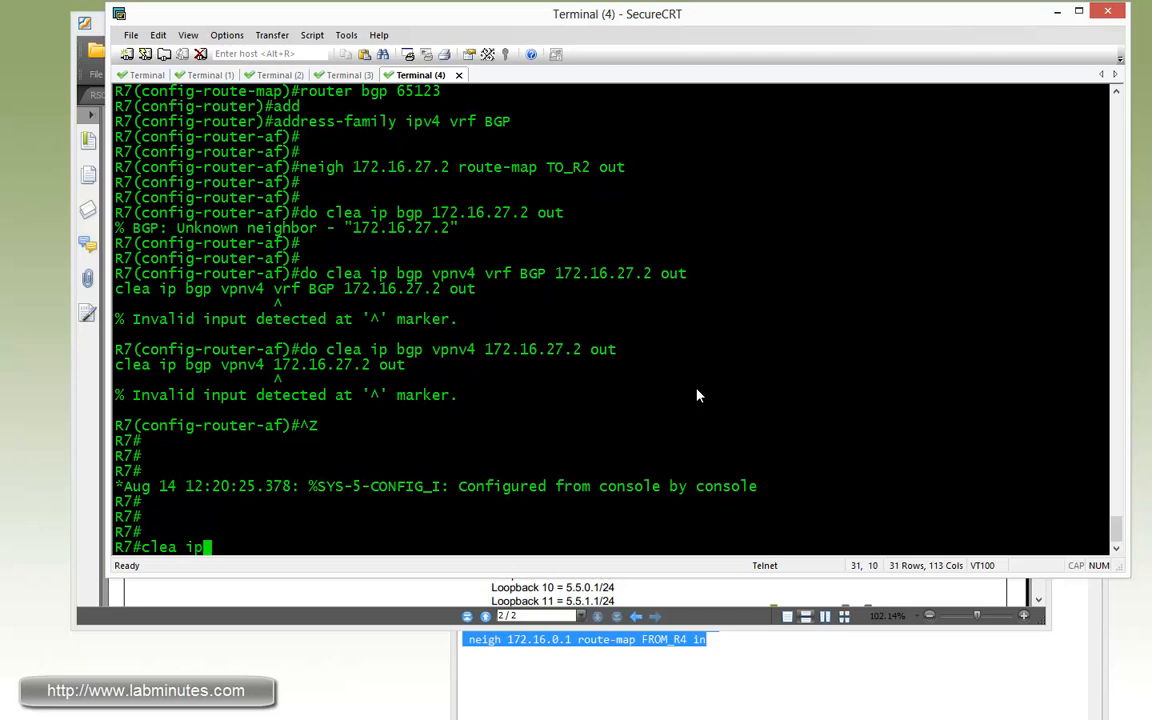
text(bgp vrf BGP ?)
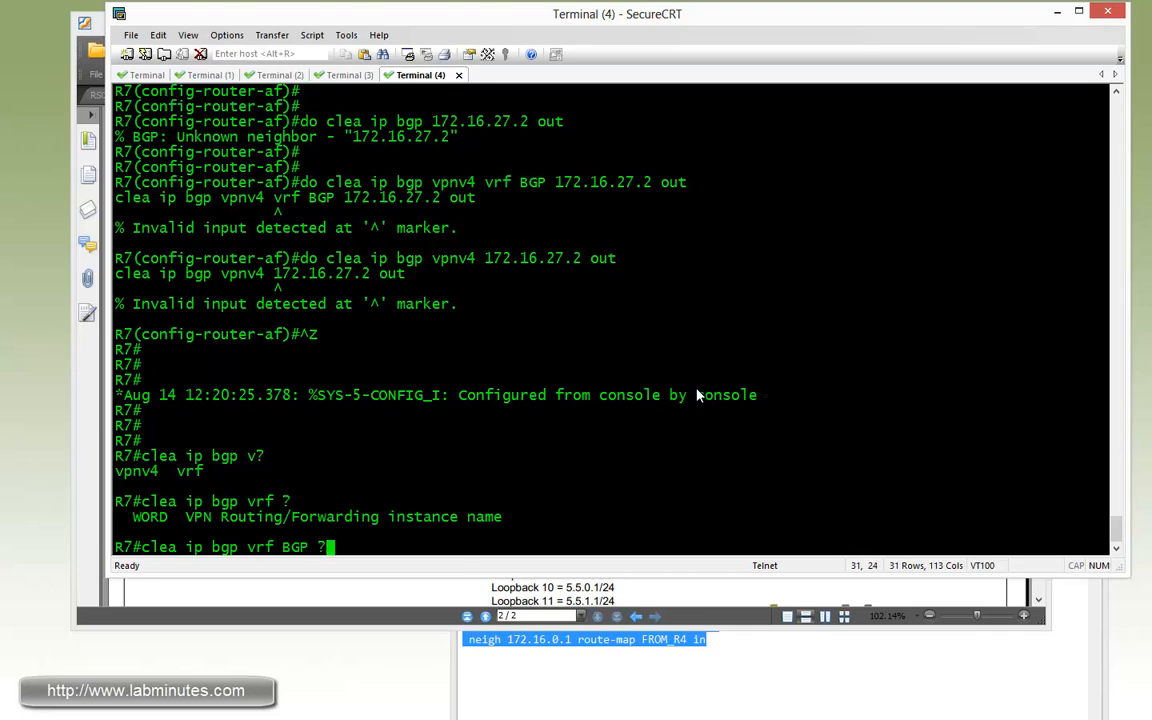
text(1)
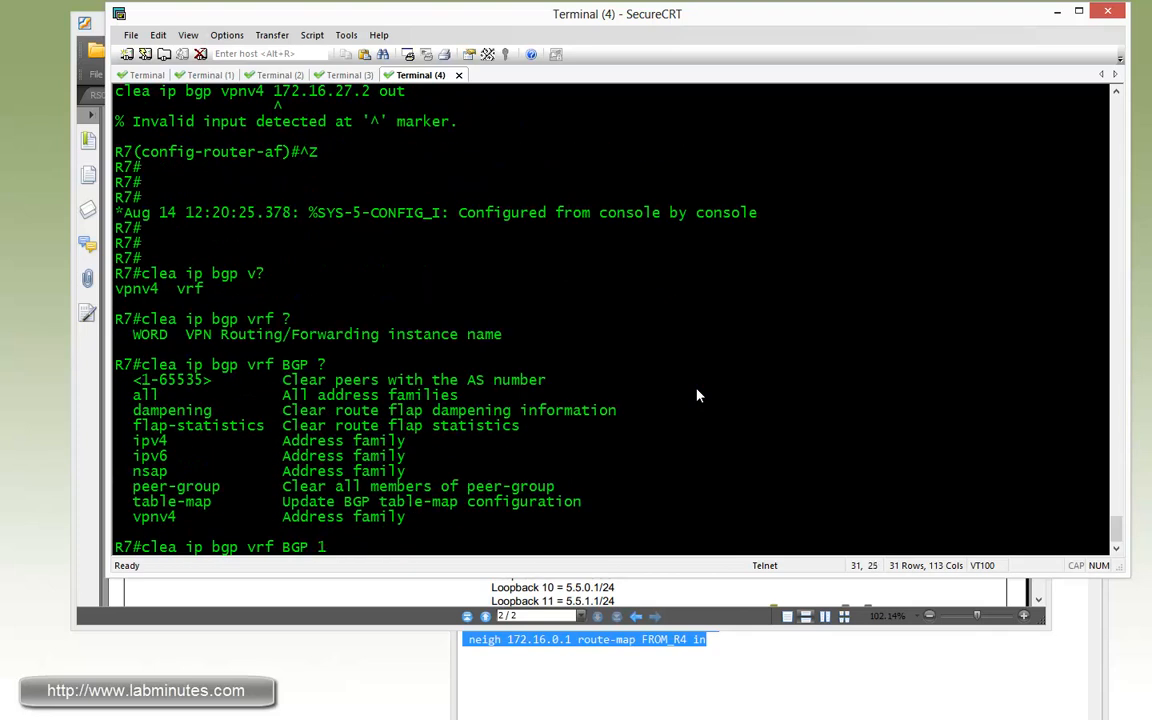
text(00 out)
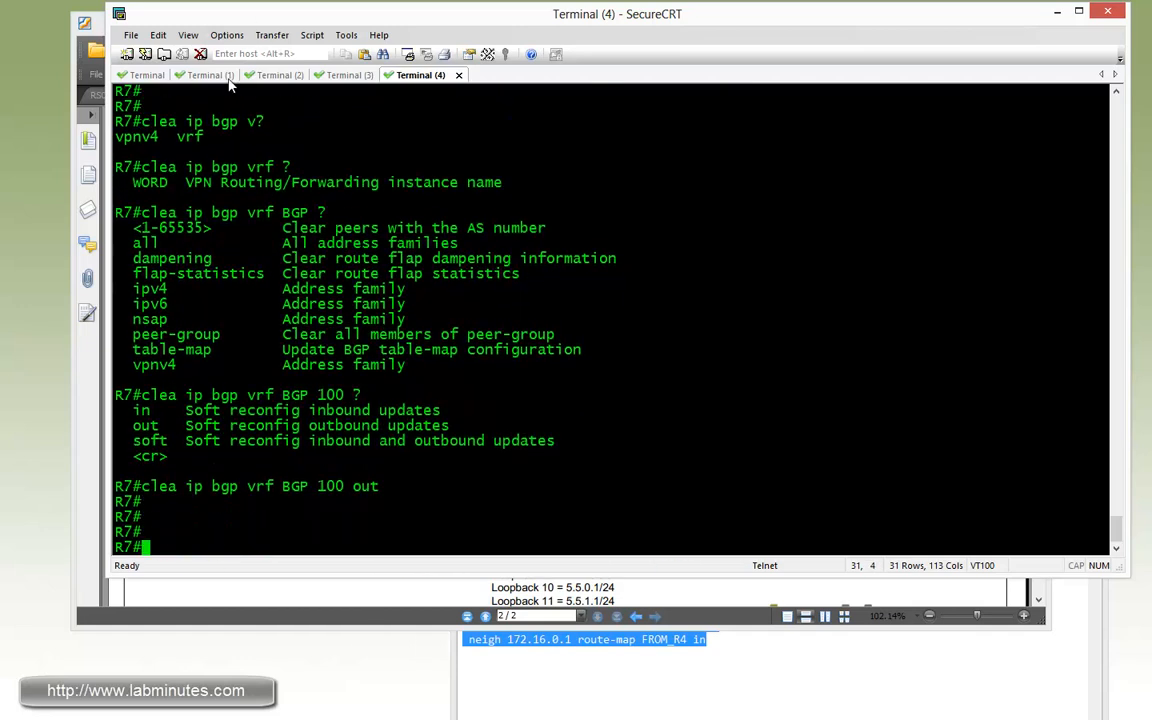
- On R2, check that R7's 7.7.0.0/24 route carries the no-export community
click(205, 75)
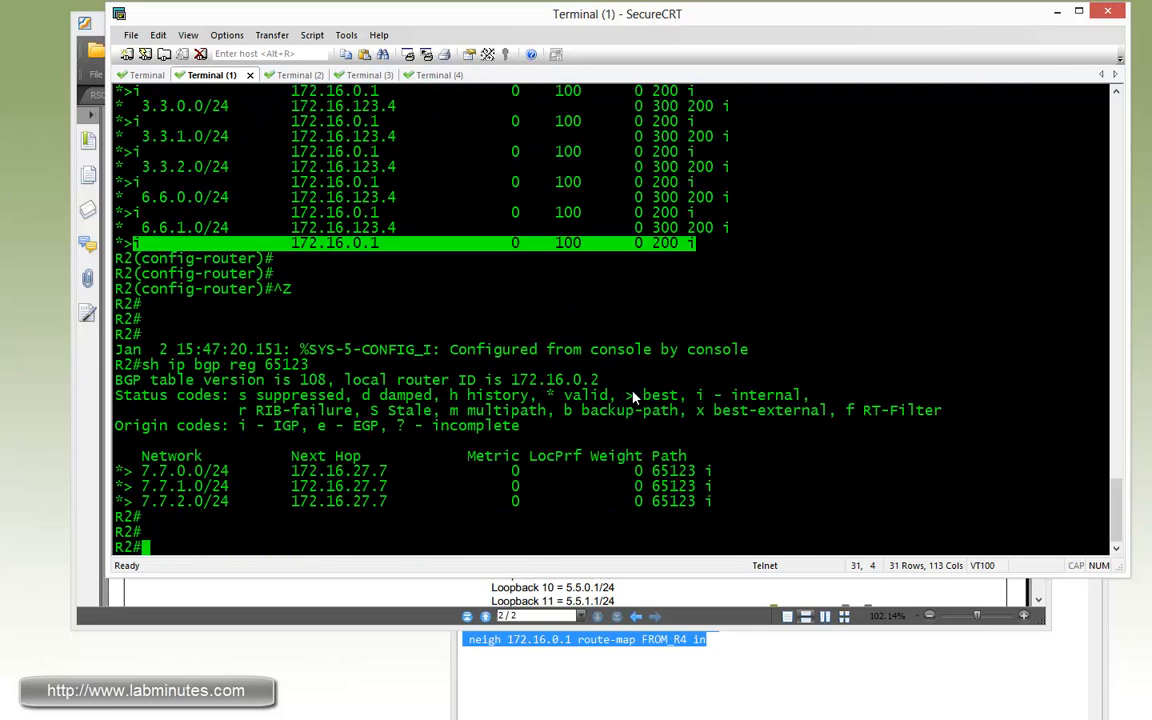
text(sh ip bgp)
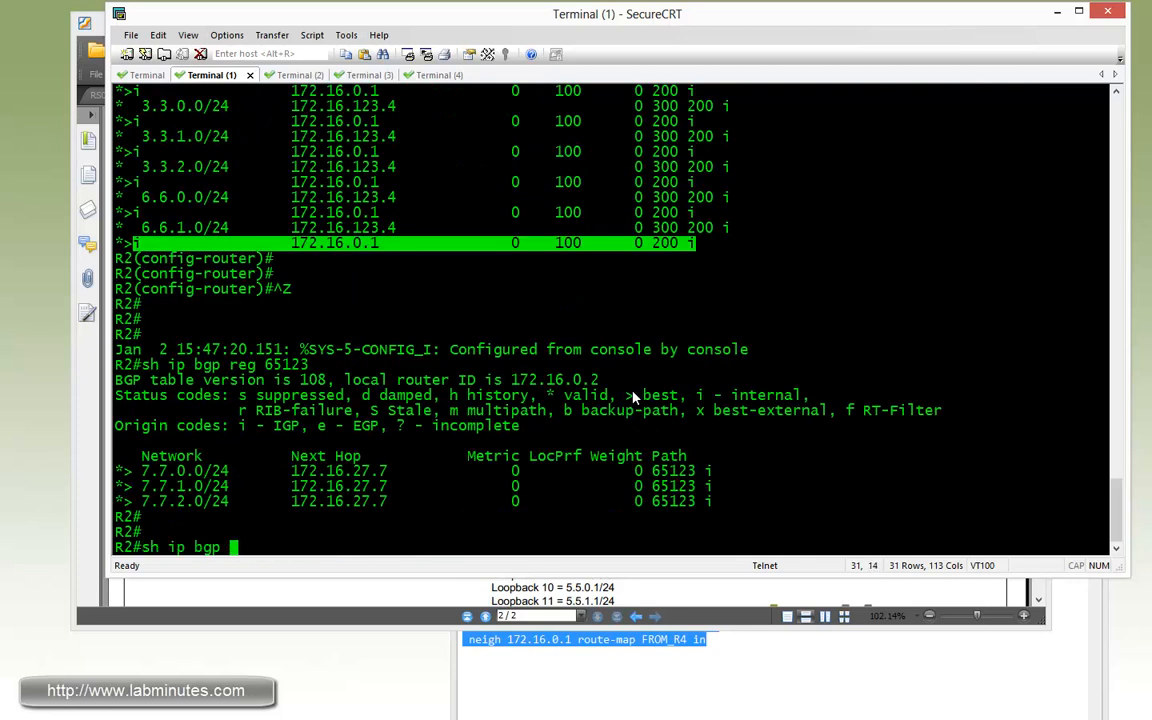
text(7.7.0.0)
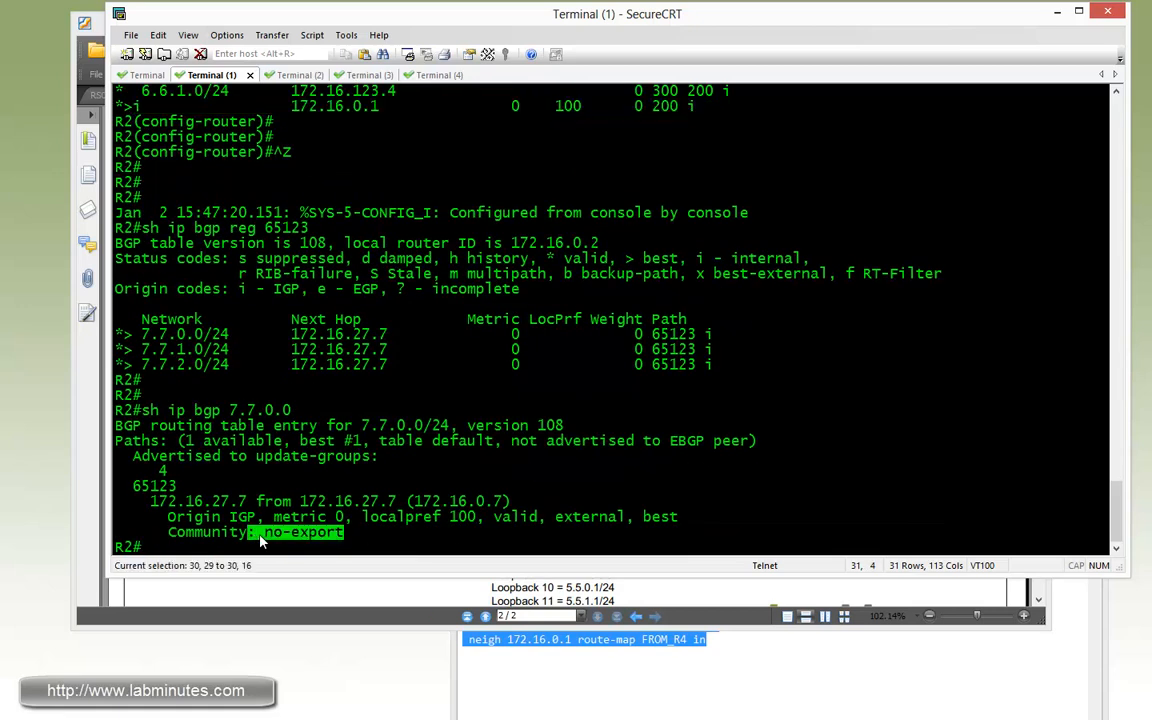
click(147, 75)
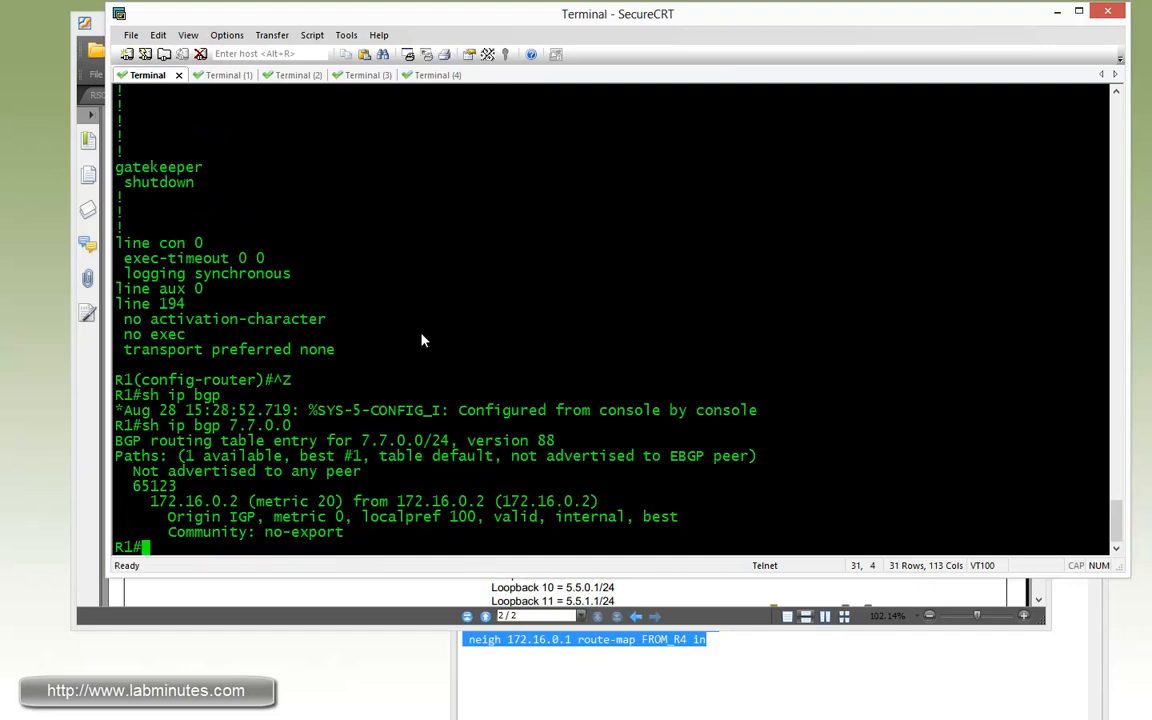
- On R1, confirm 7.7.0.0/24 is no-export and R7's loopbacks aren't advertised to 172.16.123.3
text(sh i)
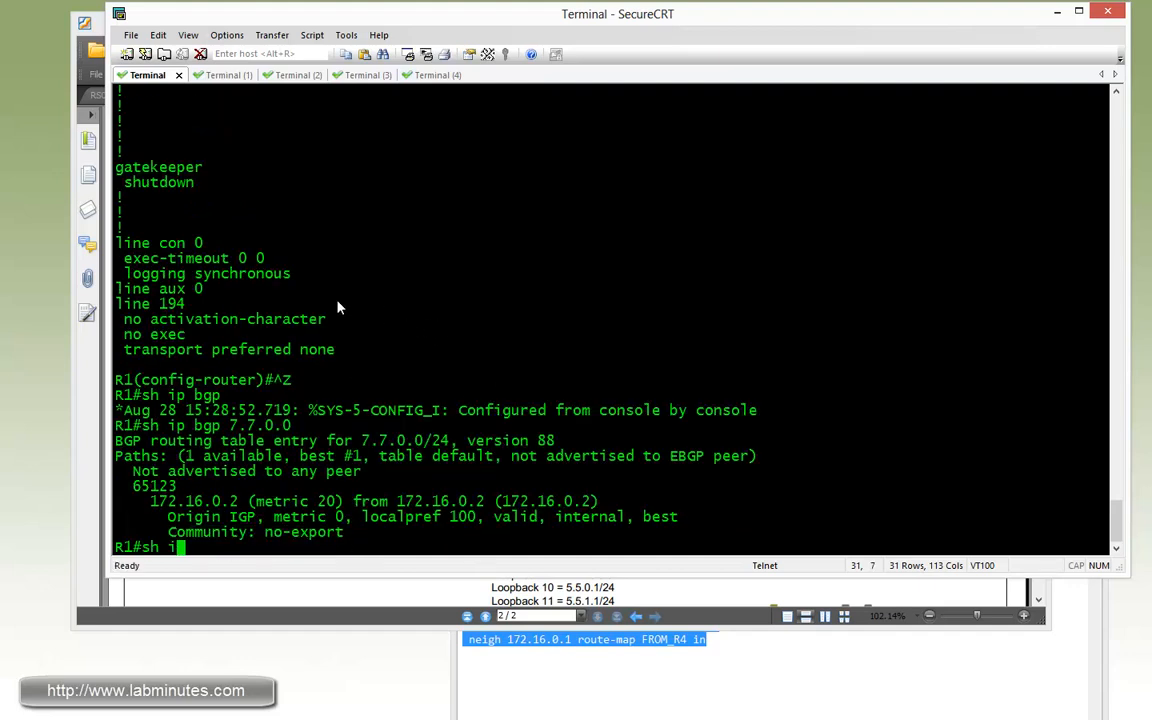
text(p bgp nrui)
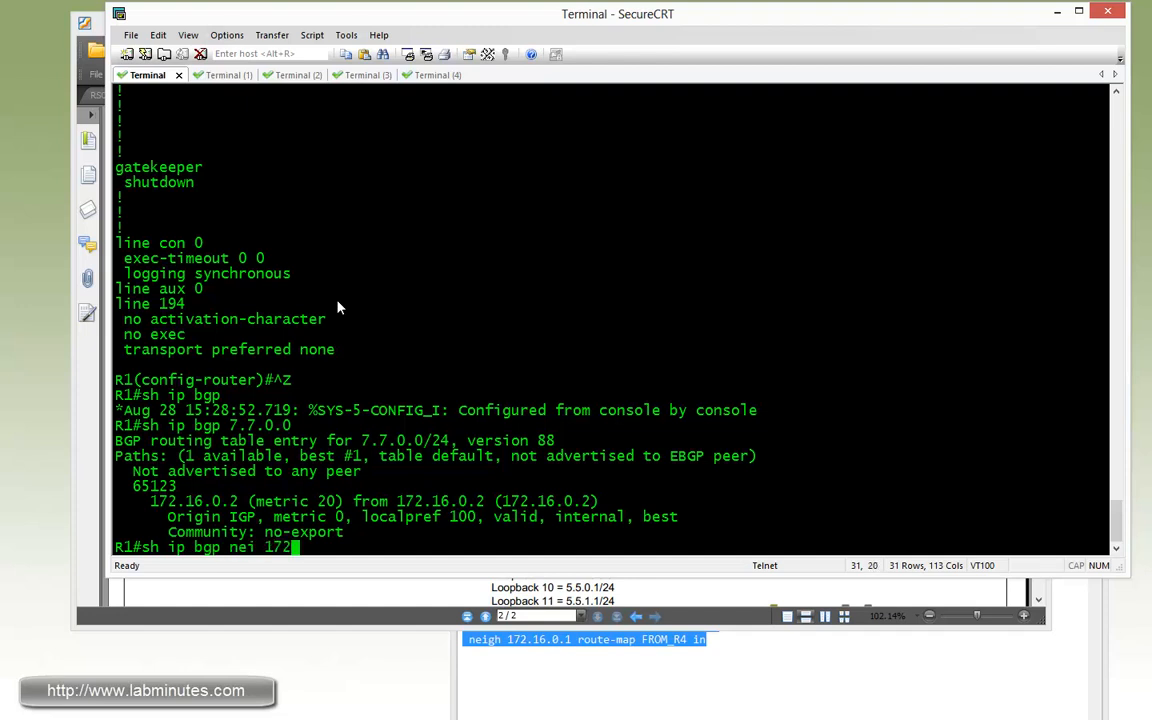
text(.16.123.3 adv)
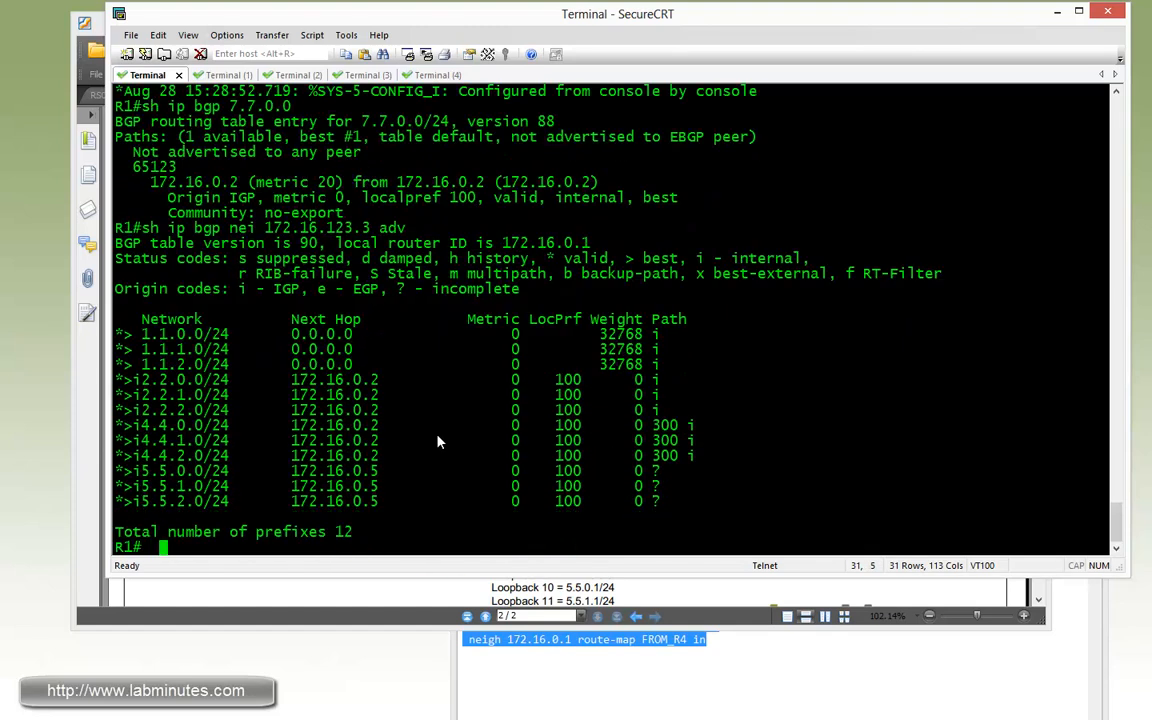
mouse_move(580, 527)
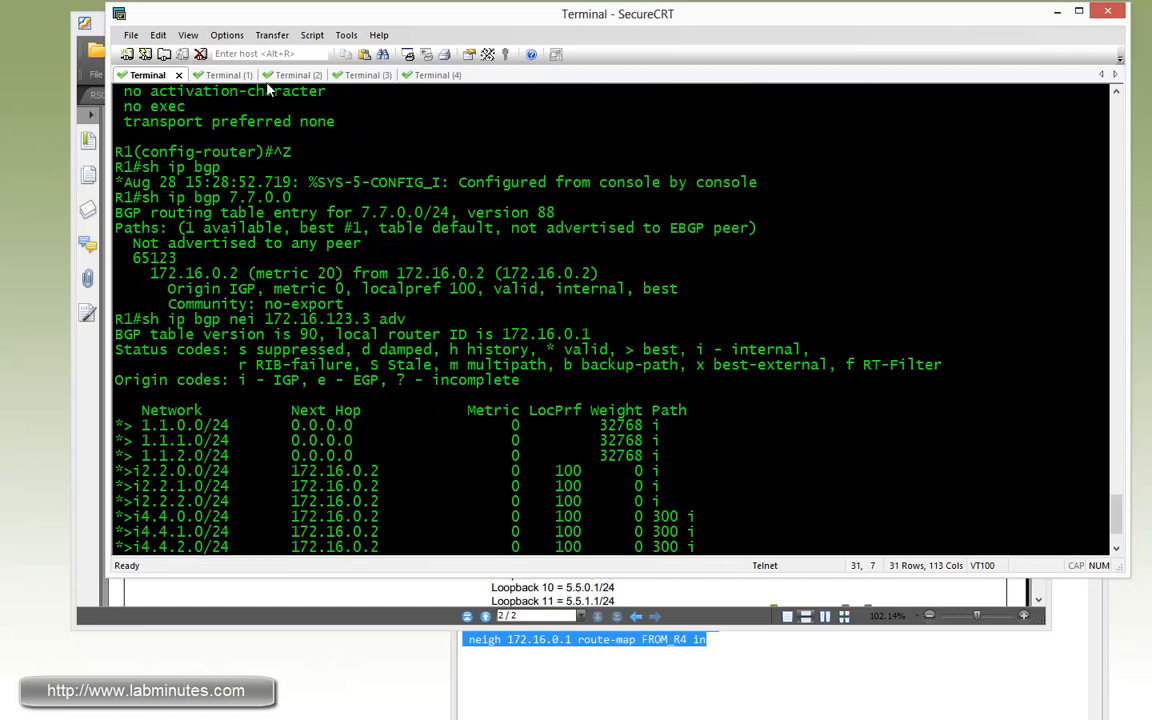
click(211, 75)
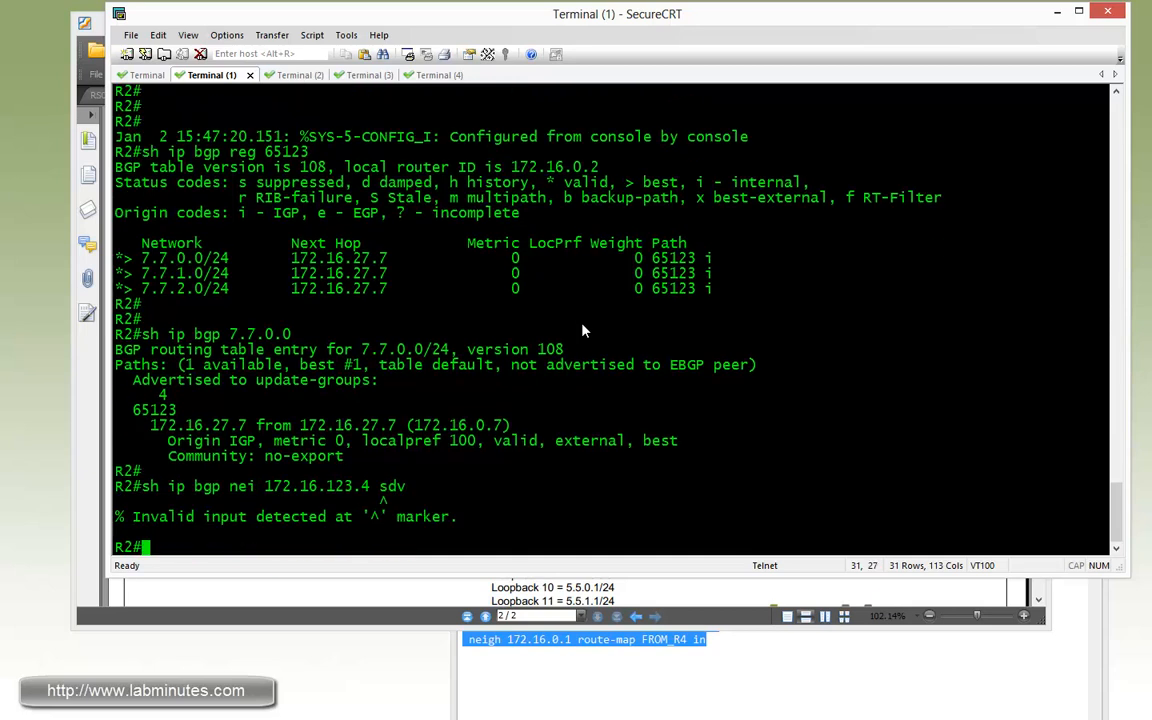
- List and scroll through the routes R2 advertises to neighbor 172.16.123.4
text(sh ip bgp nei 172.16.123.4 af)
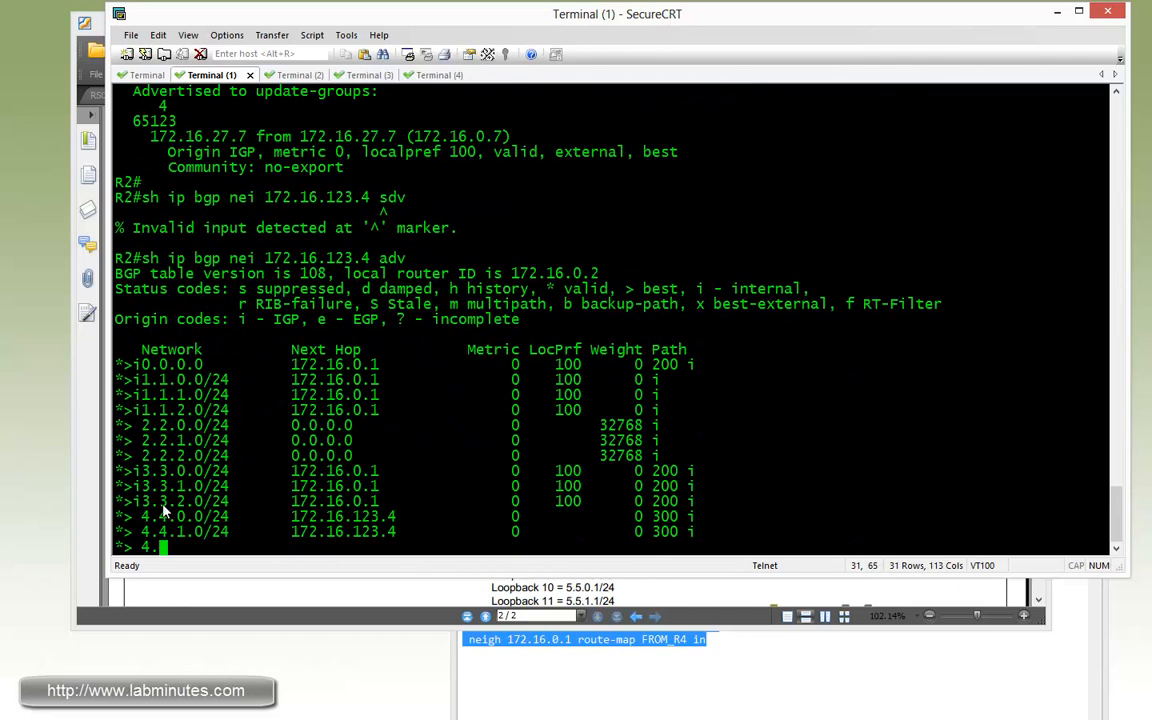
scroll(down, 3)
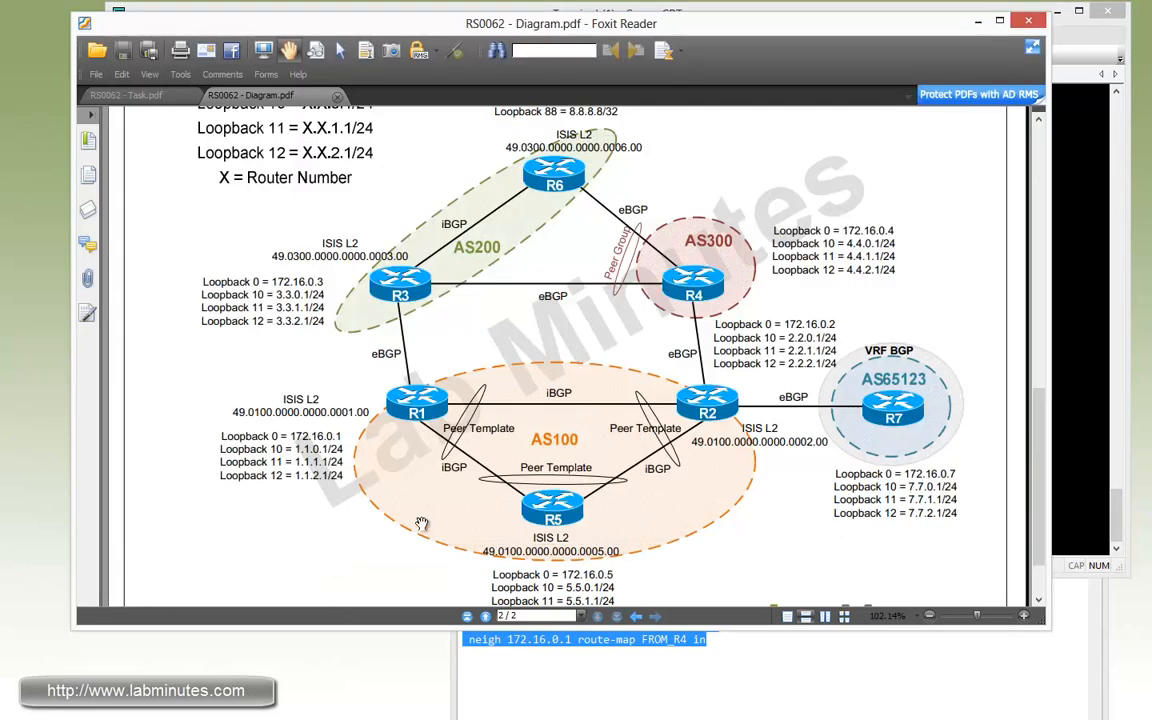
- Review task 8's Outbound Route Filter requirements, then return to the topology diagram
click(125, 95)
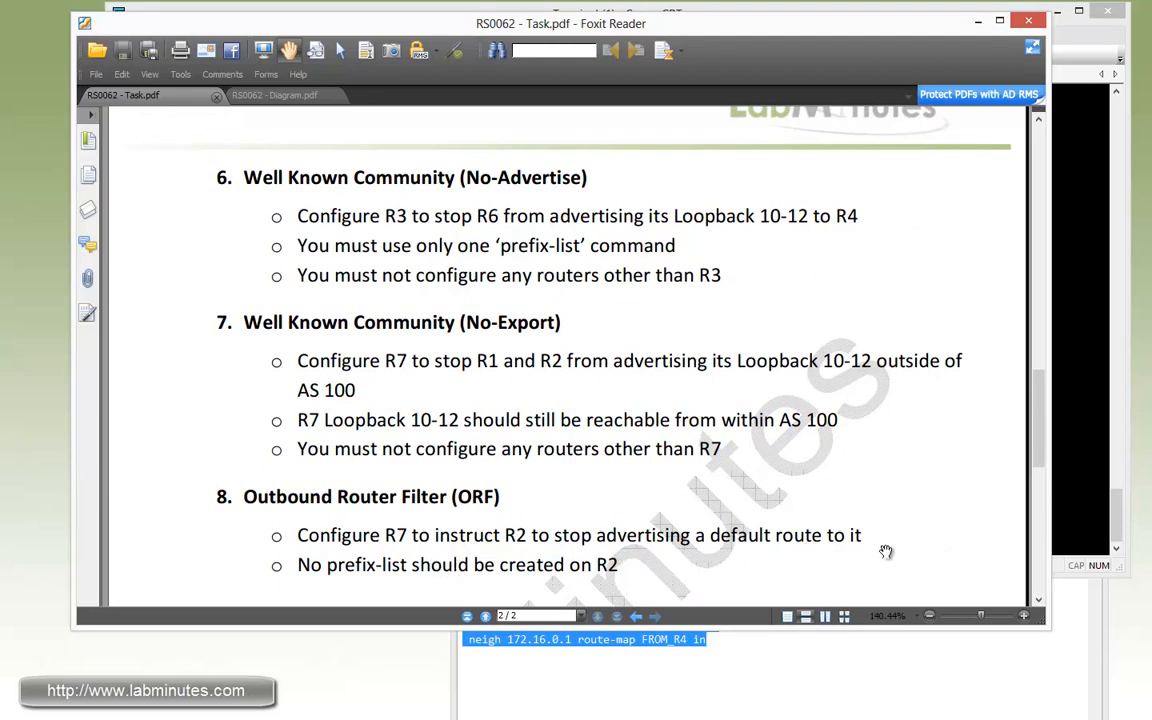
mouse_move(367, 592)
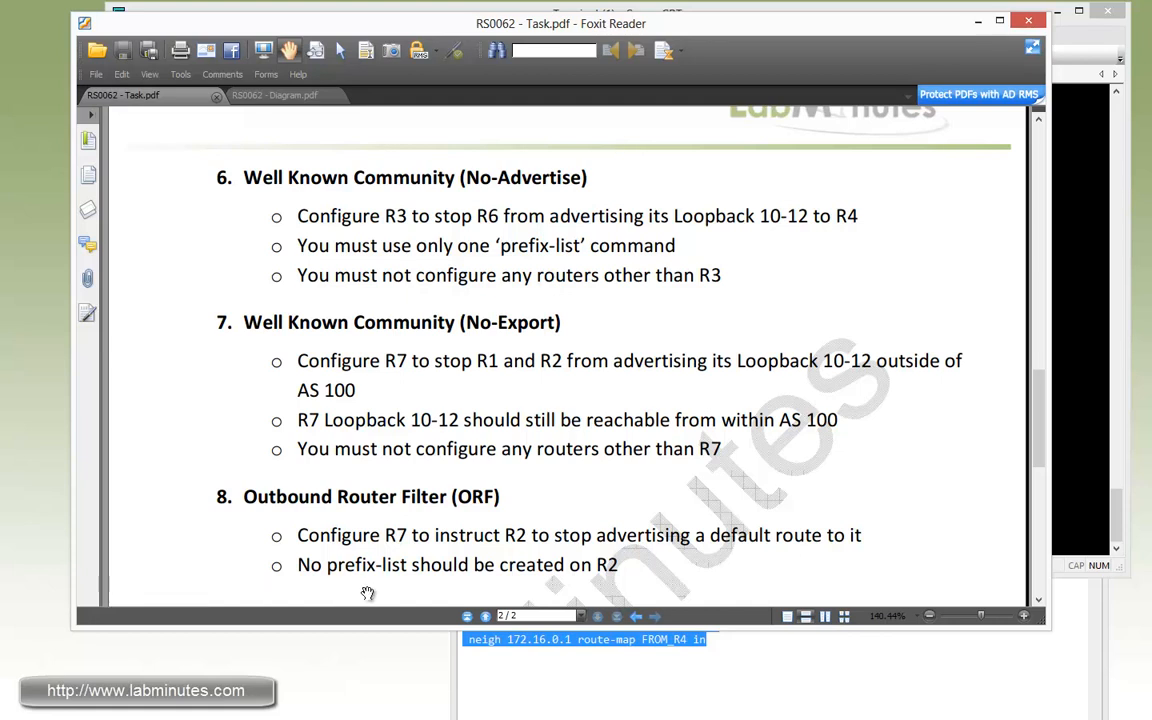
mouse_move(637, 588)
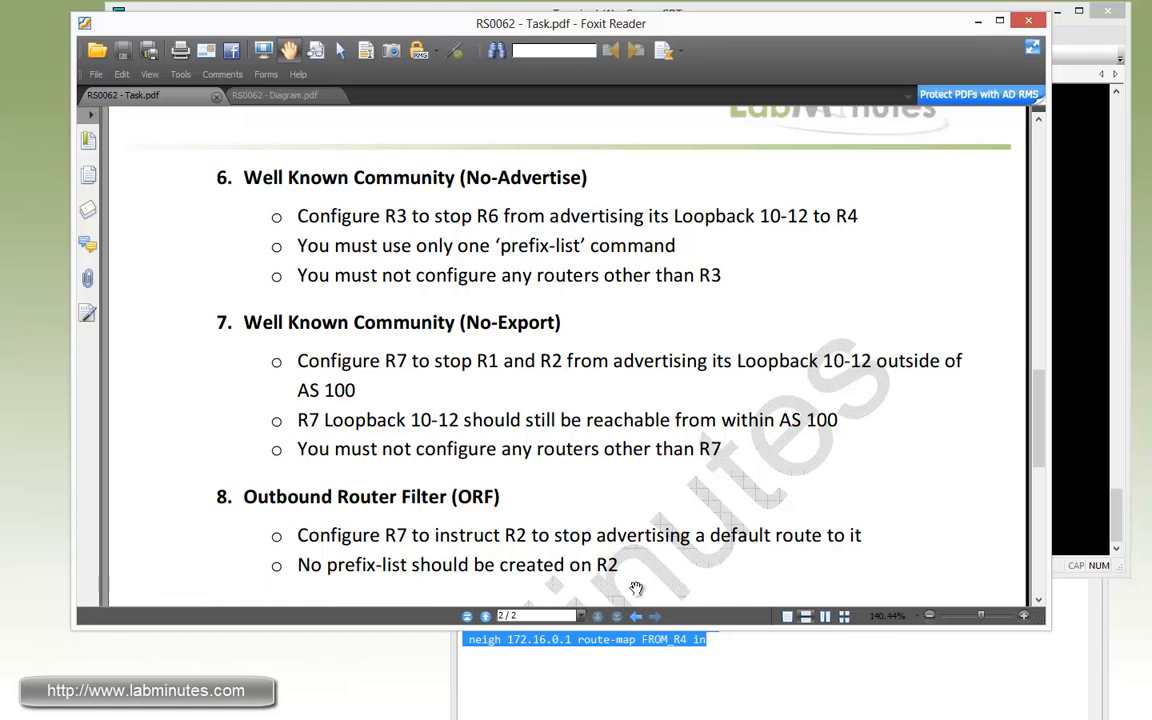
click(274, 94)
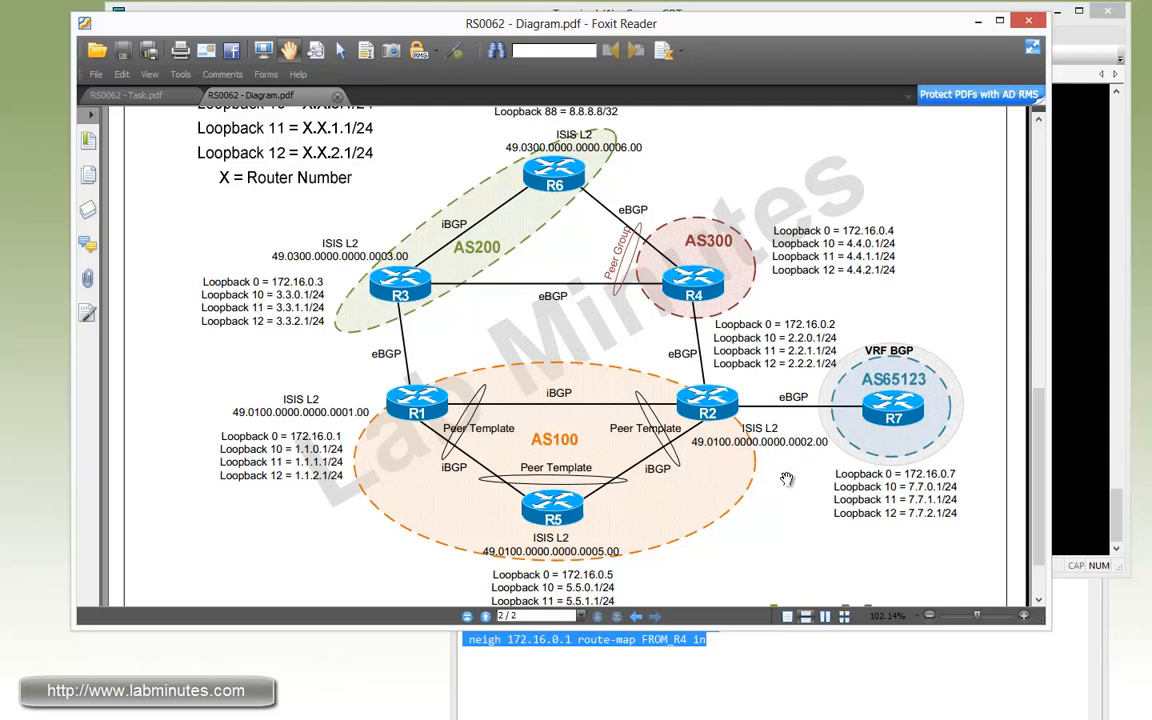
mouse_move(725, 420)
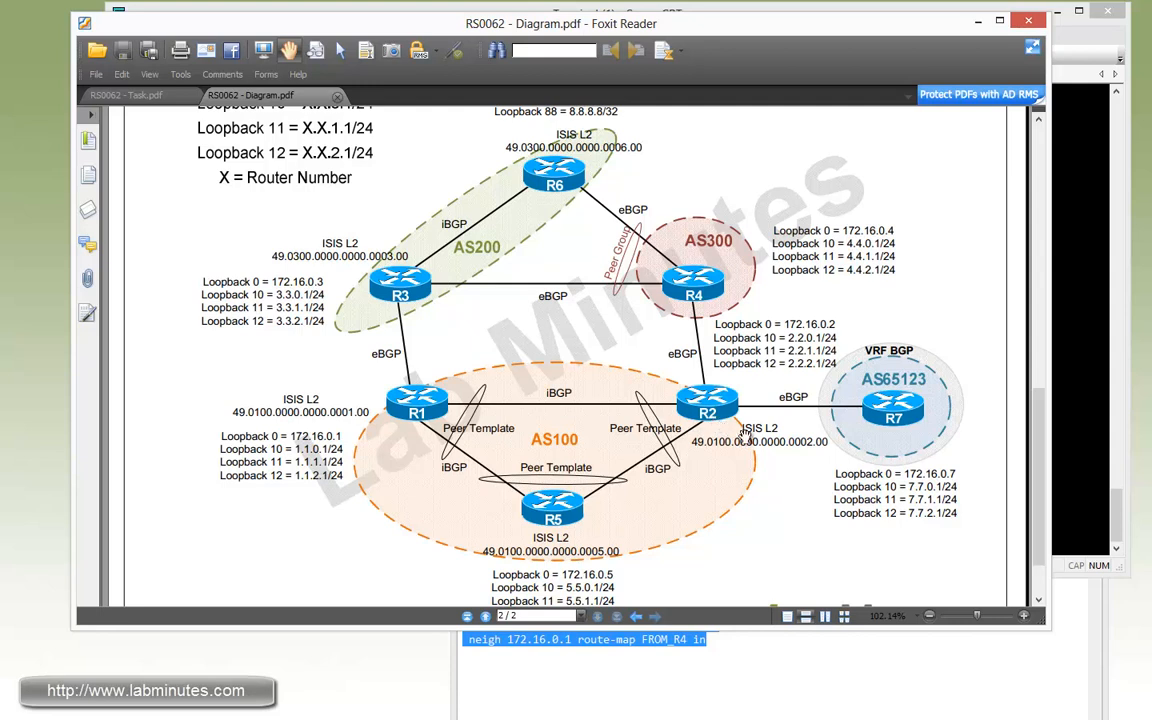
mouse_move(845, 440)
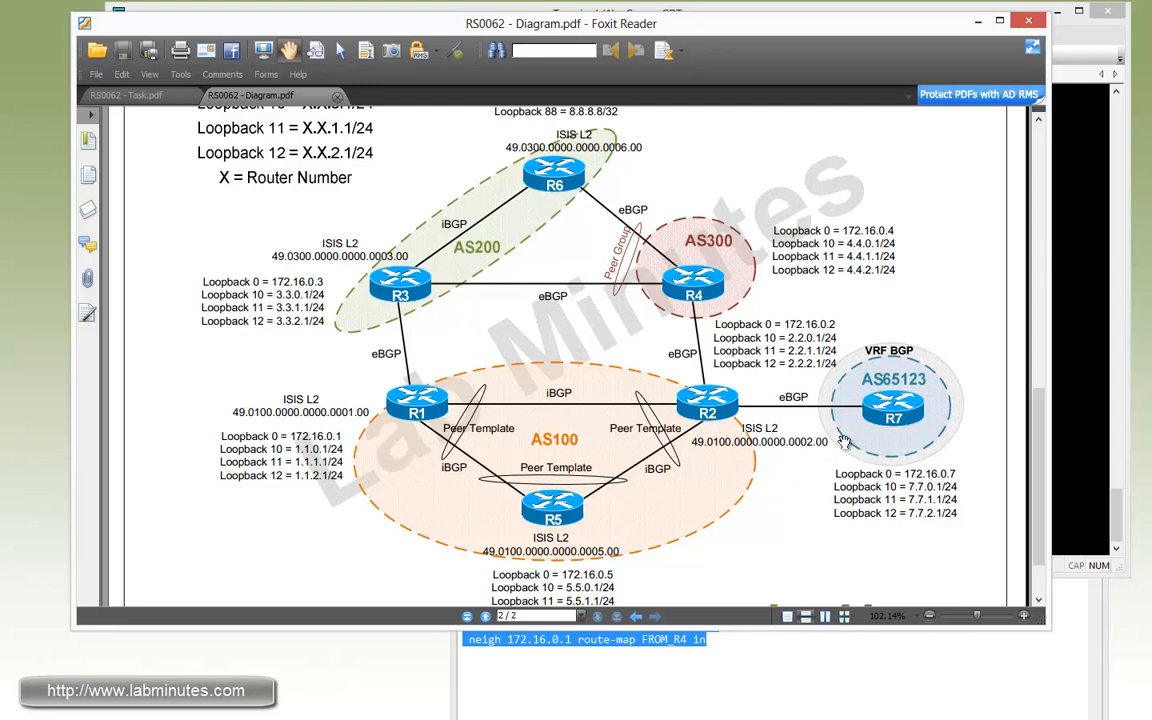
mouse_move(725, 413)
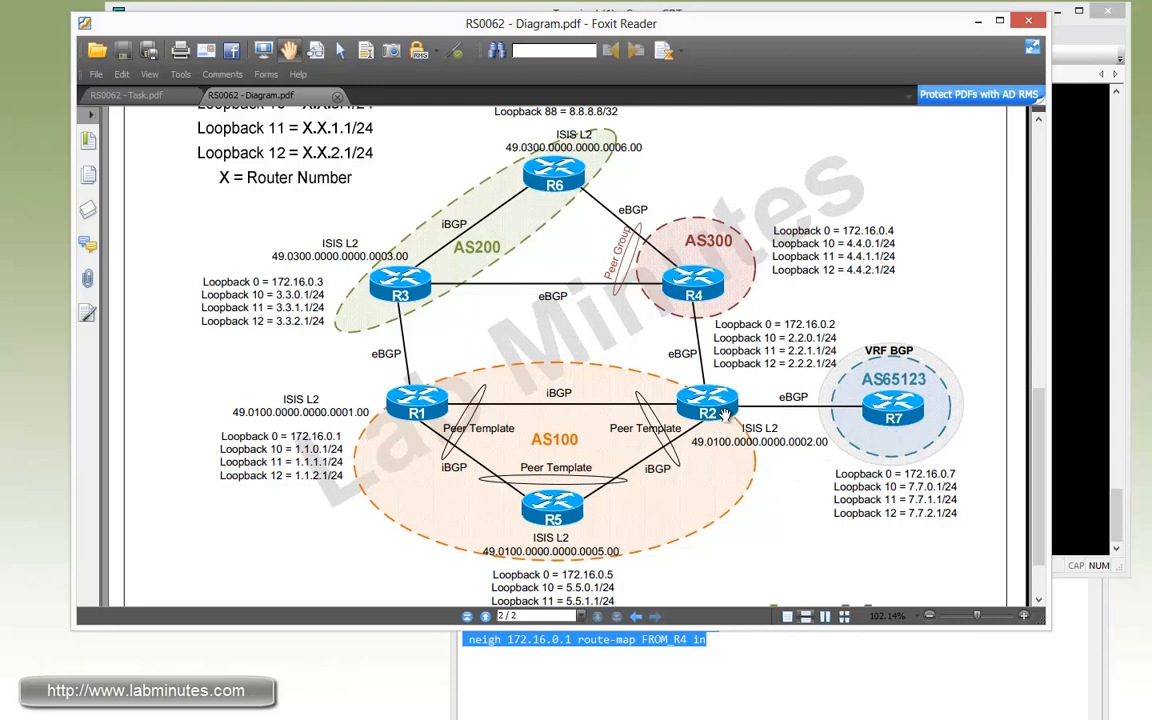
mouse_move(862, 425)
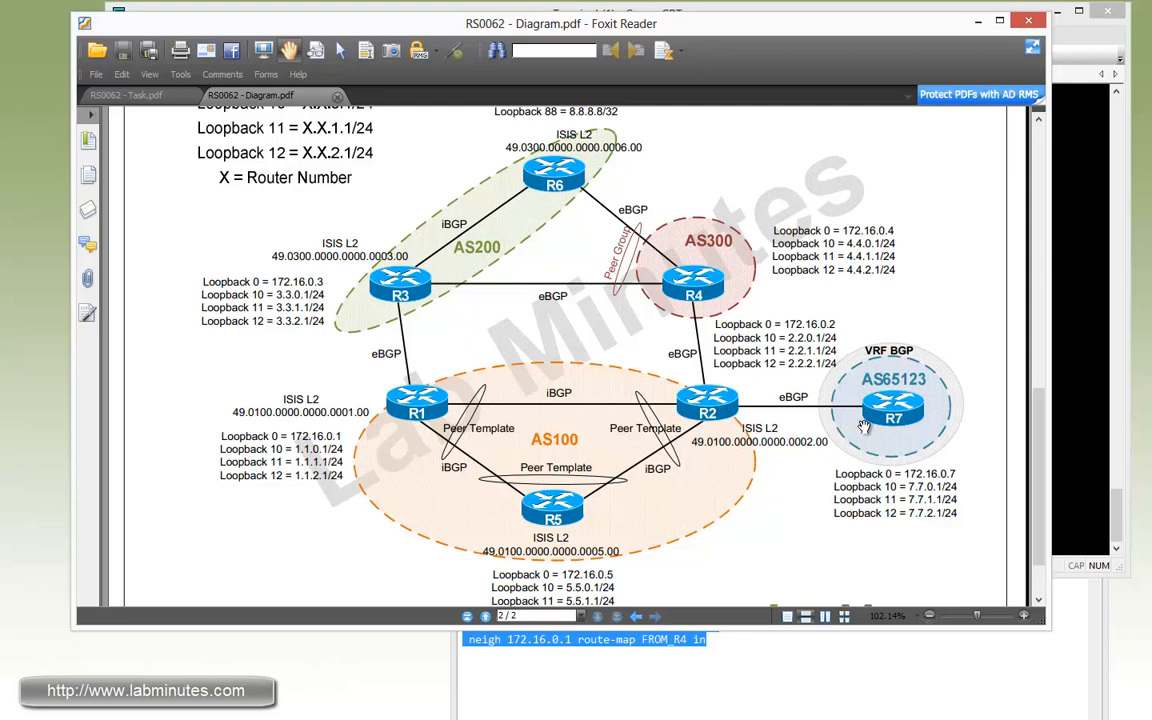
mouse_move(800, 430)
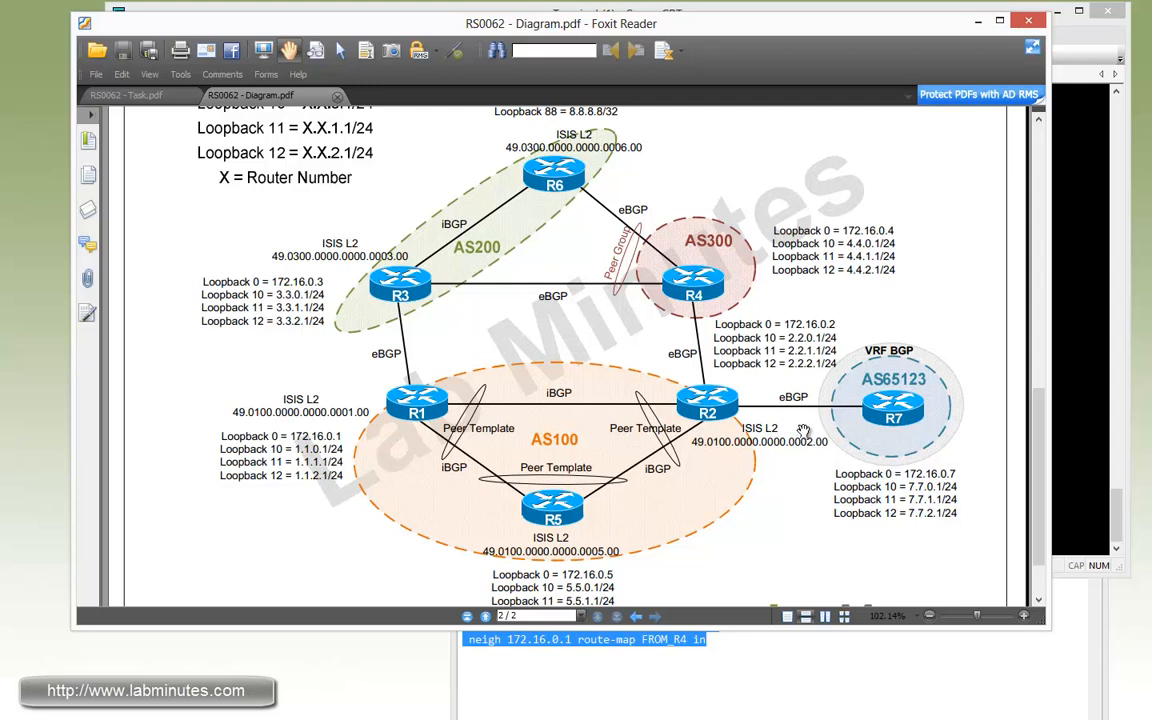
mouse_move(865, 420)
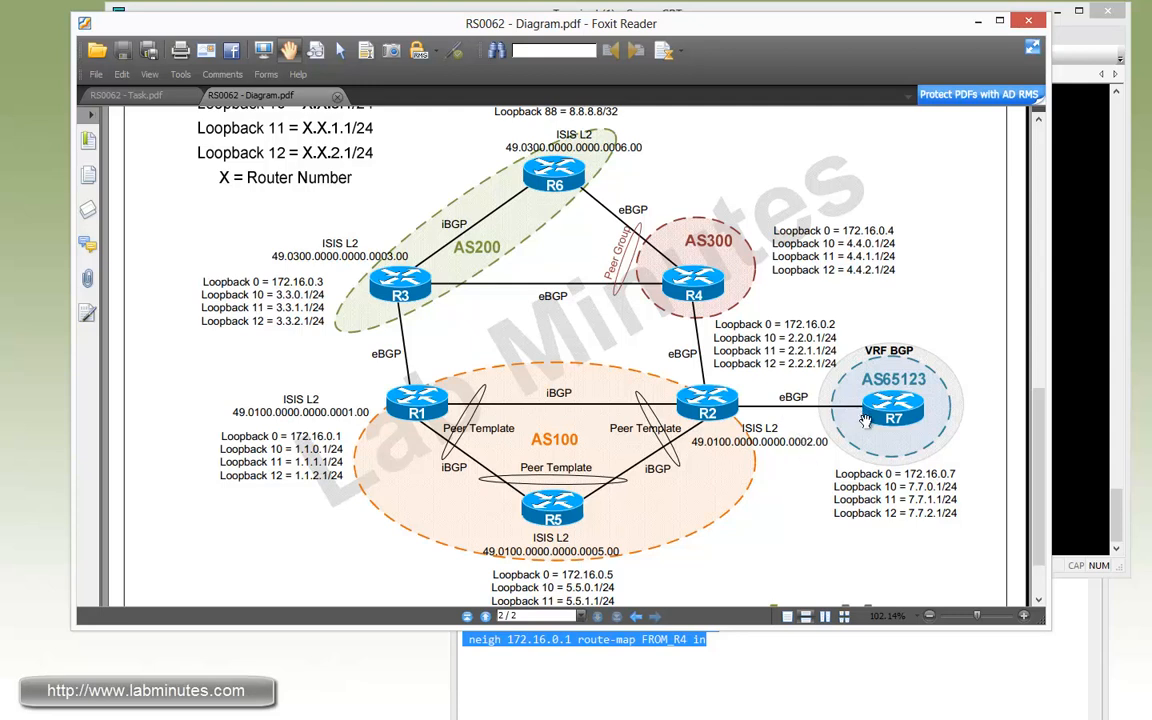
mouse_move(733, 420)
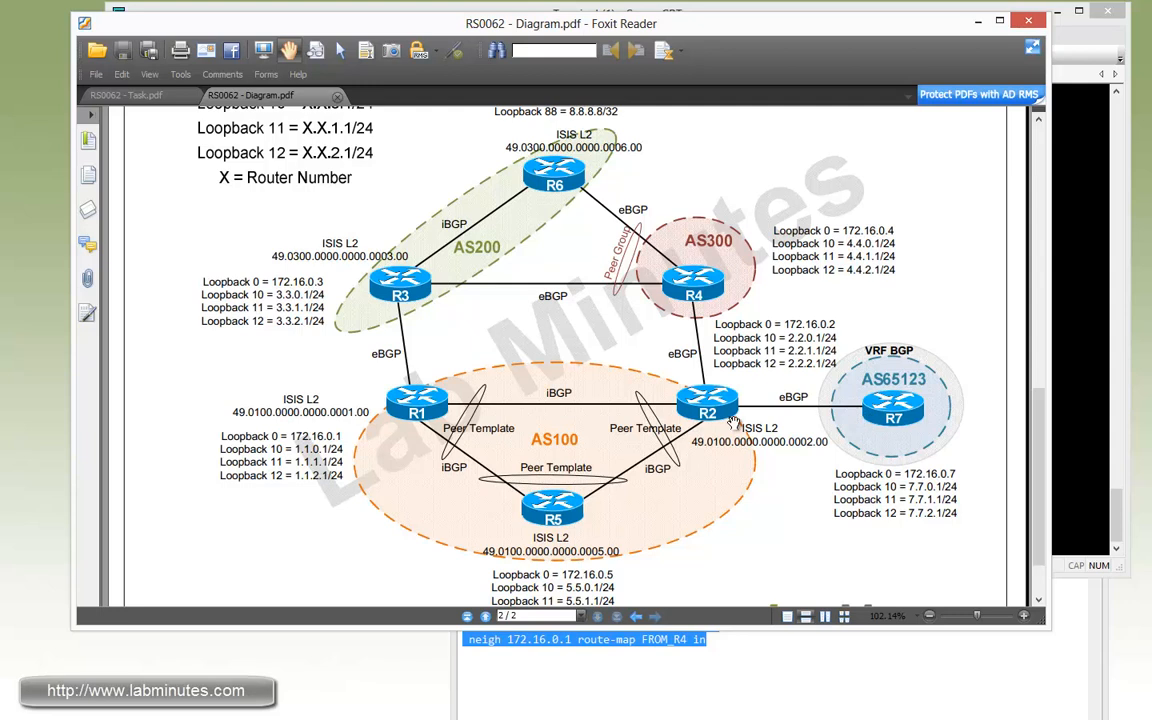
mouse_move(908, 433)
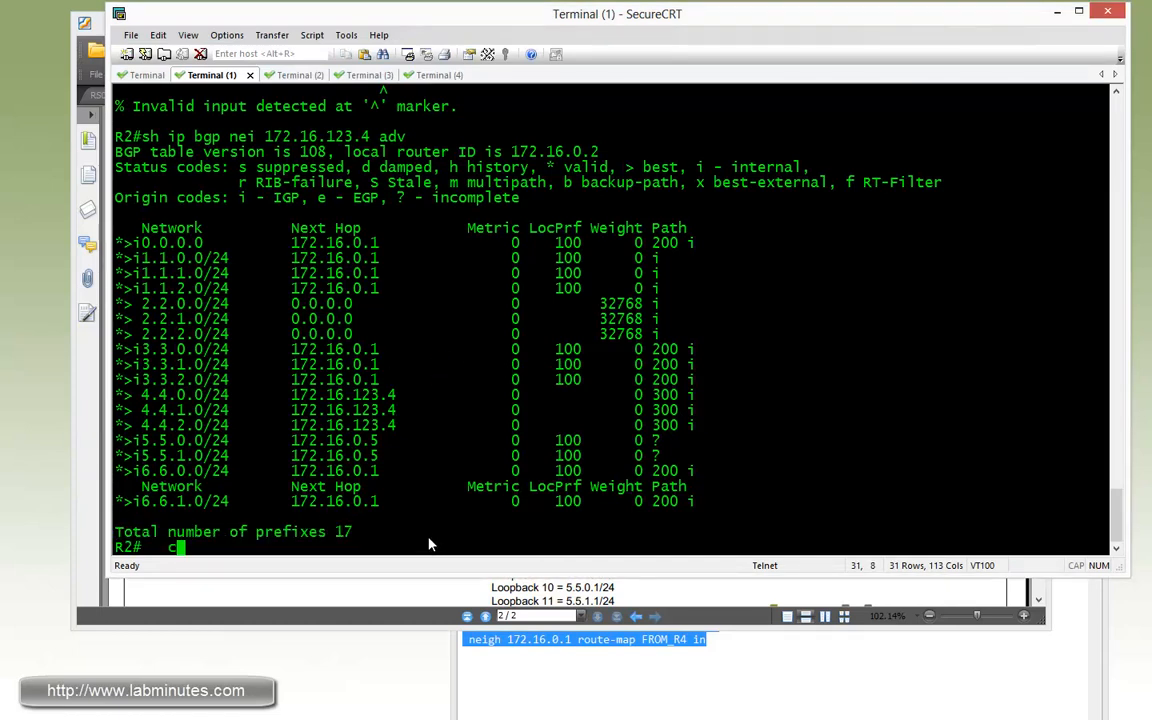
- Under R2's router bgp 100, enable ORF prefix-list receive capability toward 172.16.27.7
text(conf t)
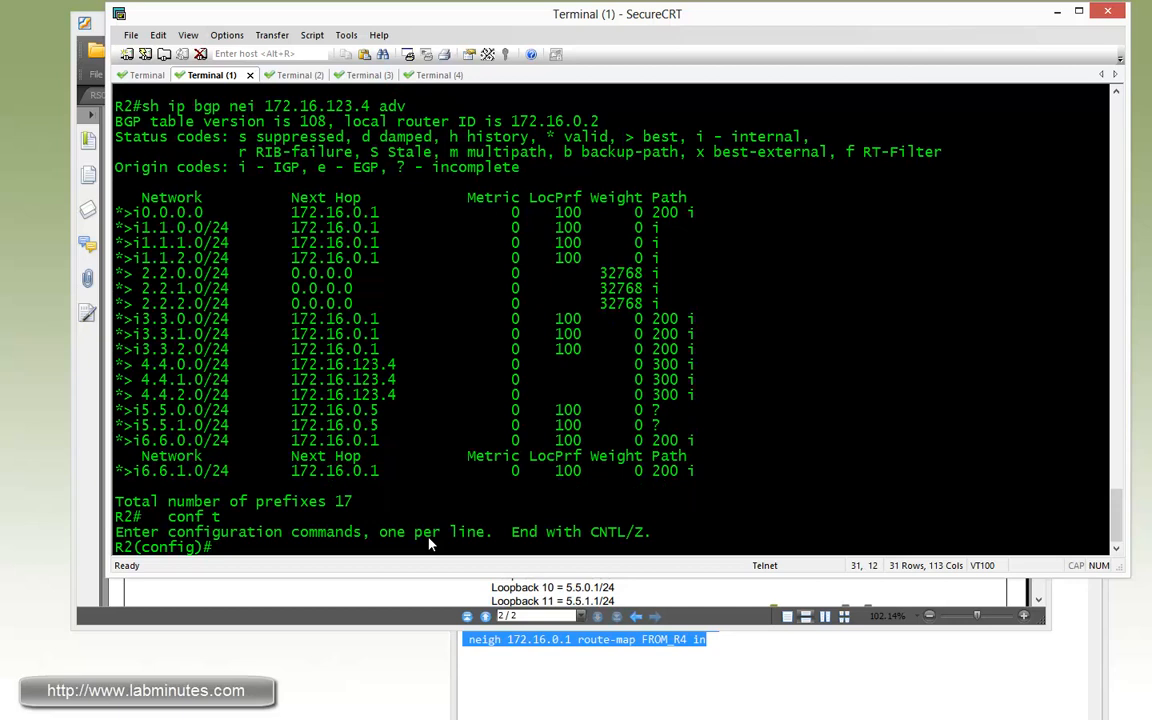
text(r)
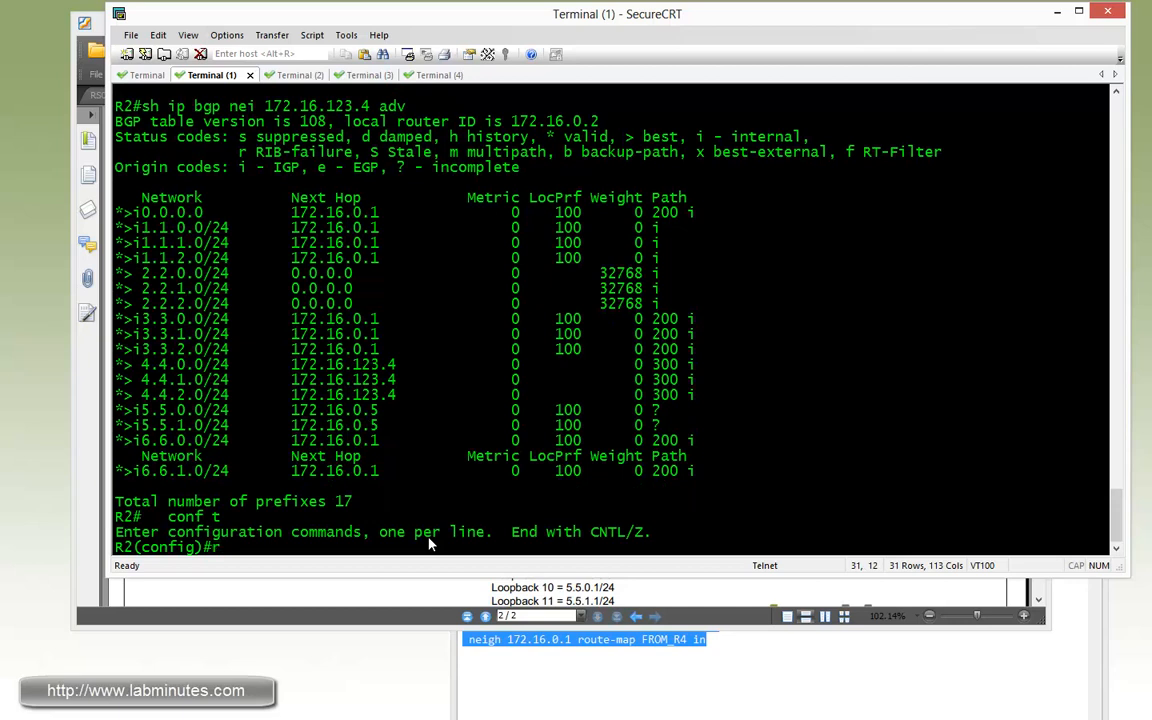
text(router bgp 100)
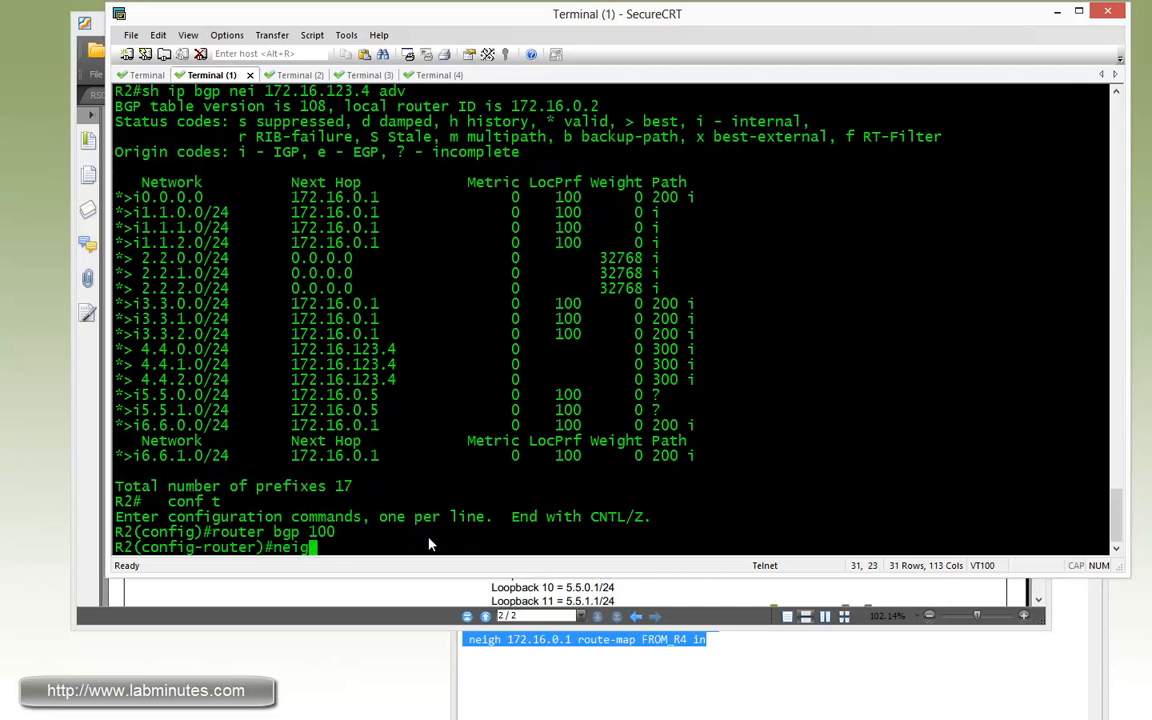
text(neighbor 172.16.27.27)
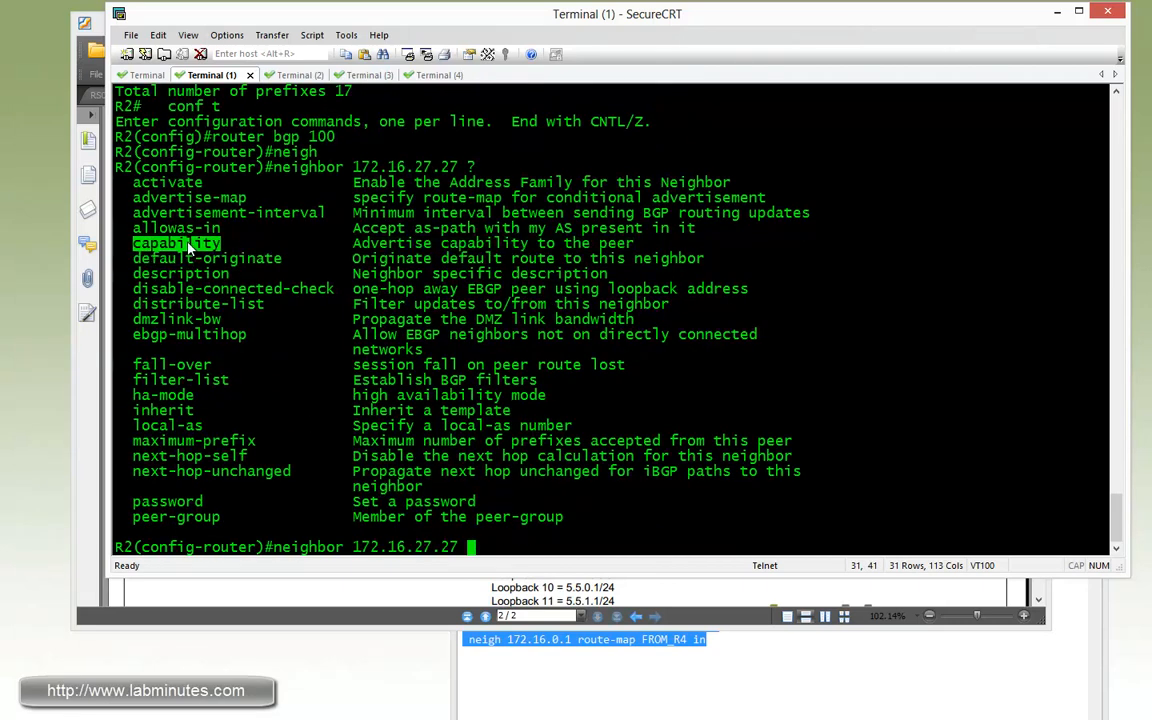
text(capability)
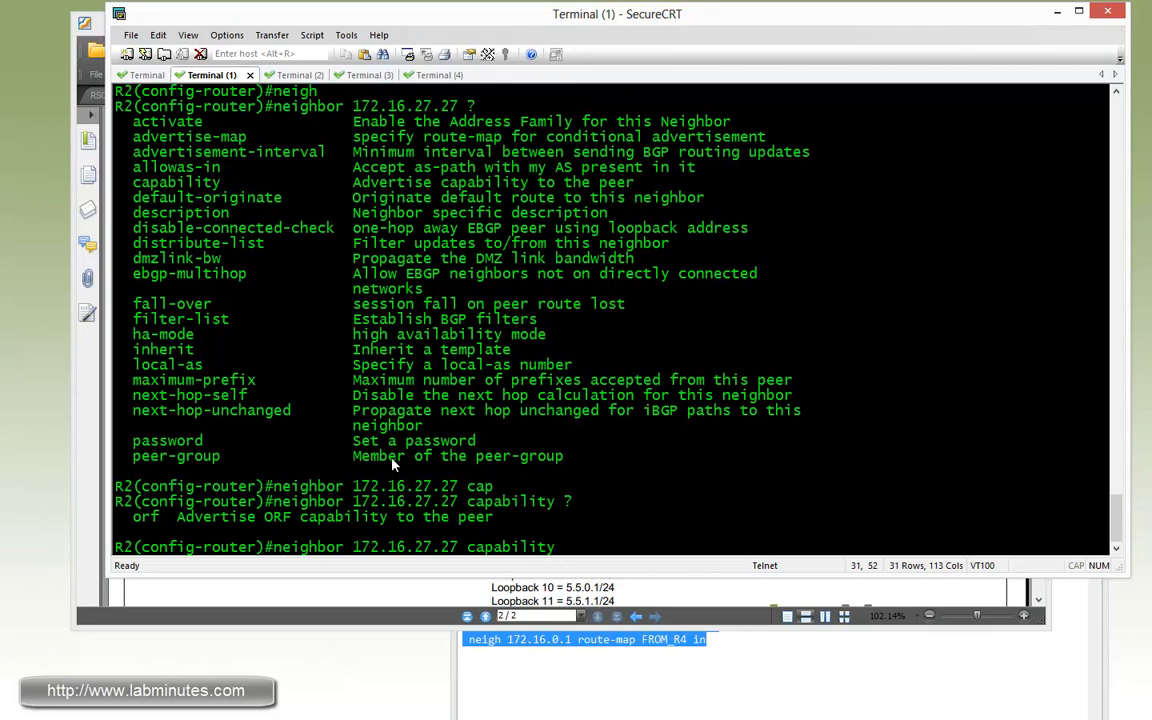
text(pr)
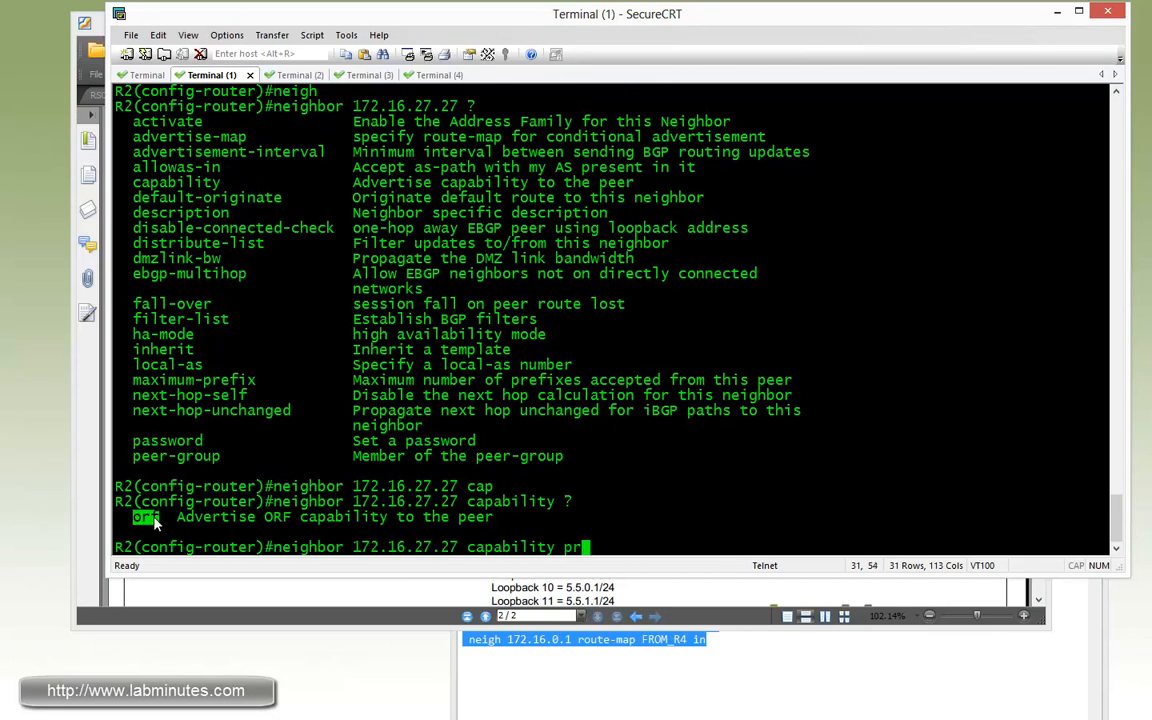
text(orf ?)
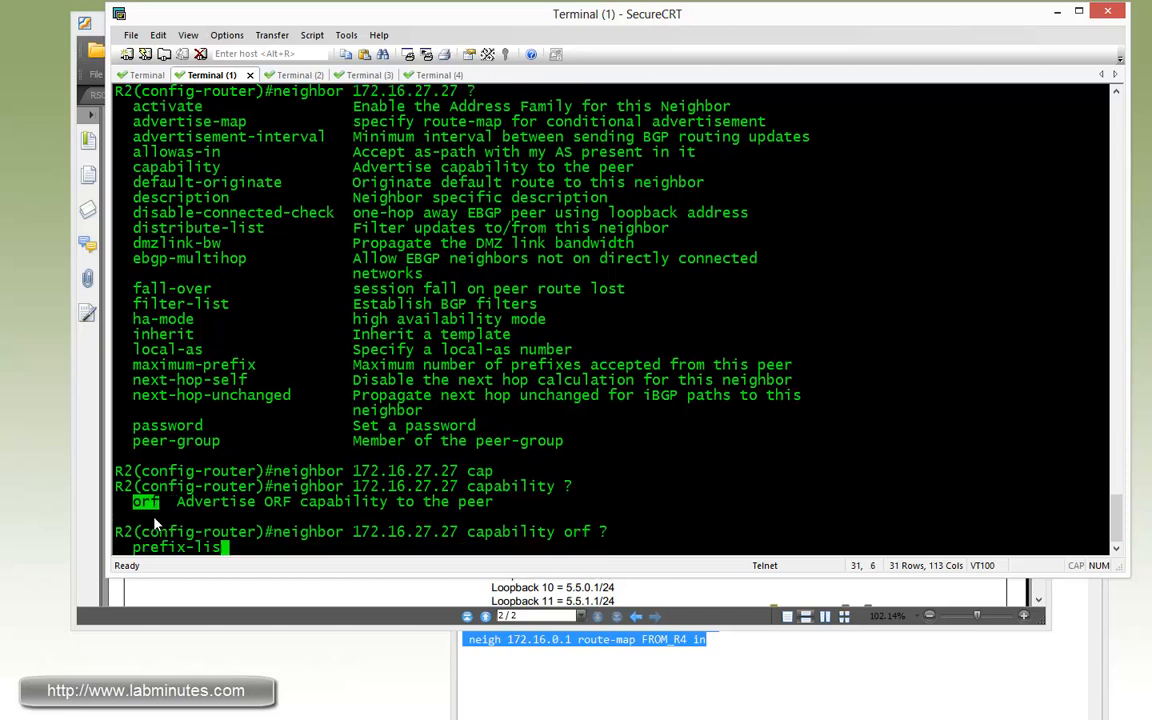
text(prefix-list)
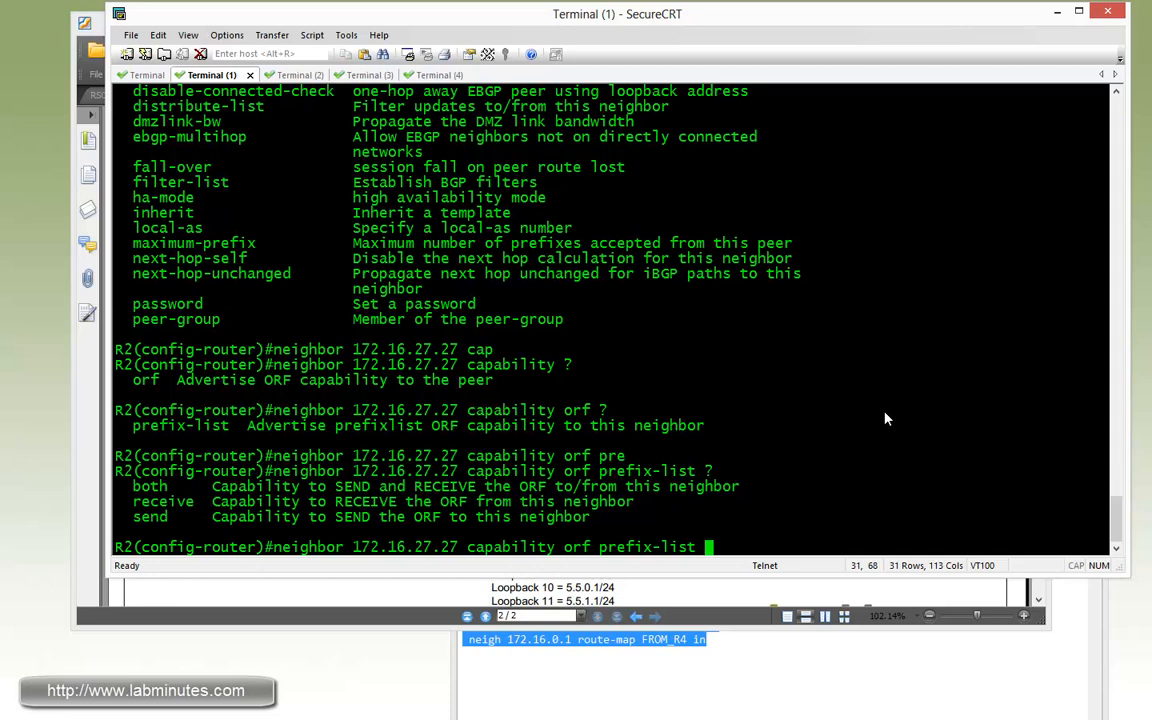
text(rece)
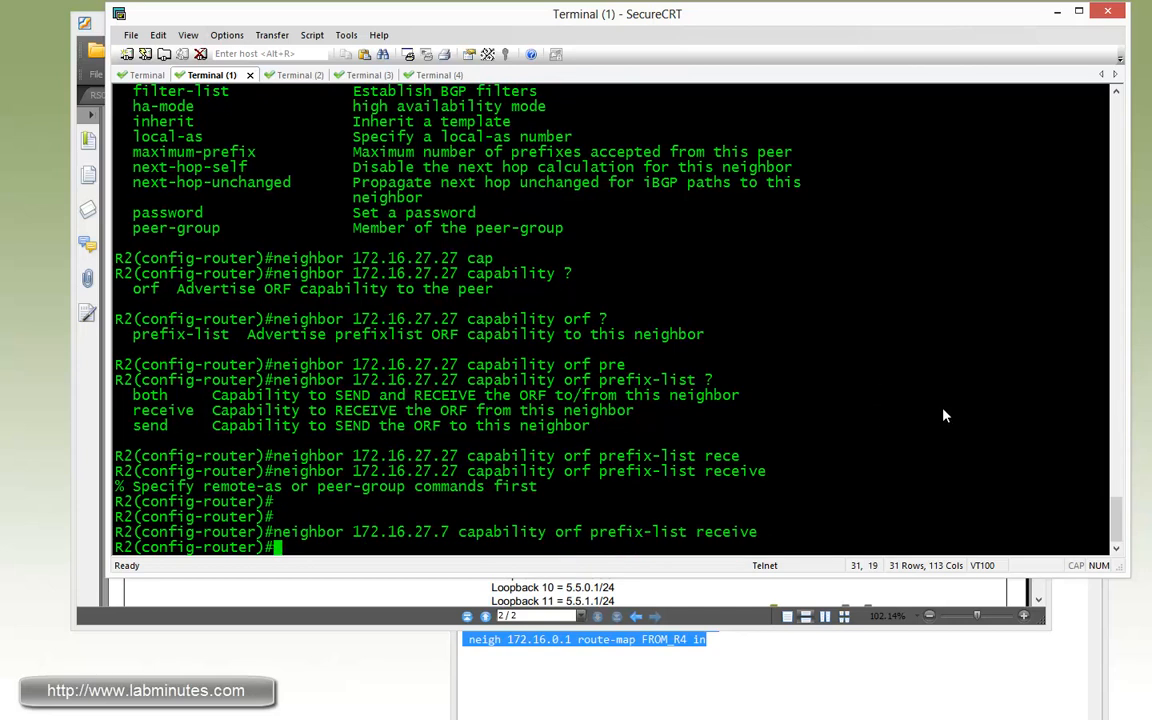
- On R7, create prefix-list FROM_R2 with a deny entry for 0.0.0.0/0
click(419, 75)
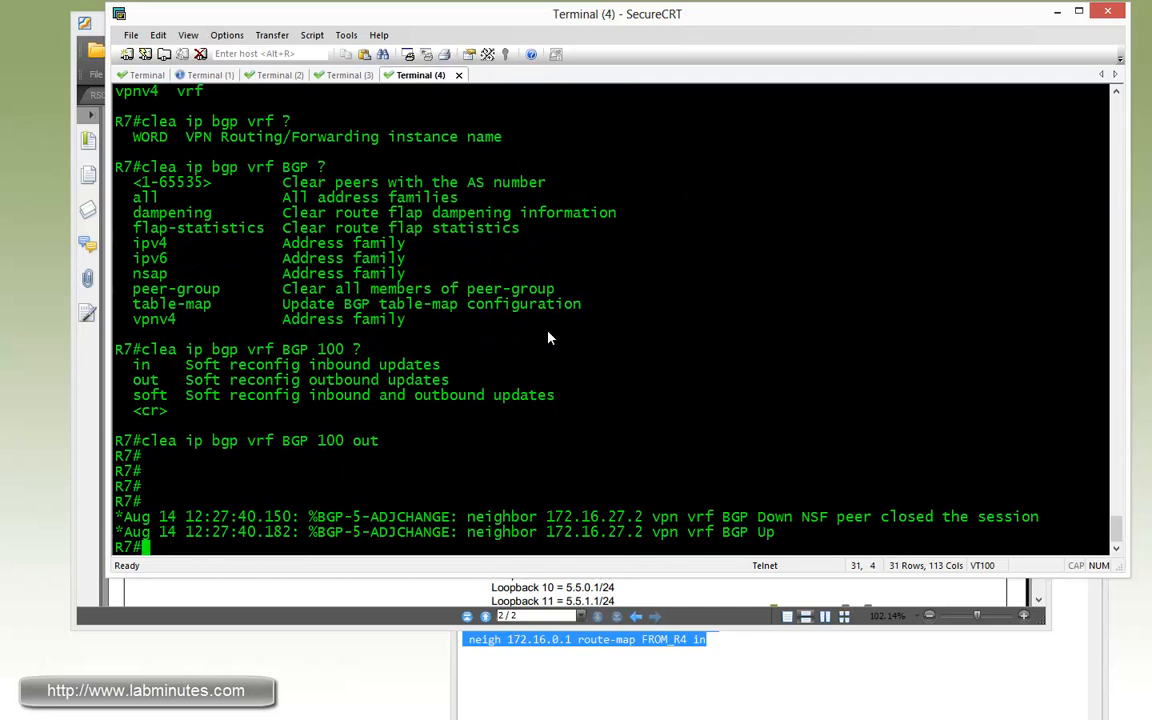
text(conf t)
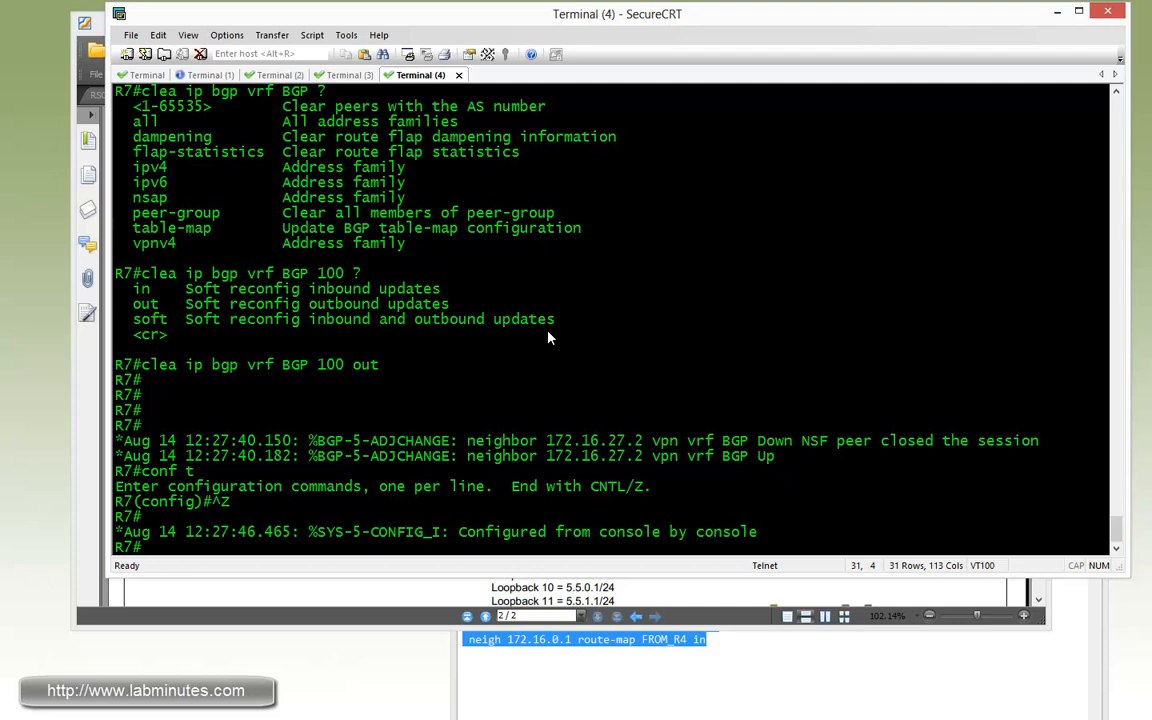
text(sh ip bgp vpn vrf BGP)
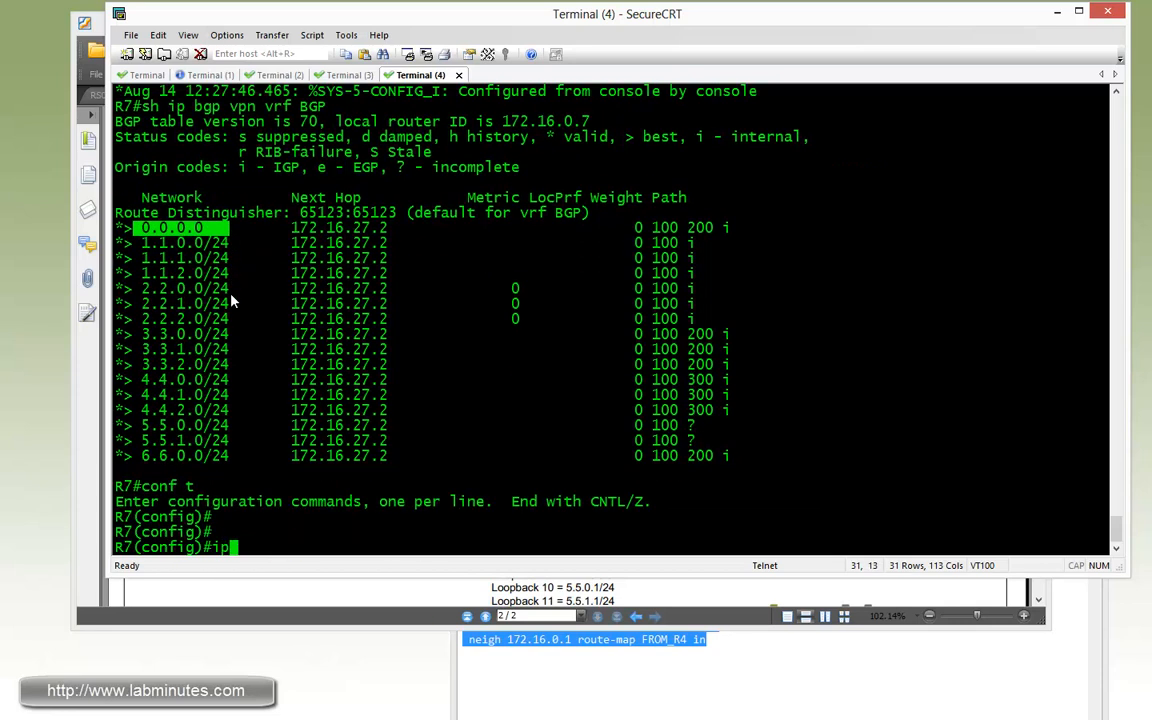
text(pref F)
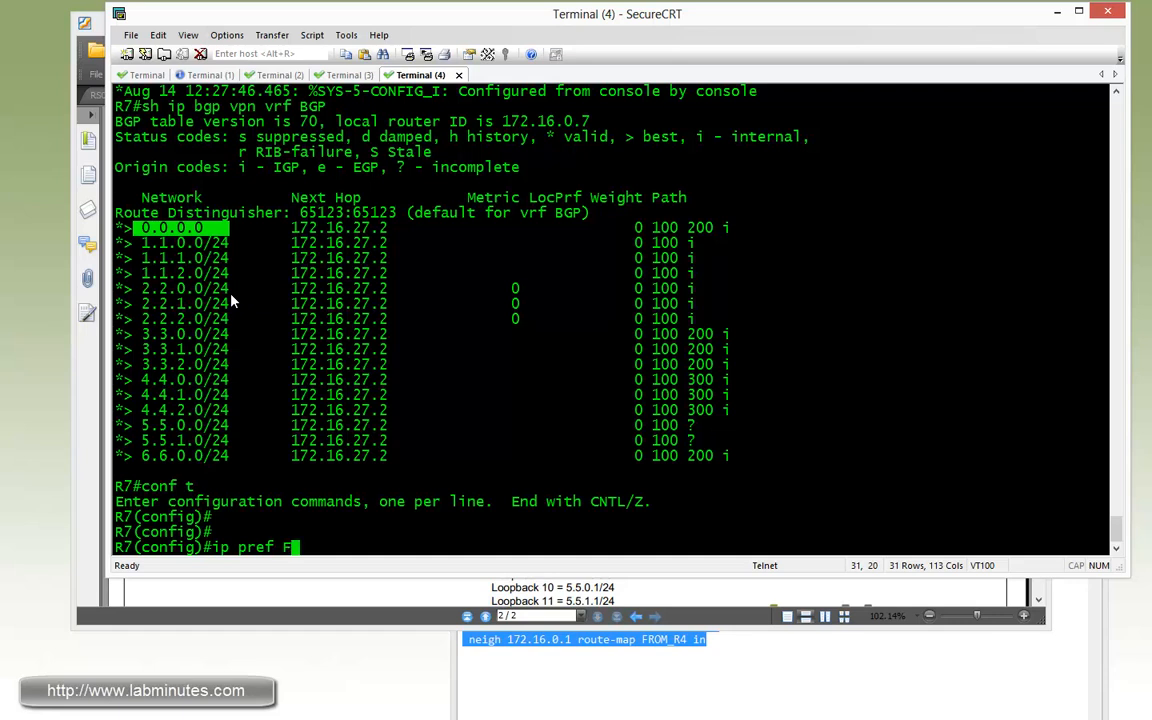
text(ROM_R2)
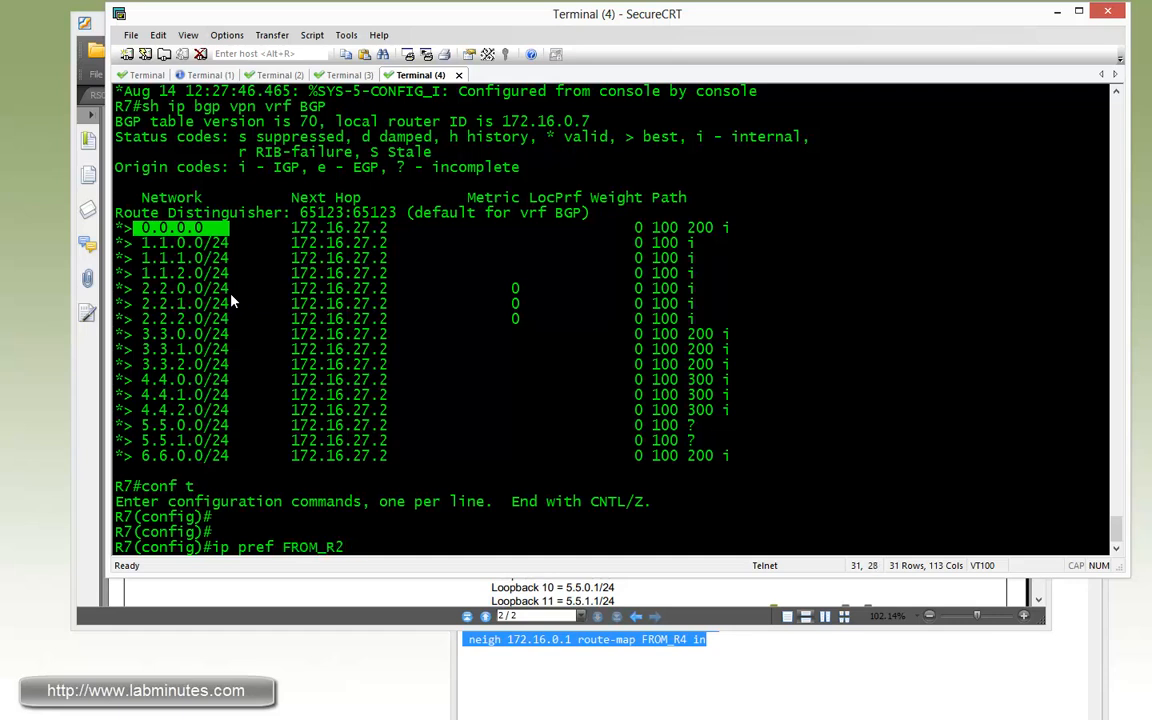
text(deny)
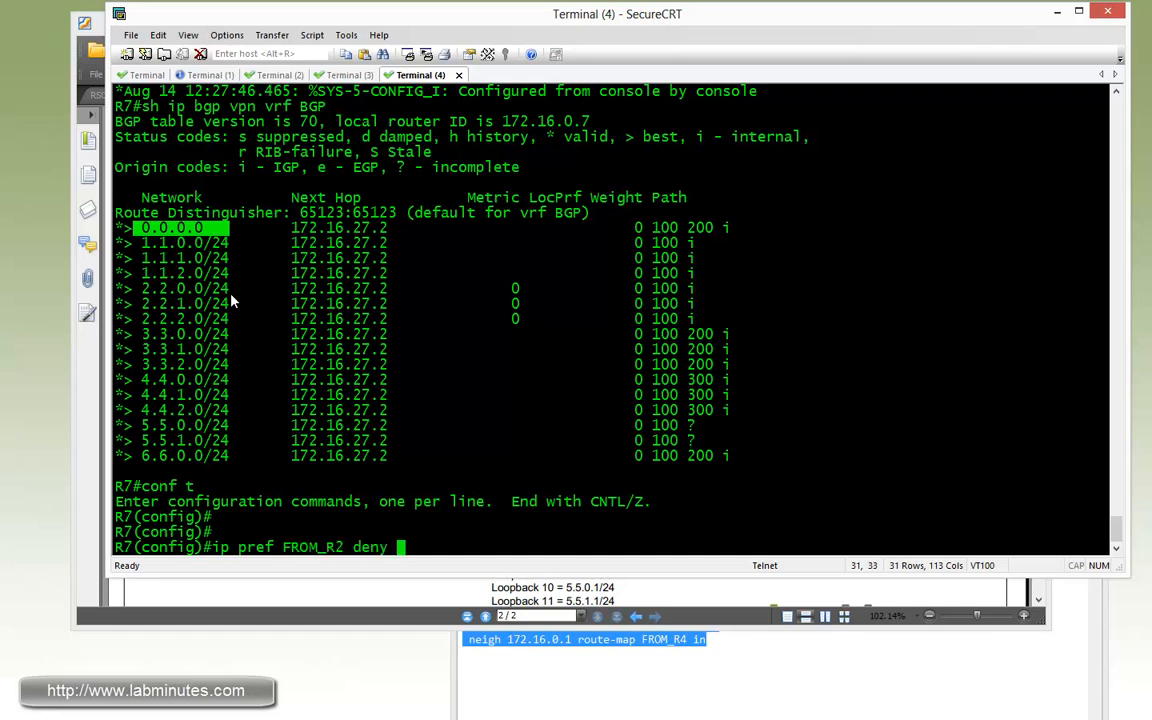
text(0.0.0.0/0)
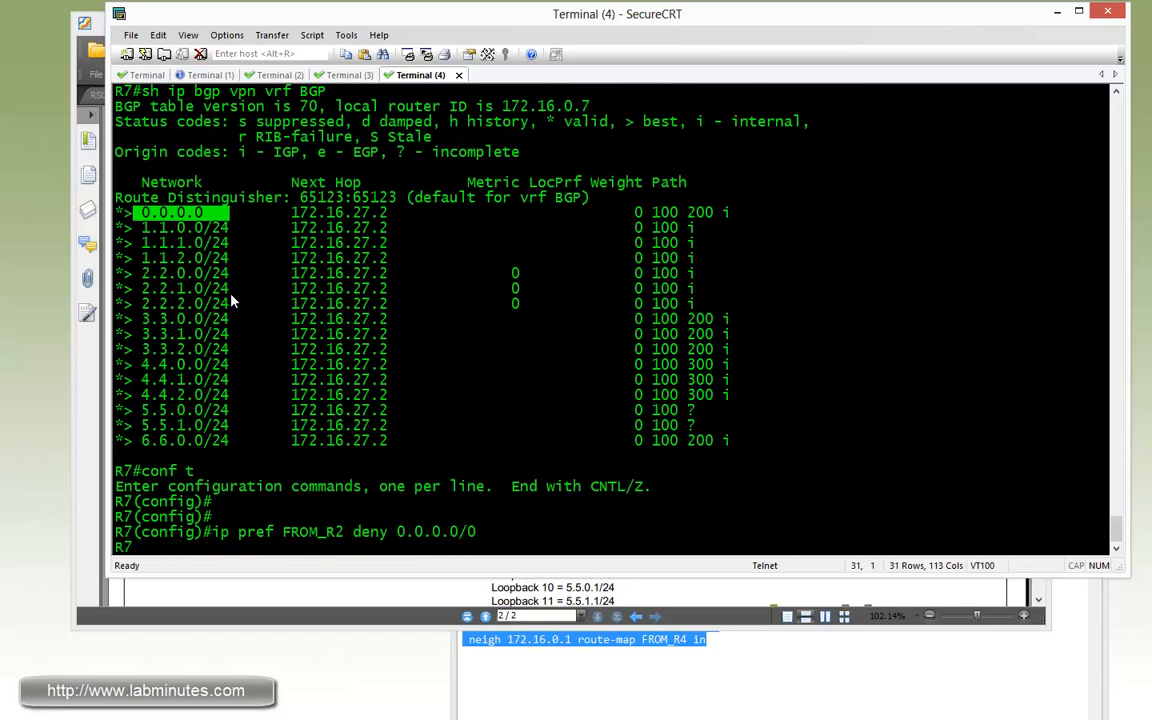
- Add a FROM_R2 entry permitting 0.0.0.0/0 le 32
text(ip pref FROM_R2 o)
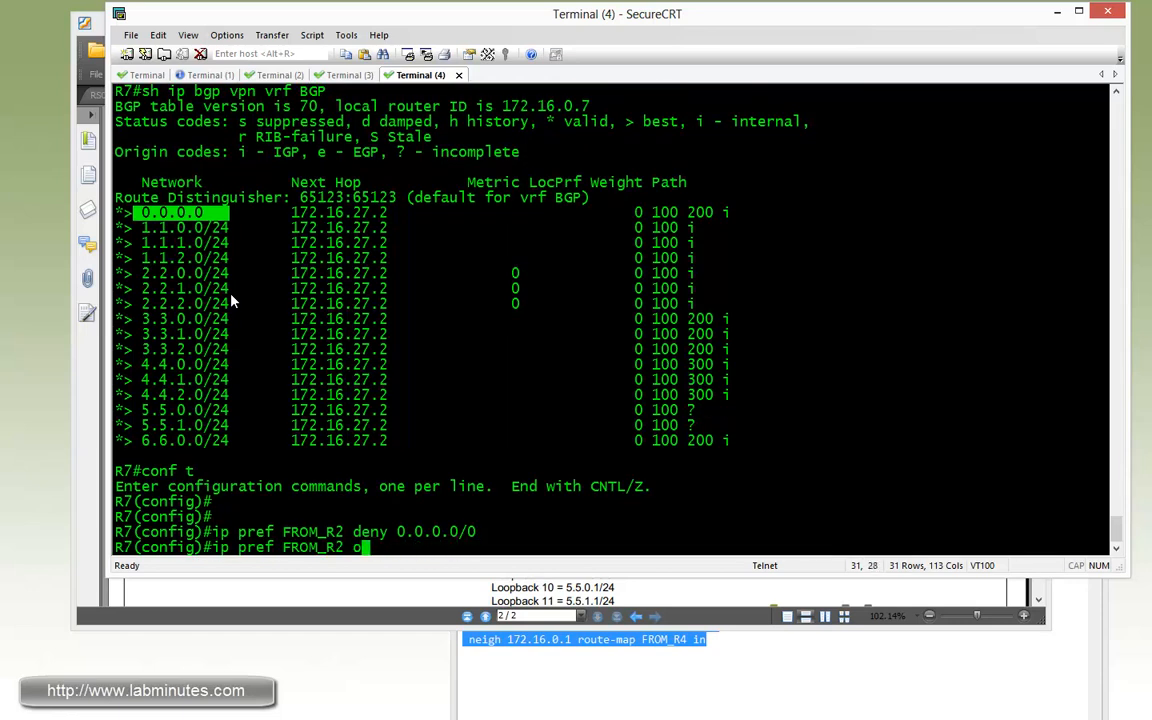
key(BackSpace)
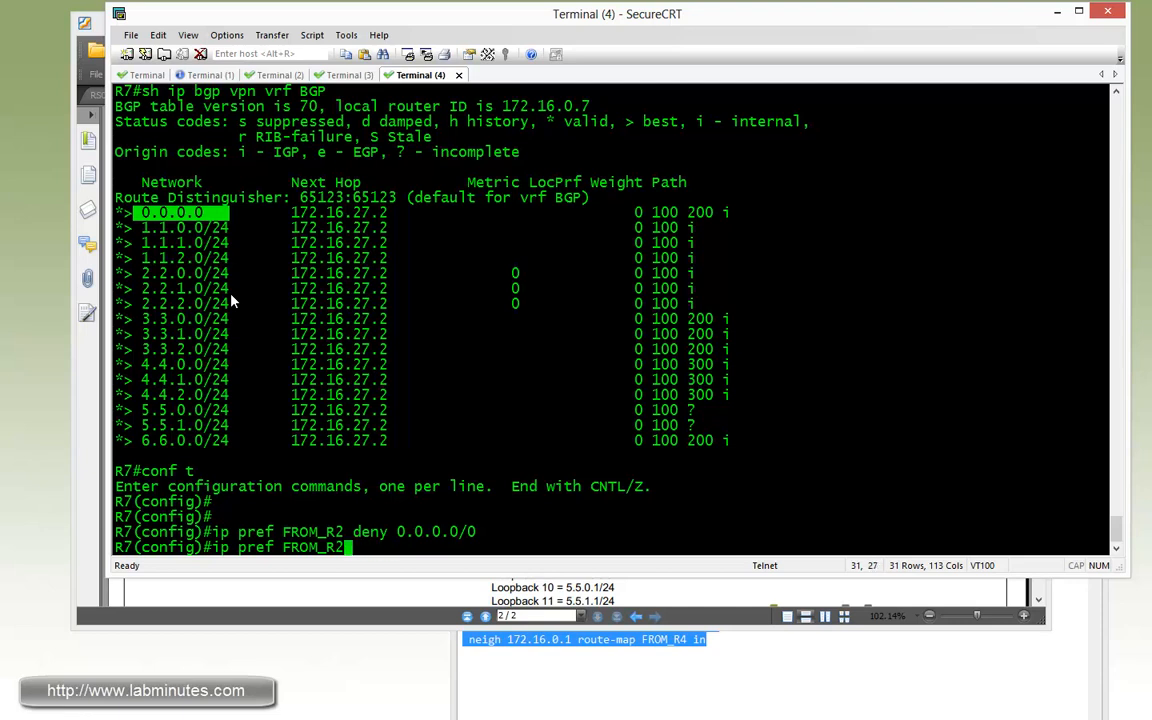
text(permit)
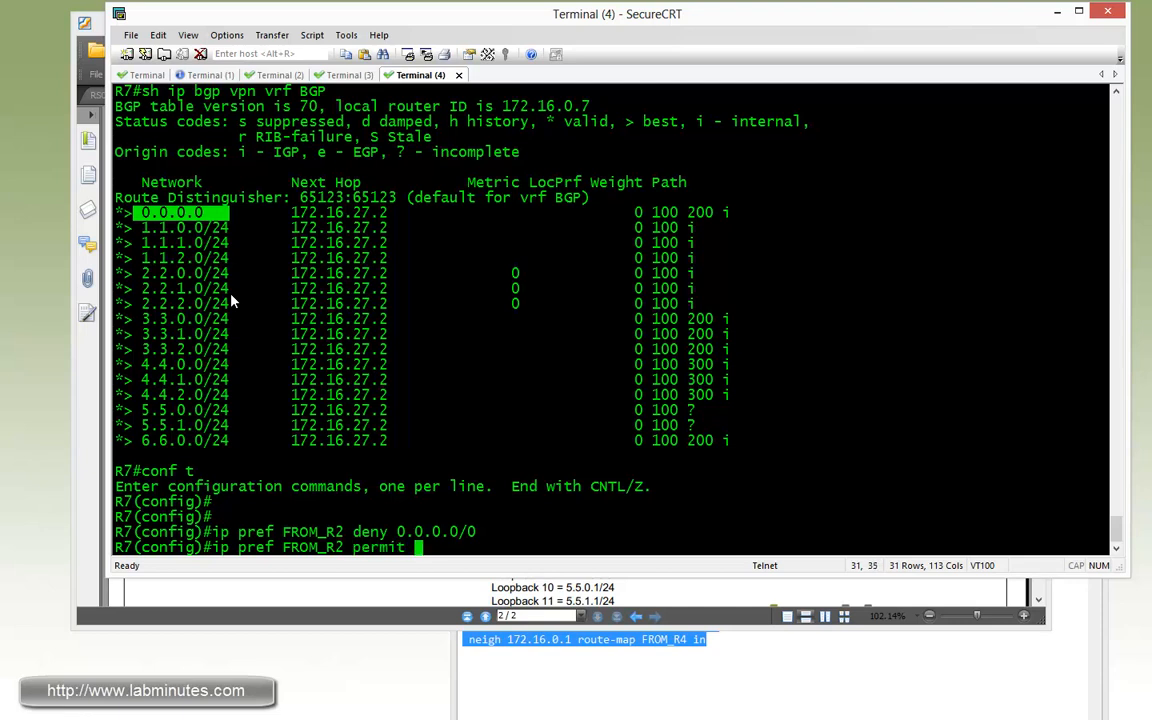
text(0.0.0.0)
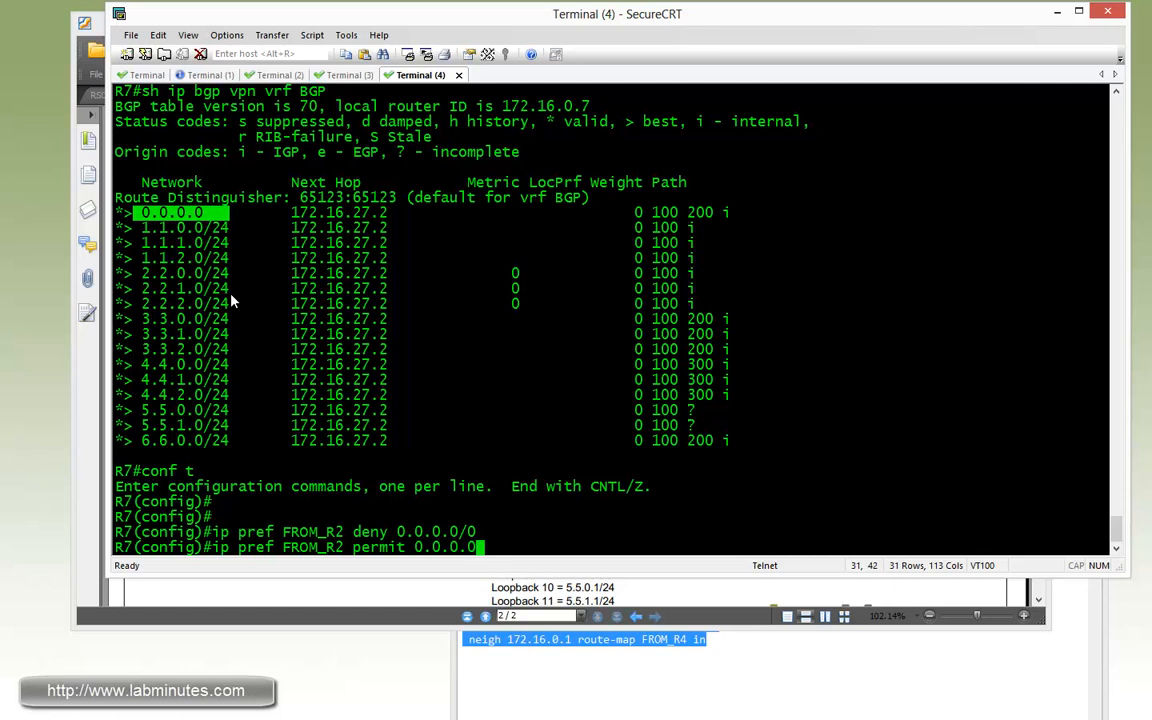
text(le 32)
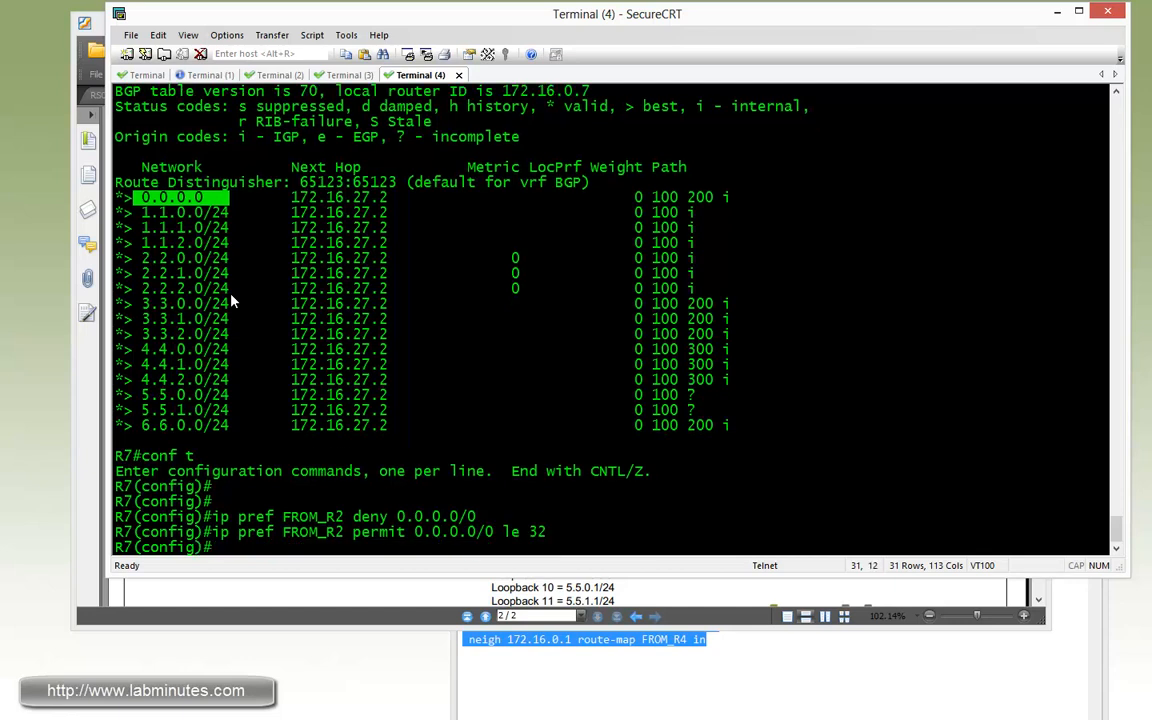
text(router bgp 65123)
text(address-family ipv4 vrf)
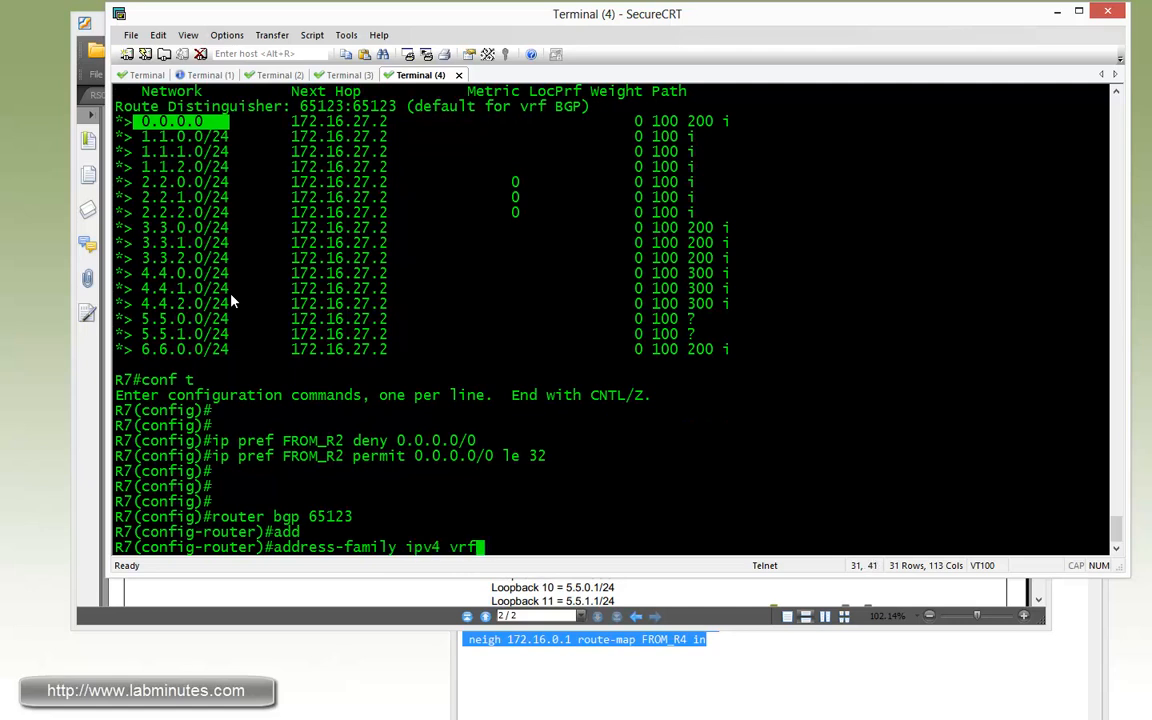
- In R7's VRF BGP address family, advertise ORF prefix-list send capability to 172.16.27.2
text(BGP)
text(neigh 172.16.)
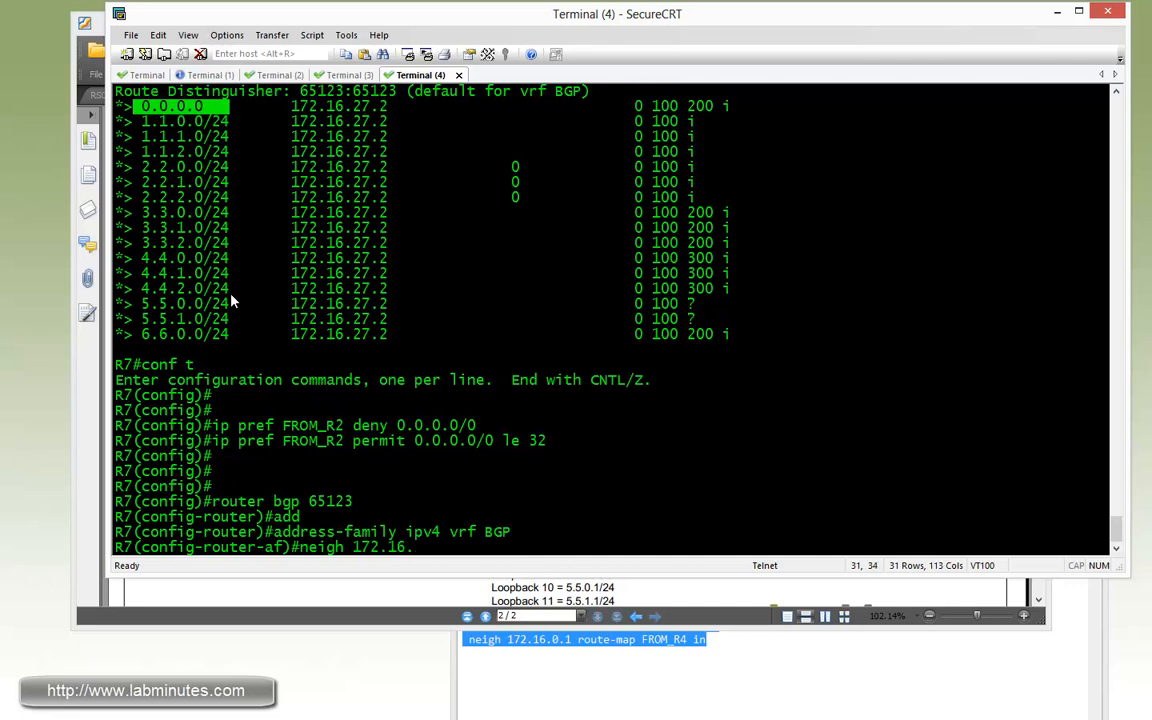
text(27.2 capability)
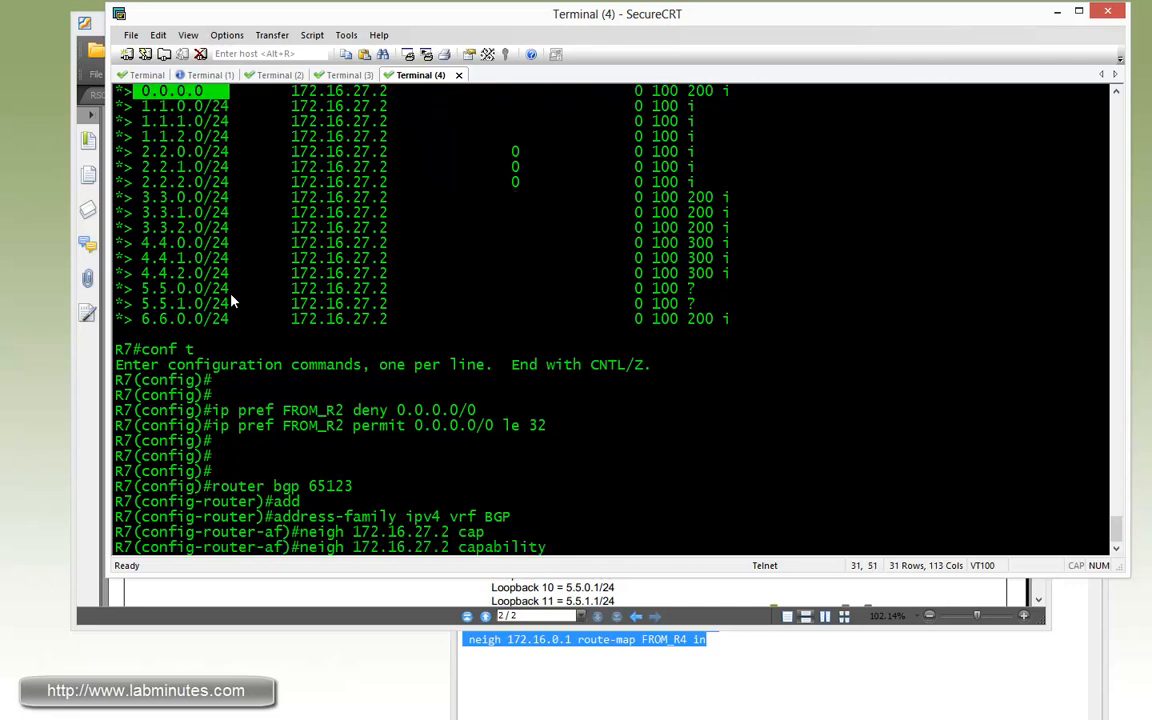
text(orf prefix-list send)
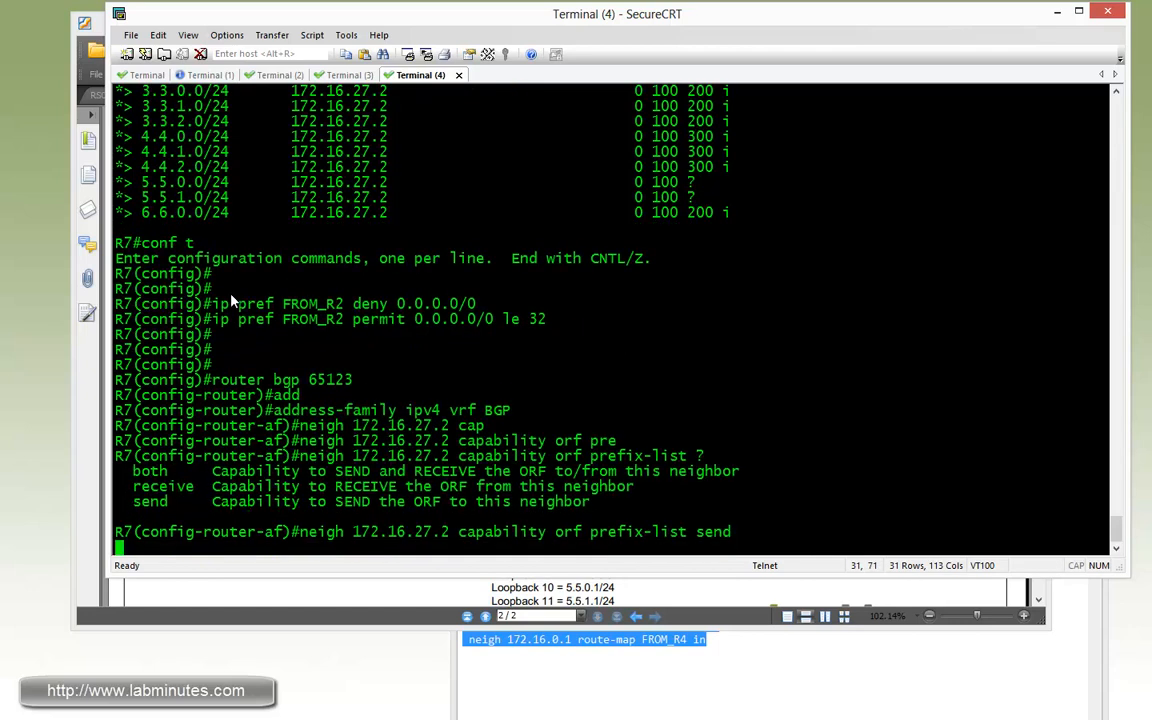
- Apply prefix-list FROM_R2 inbound on neighbor 172.16.27.2
text(neig)
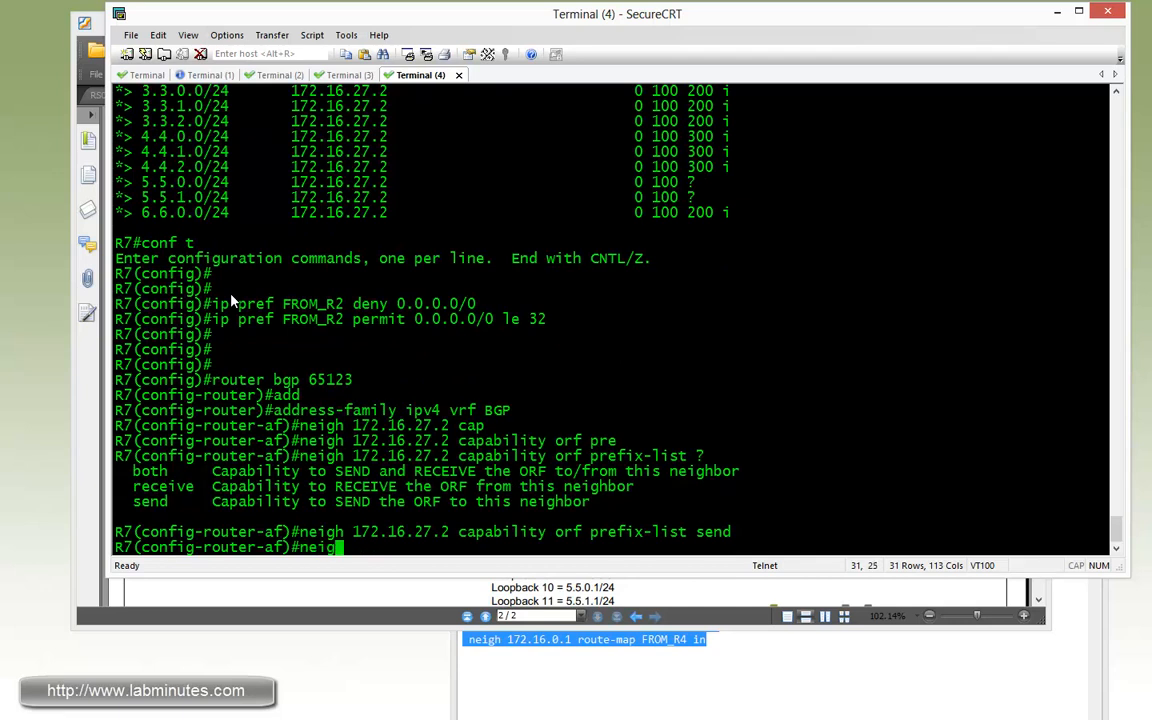
text(neighbor 172)
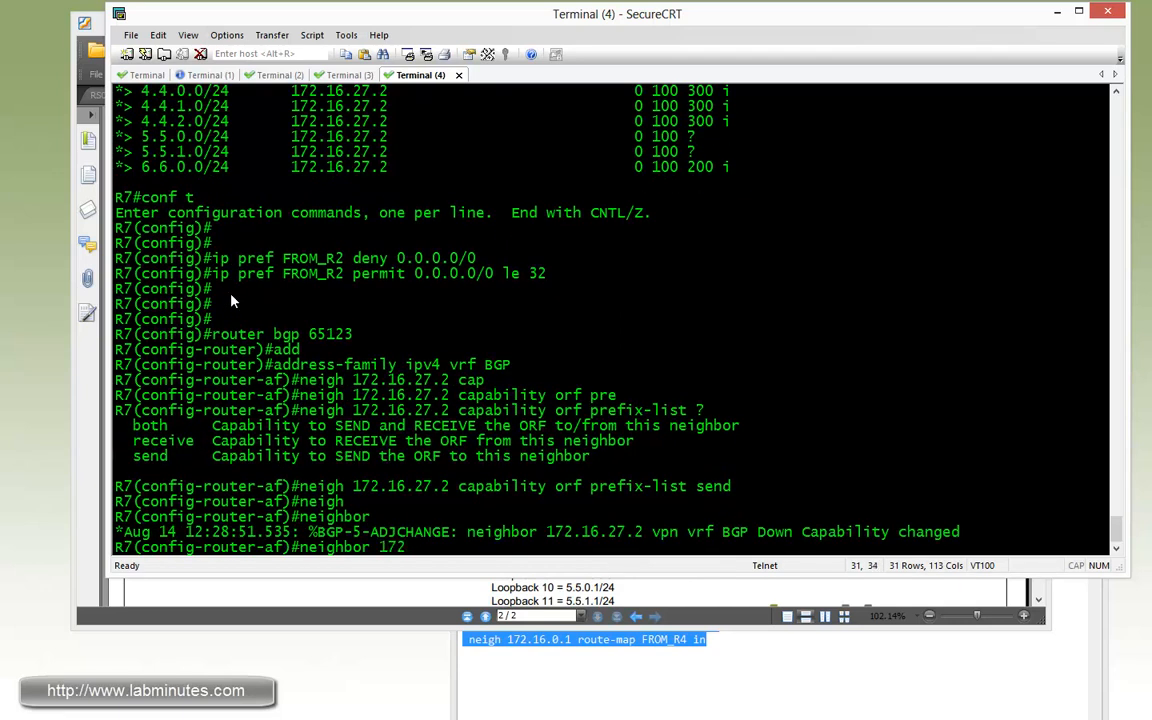
text(172.16.27.2)
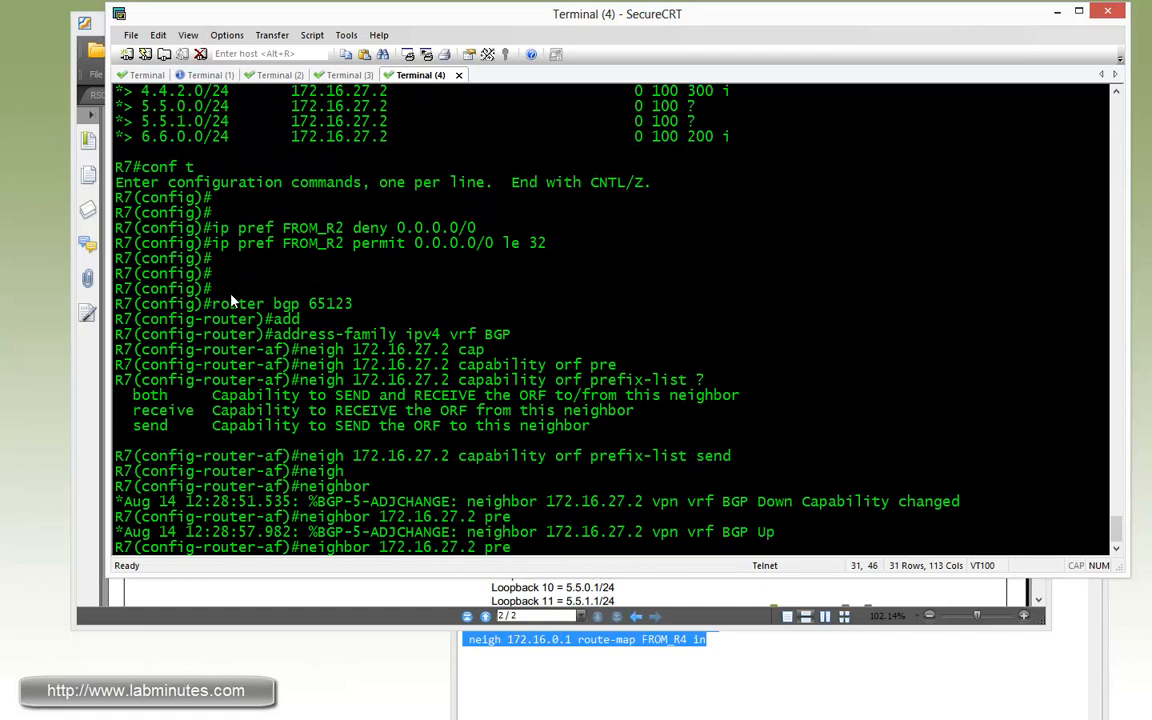
text(prefix-list FROM)
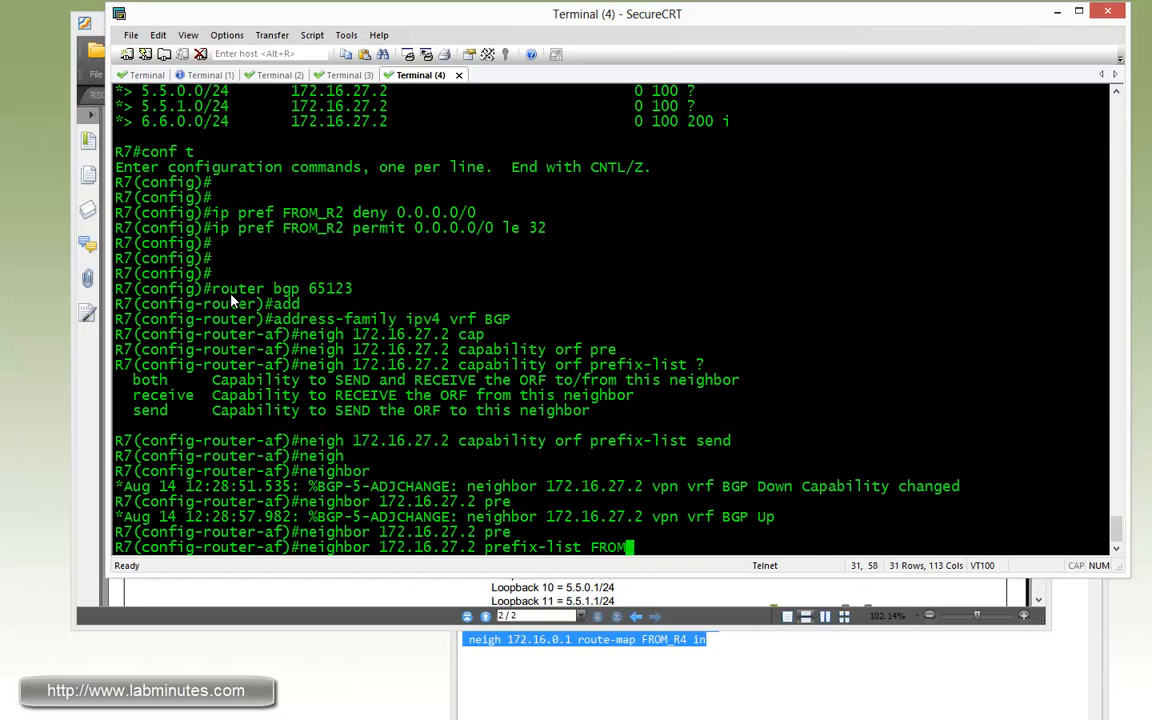
text(_R2)
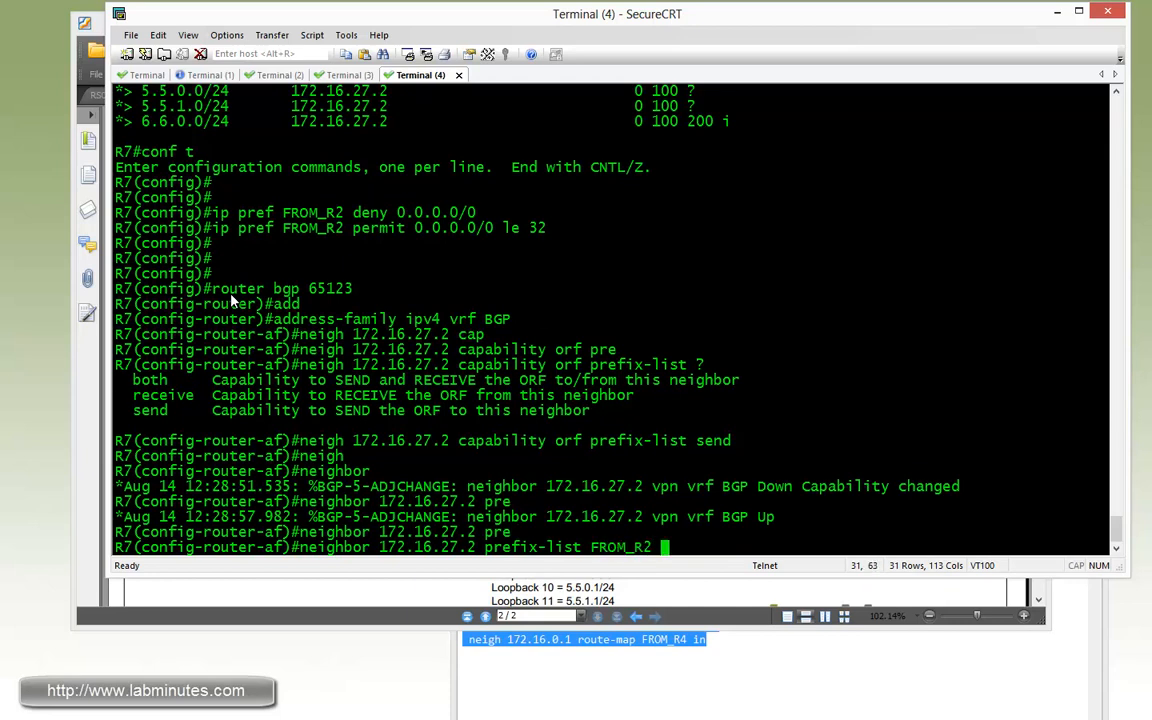
text(in)
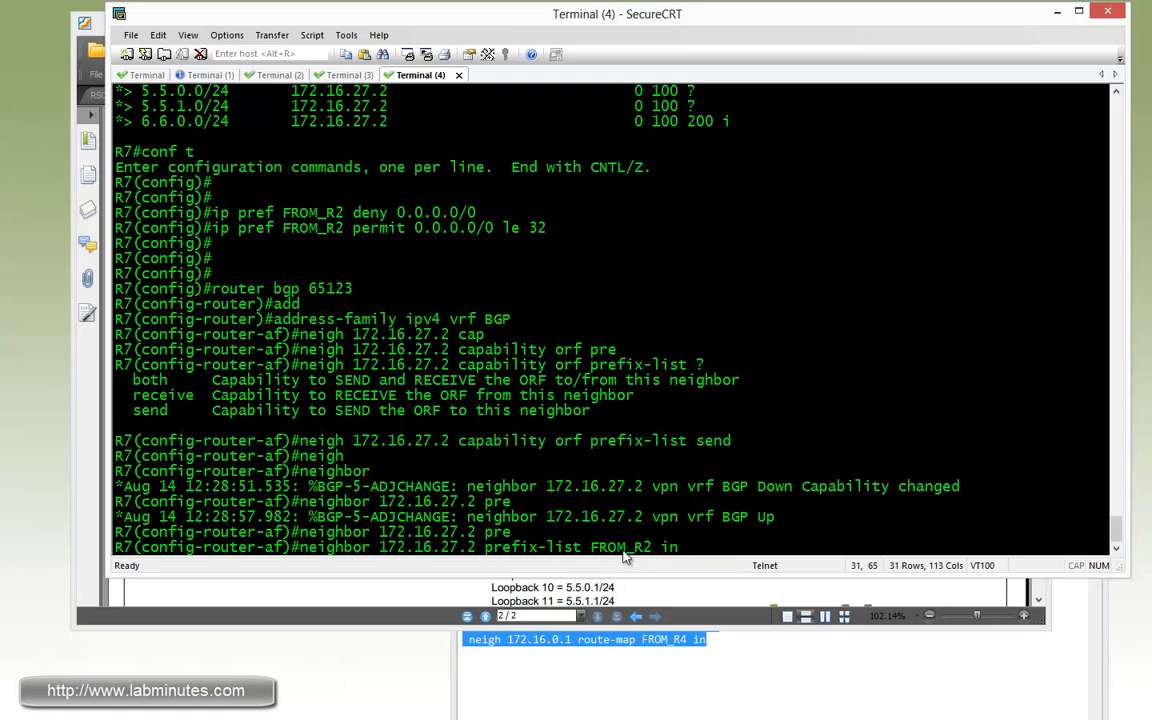
mouse_move(494, 532)
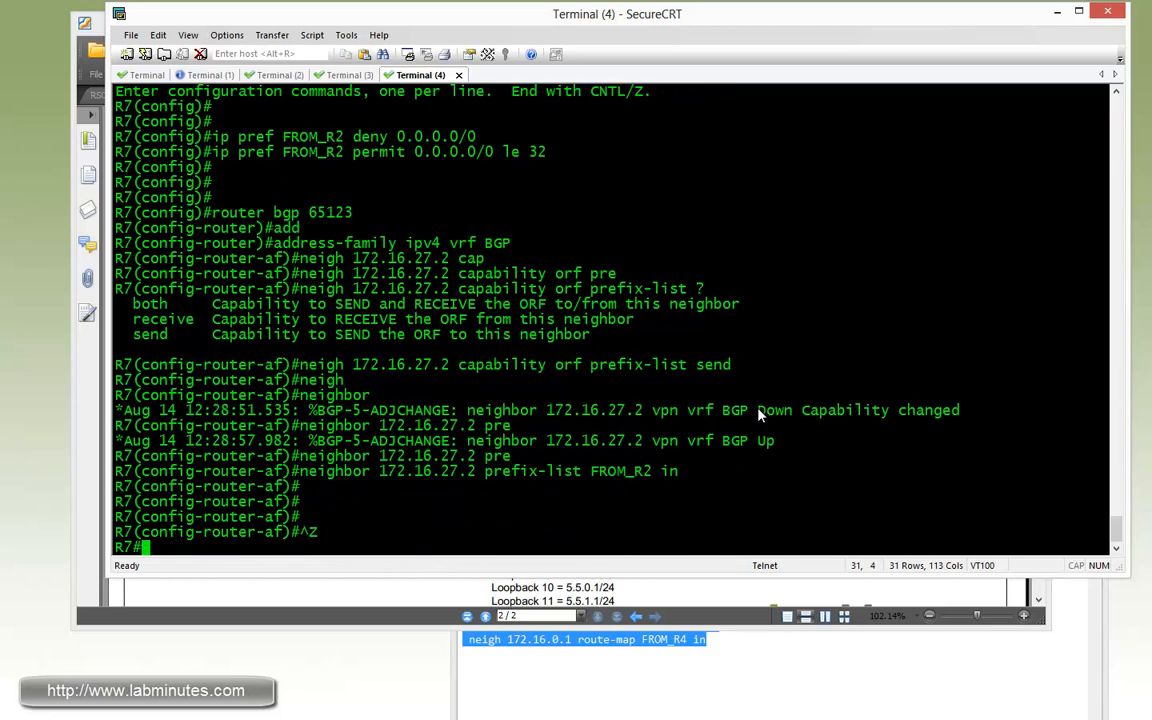
- On R7, view neighbor 172.16.27.2's ORF capability, FROM_R2 filter, and VRF BGP table with 0.0.0.0
text(sh ip bgp)
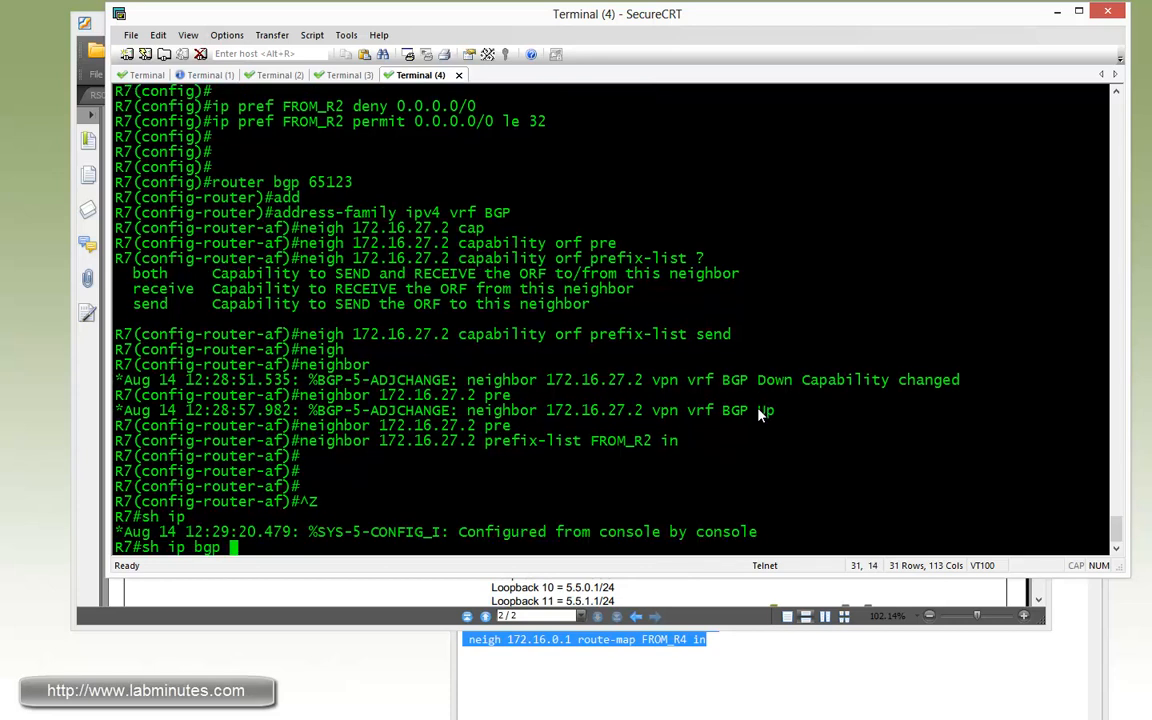
text(vpn vrf)
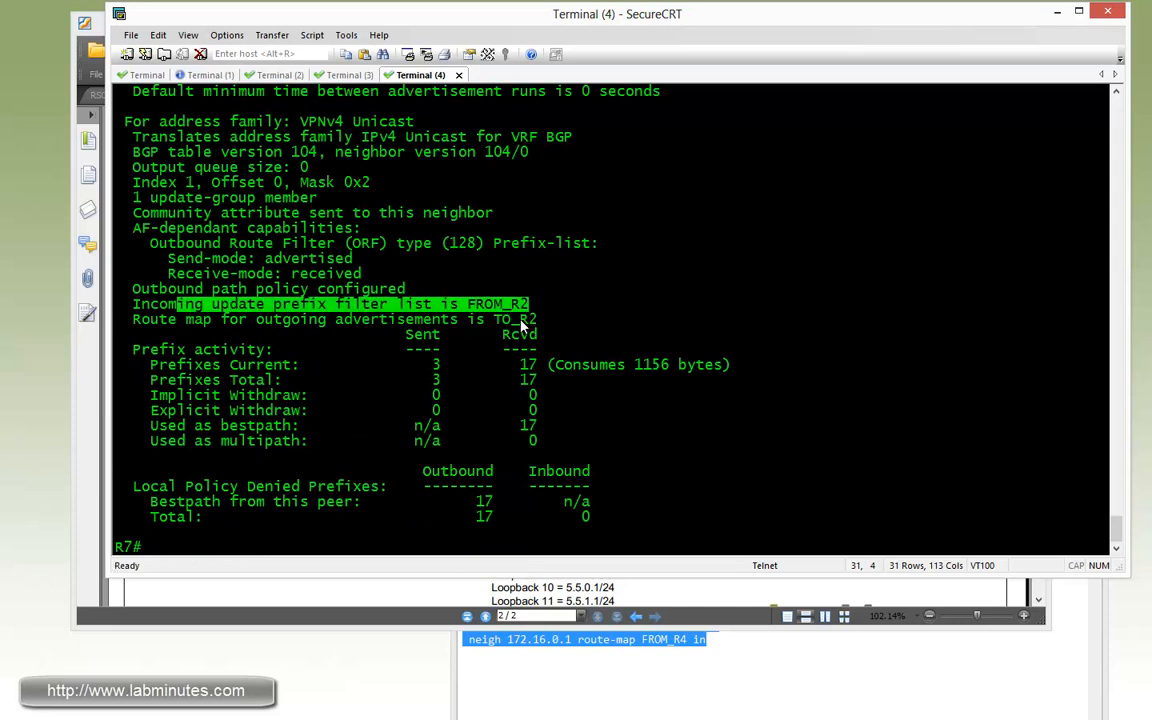
text(sh ip bgp vpn vrf BGP nei 172.16.27.2 | b cap)
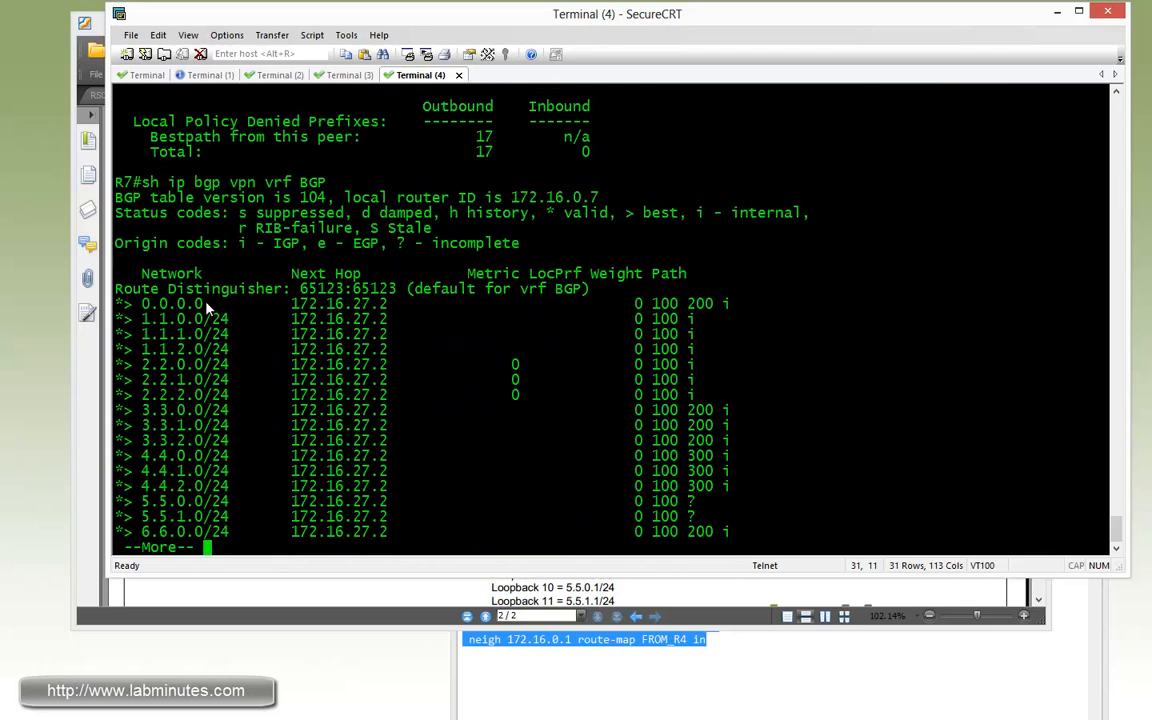
key(space)
text(clea ip bgp)
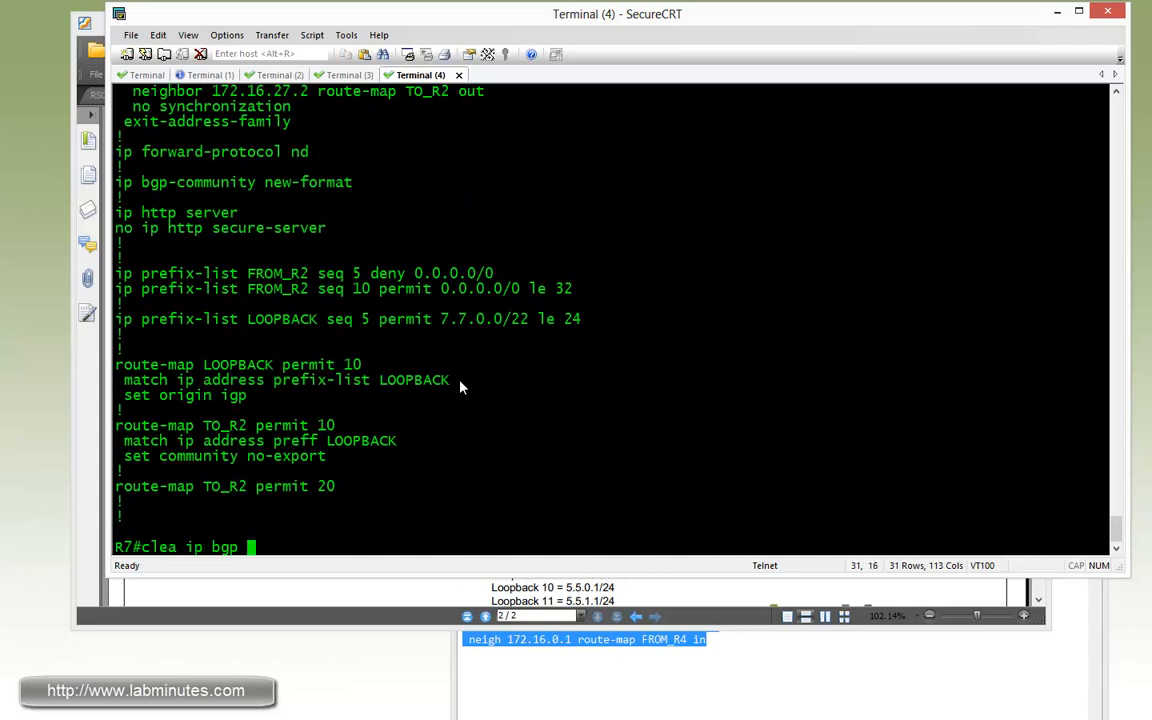
- Hard-clear R7's BGP sessions, then verify ORF sent and 0.0.0.0 gone from the VRF table
text(1)
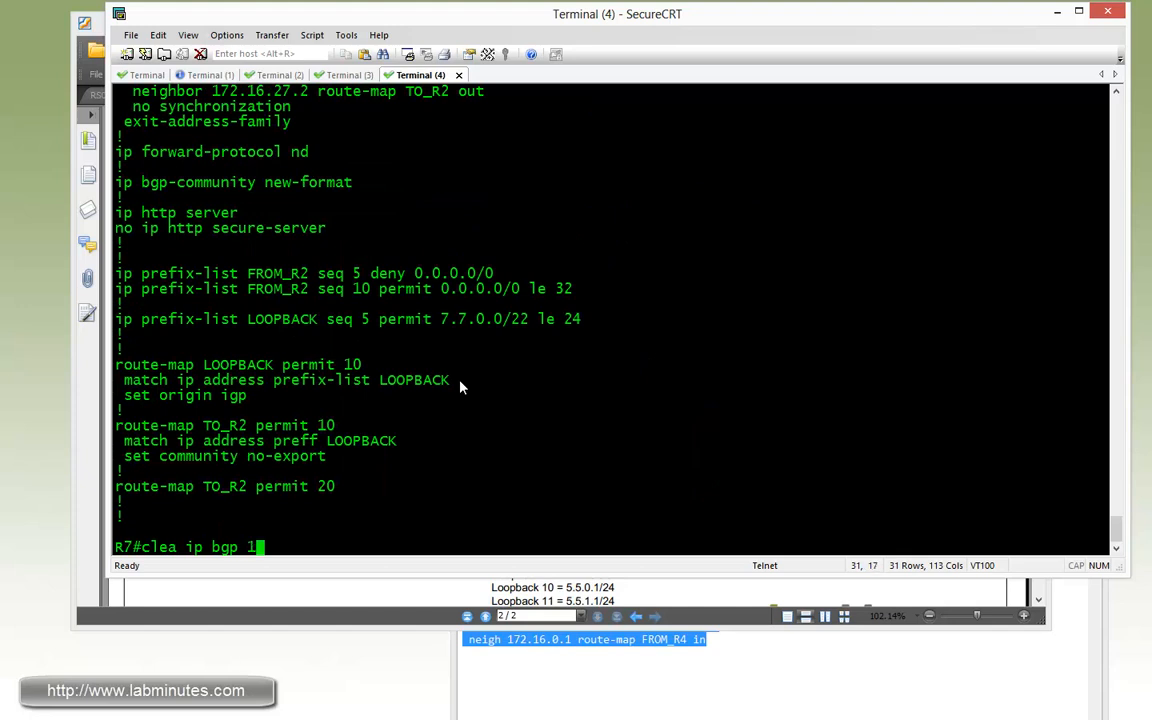
key(BackSpace)
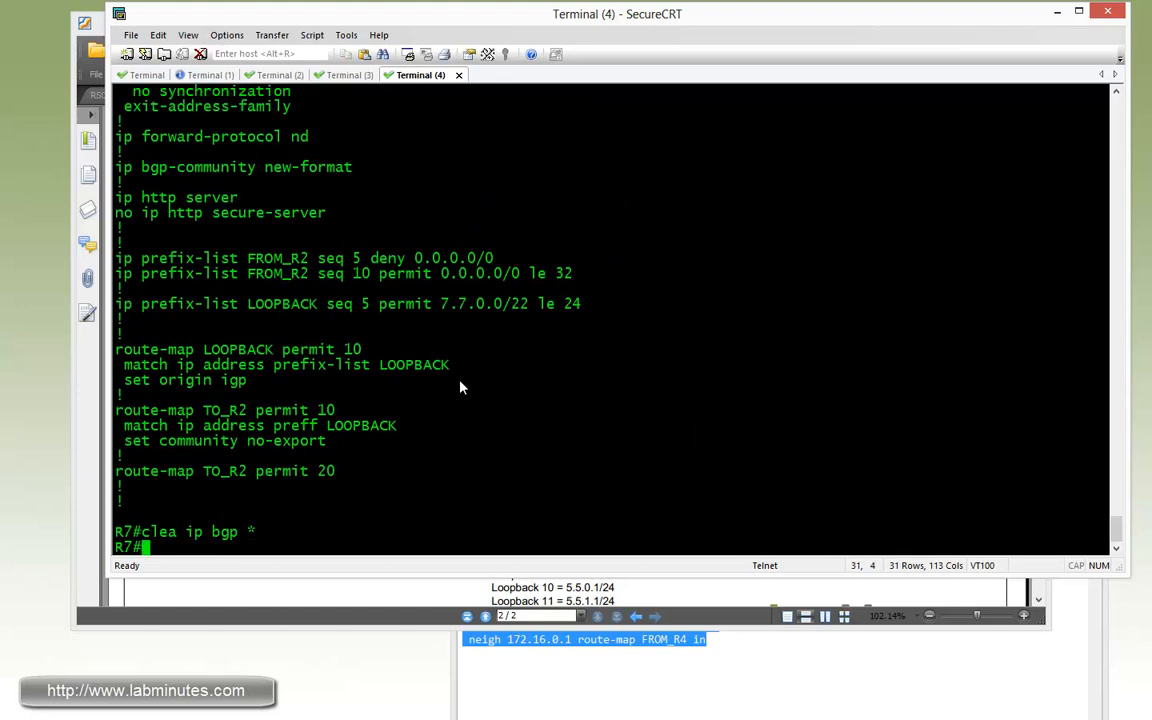
text(sh ipb)
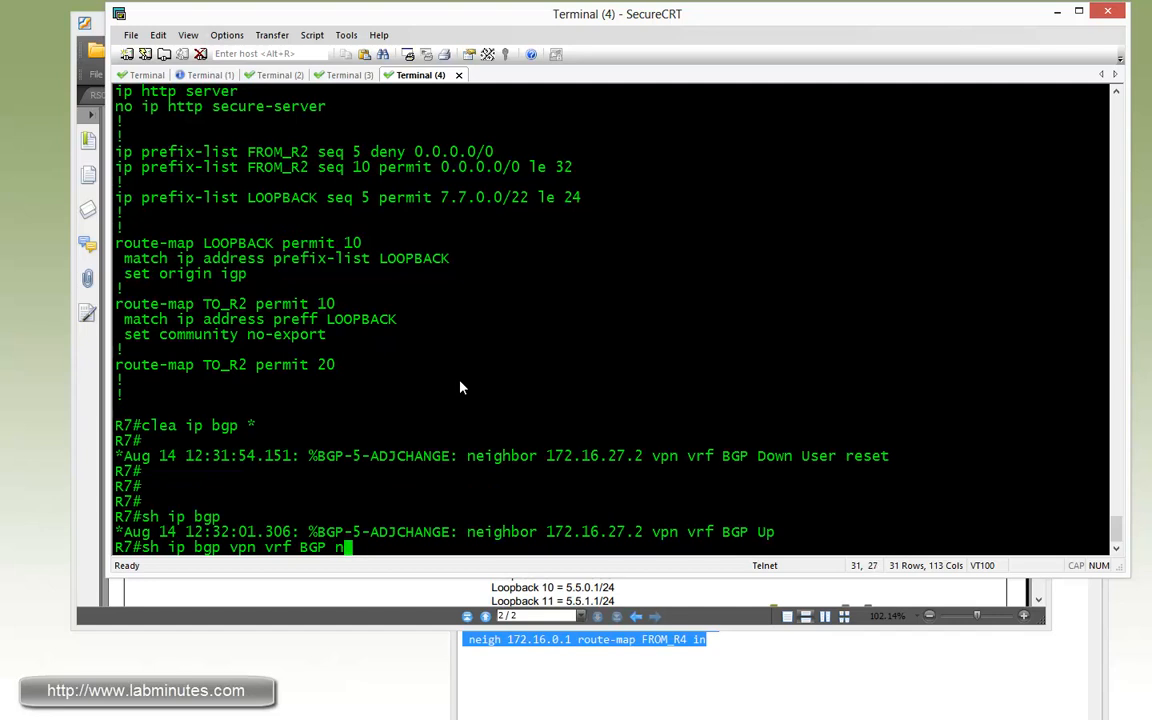
text(ei)
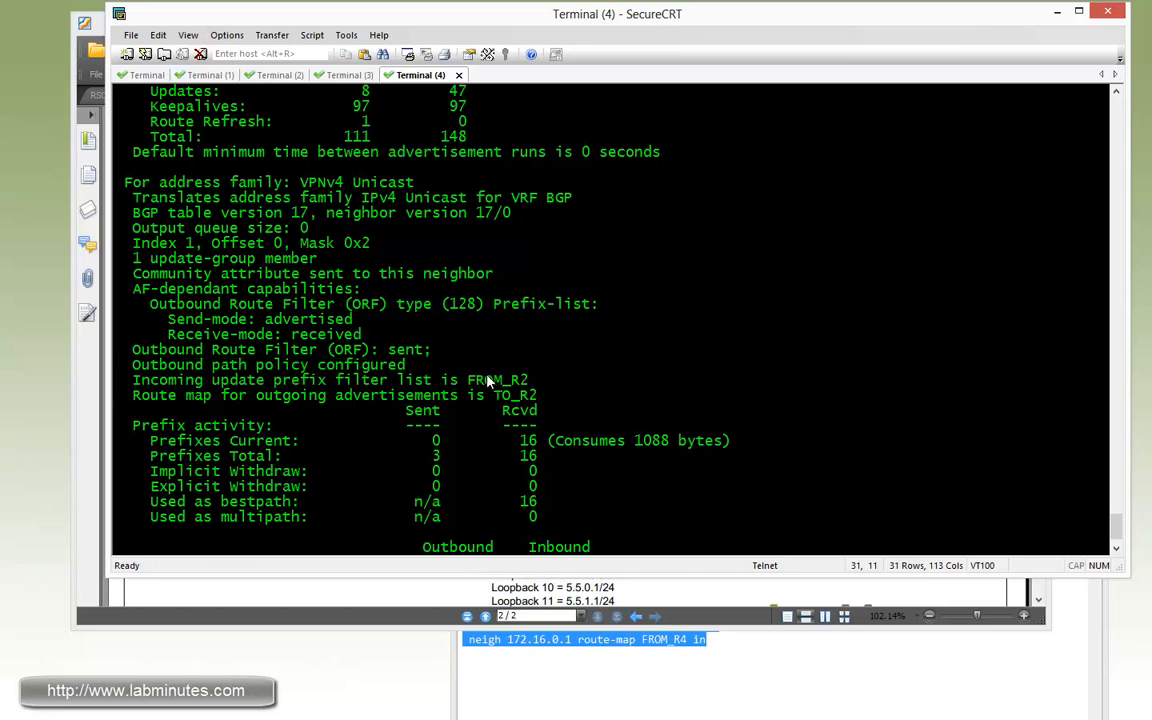
mouse_move(560, 437)
text(sh)
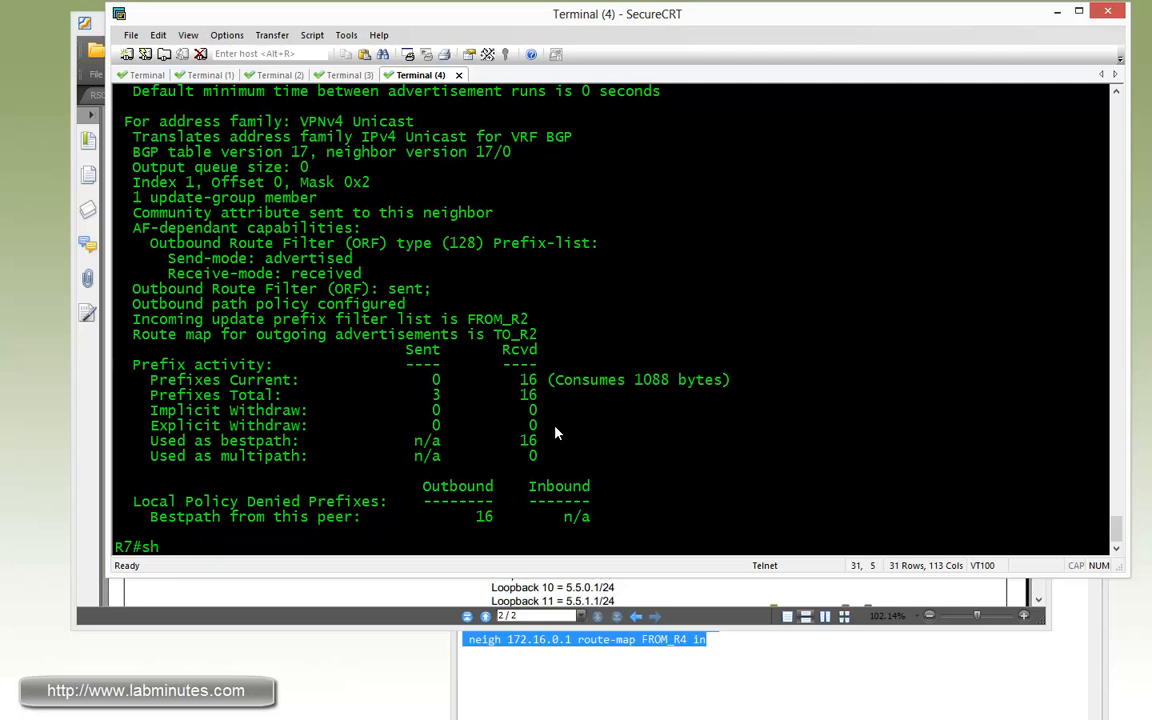
text(ip bgp vpn vrf BGP)
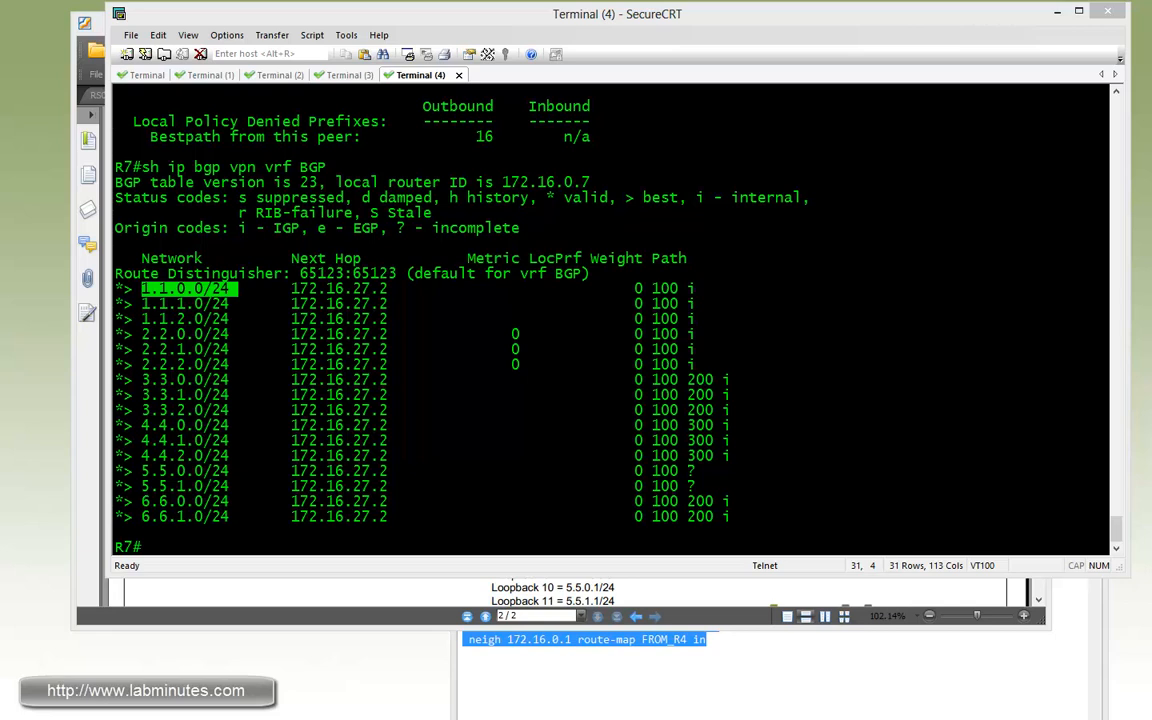
mouse_move(1091, 396)
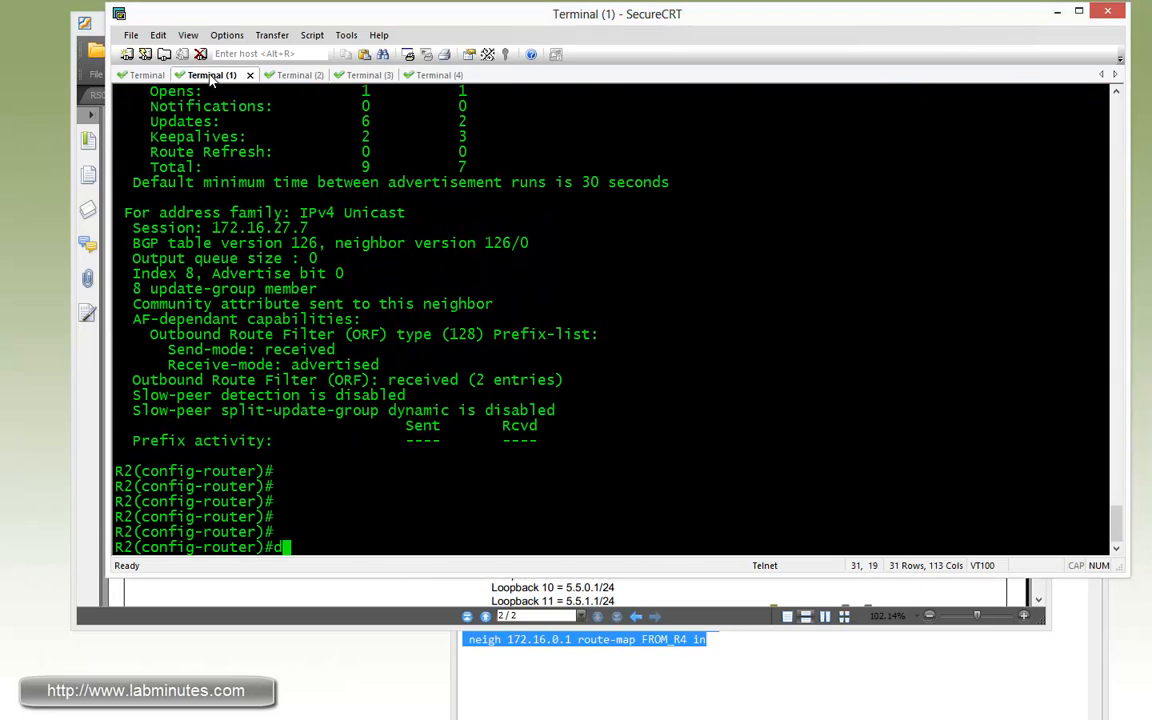
- On R2, verify neighbor 172.16.27.7 shows ORF received with 2 entries, highlighting the count
text(o sh ip bgp nei)
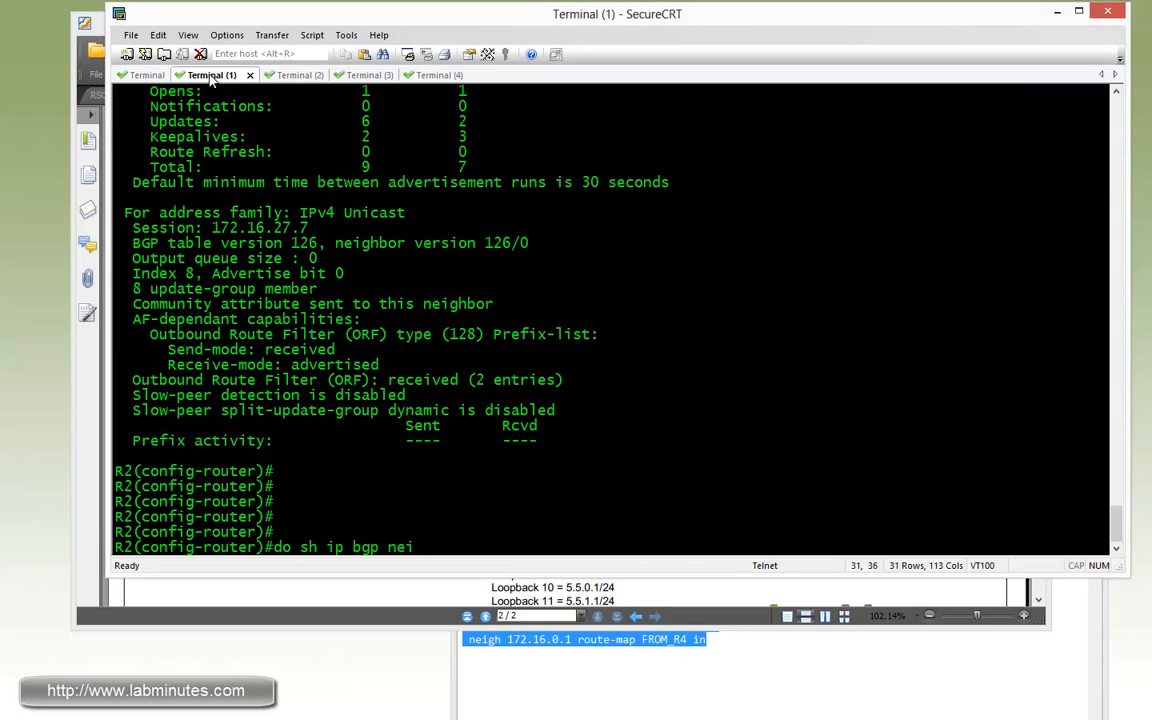
text(172.16)
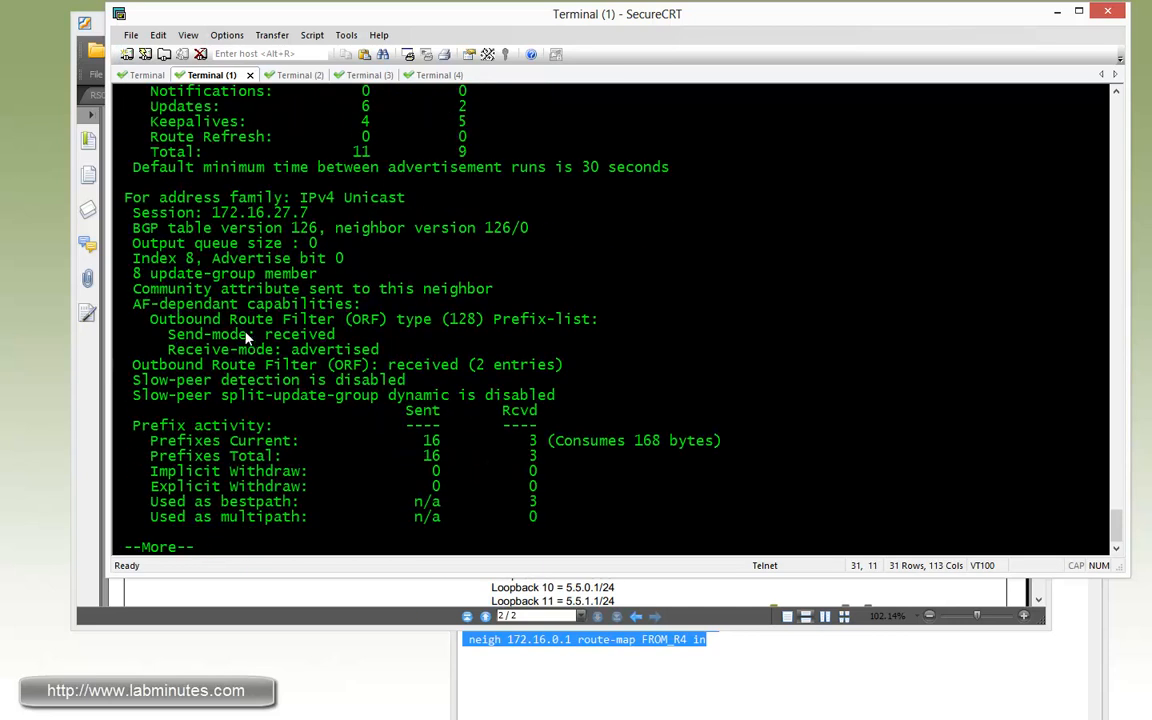
drag(168, 349, 378, 349)
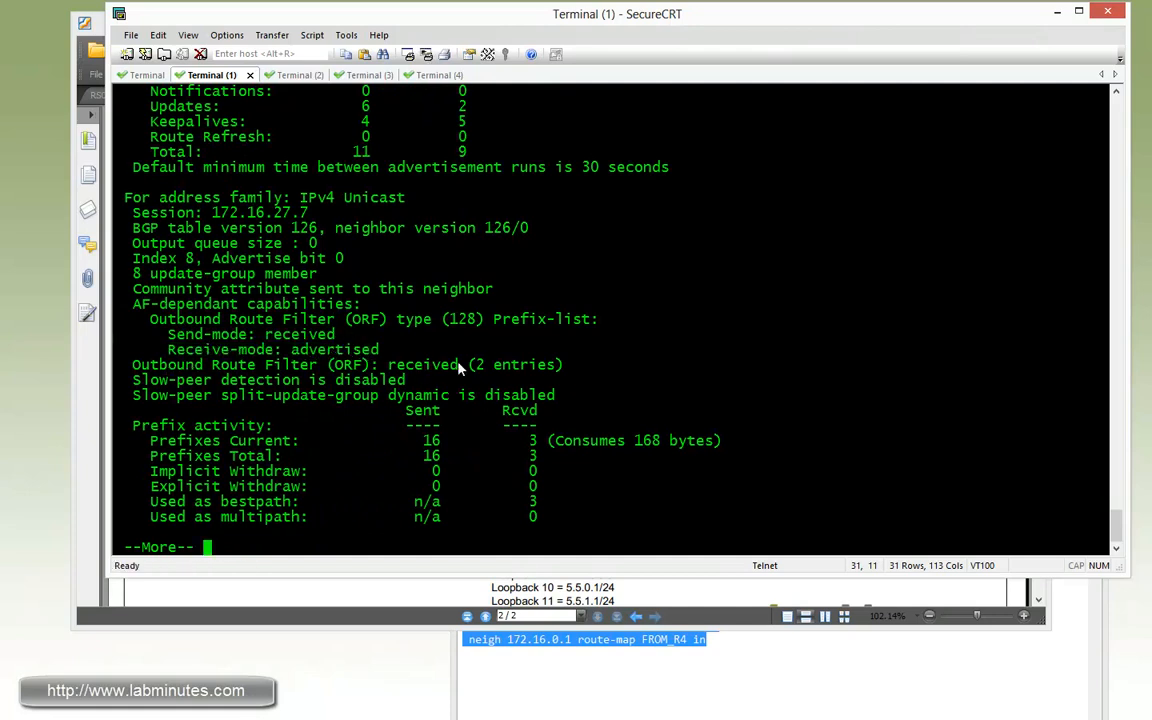
double_click(360, 364)
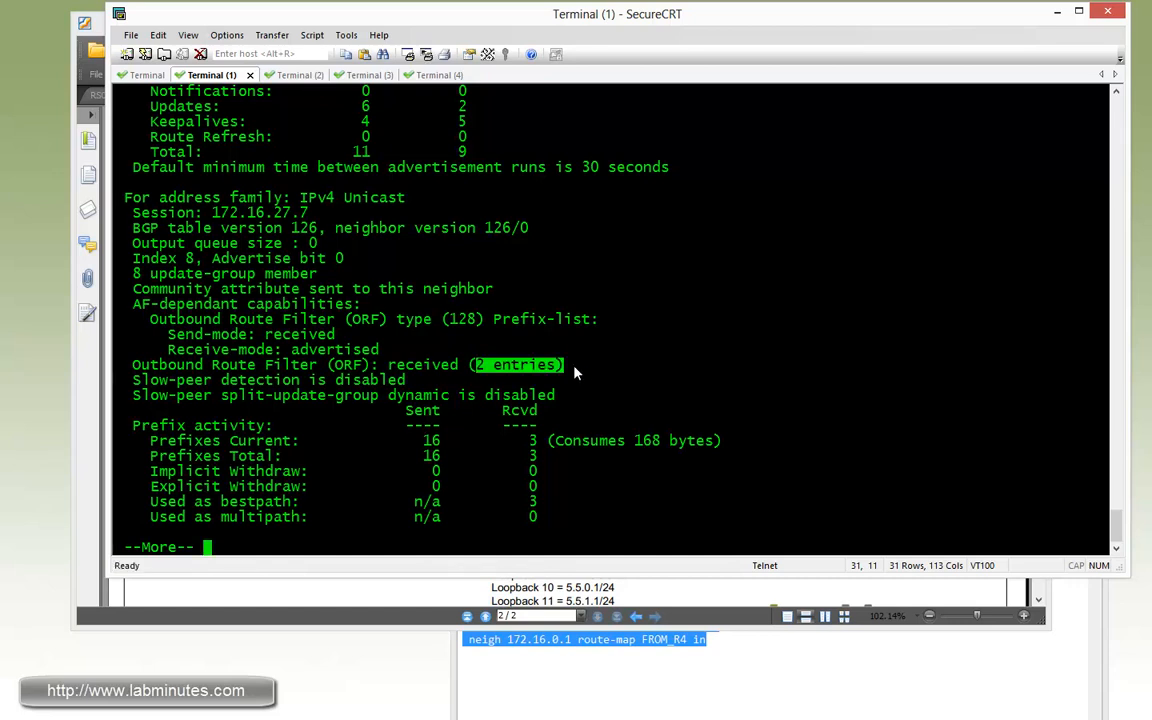
click(419, 75)
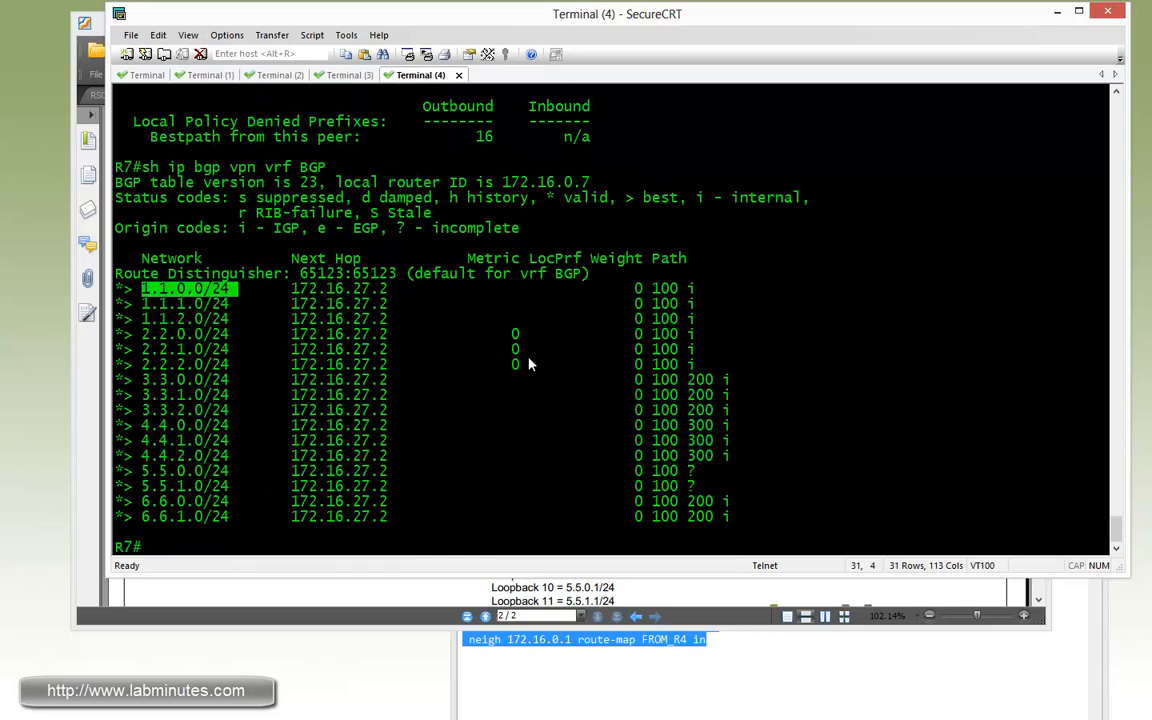
- On R7, begin typing 'sh ip prefix-list detail' to list prefix-list details
text(sh ip pre)
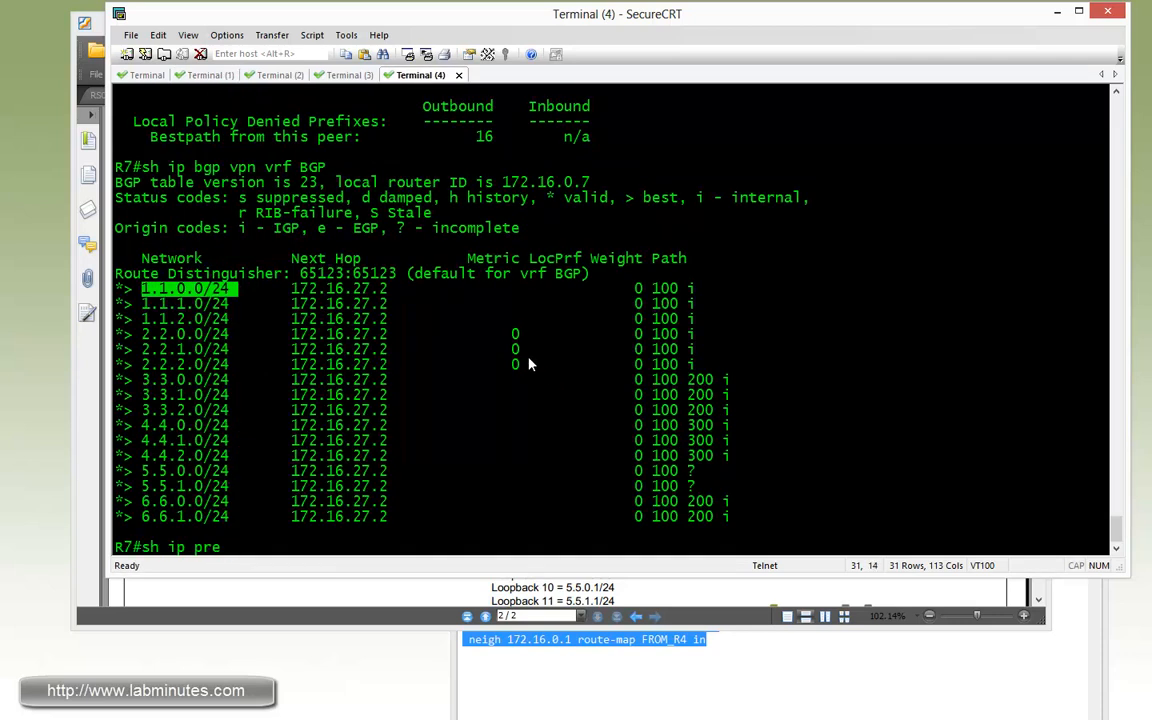
text(de)
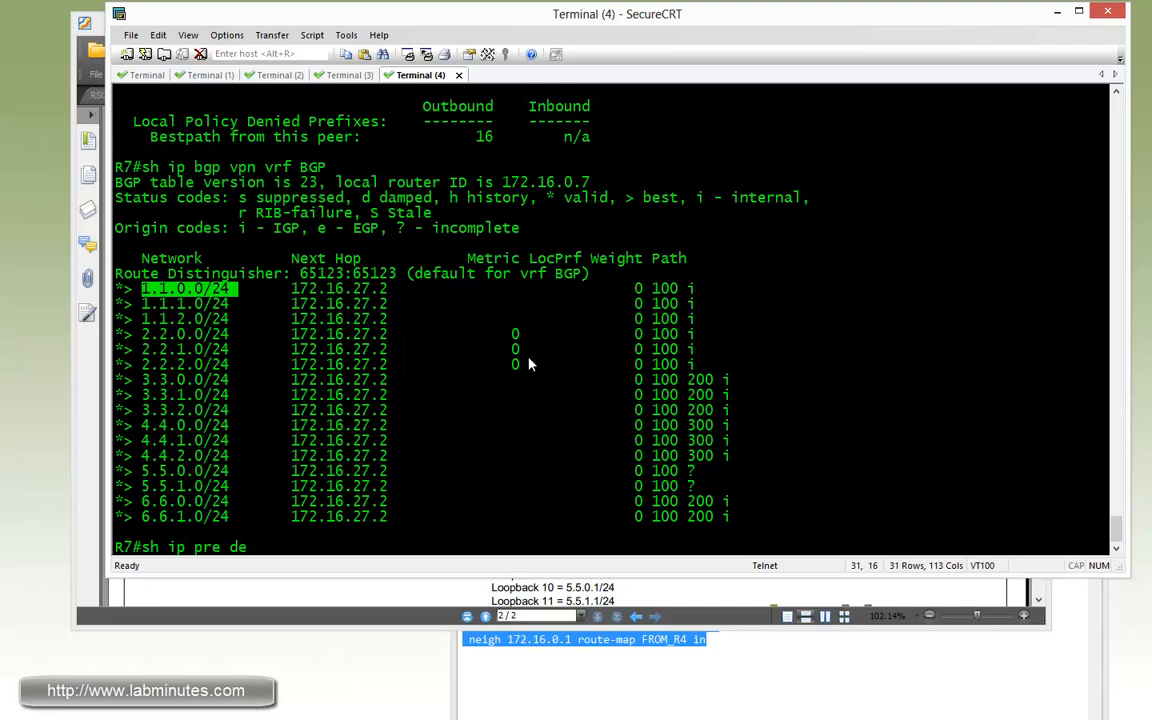